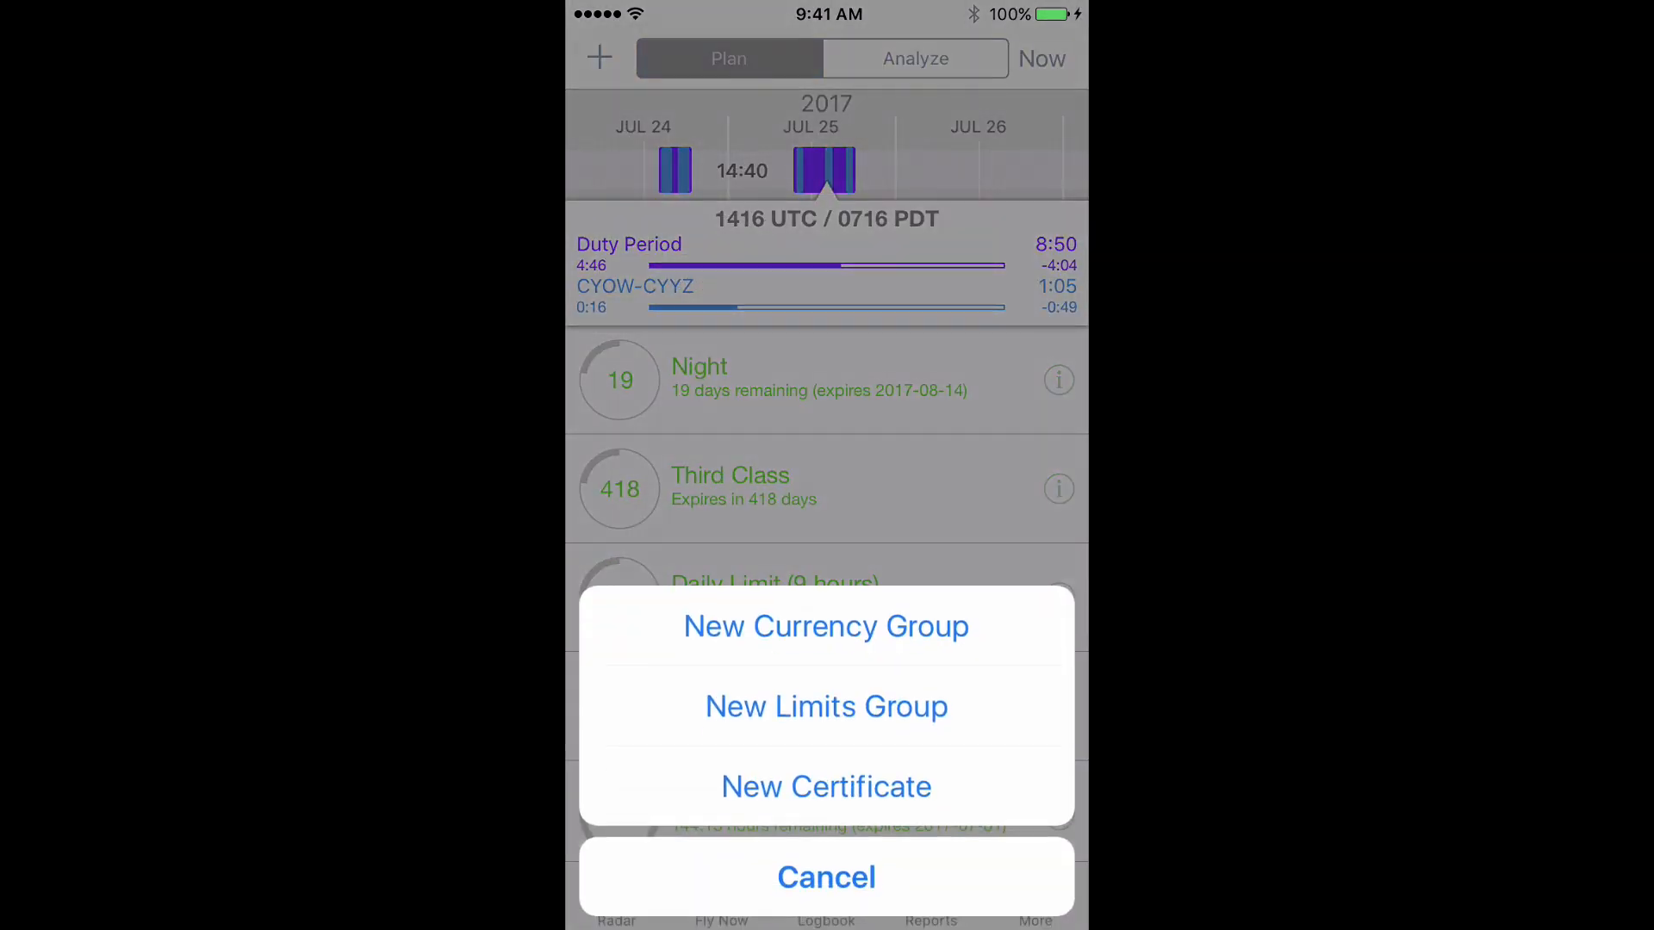
# Create a new limits group named '40 in 7' with thresholds 40, 20 and 10.
pyautogui.click(826, 877)
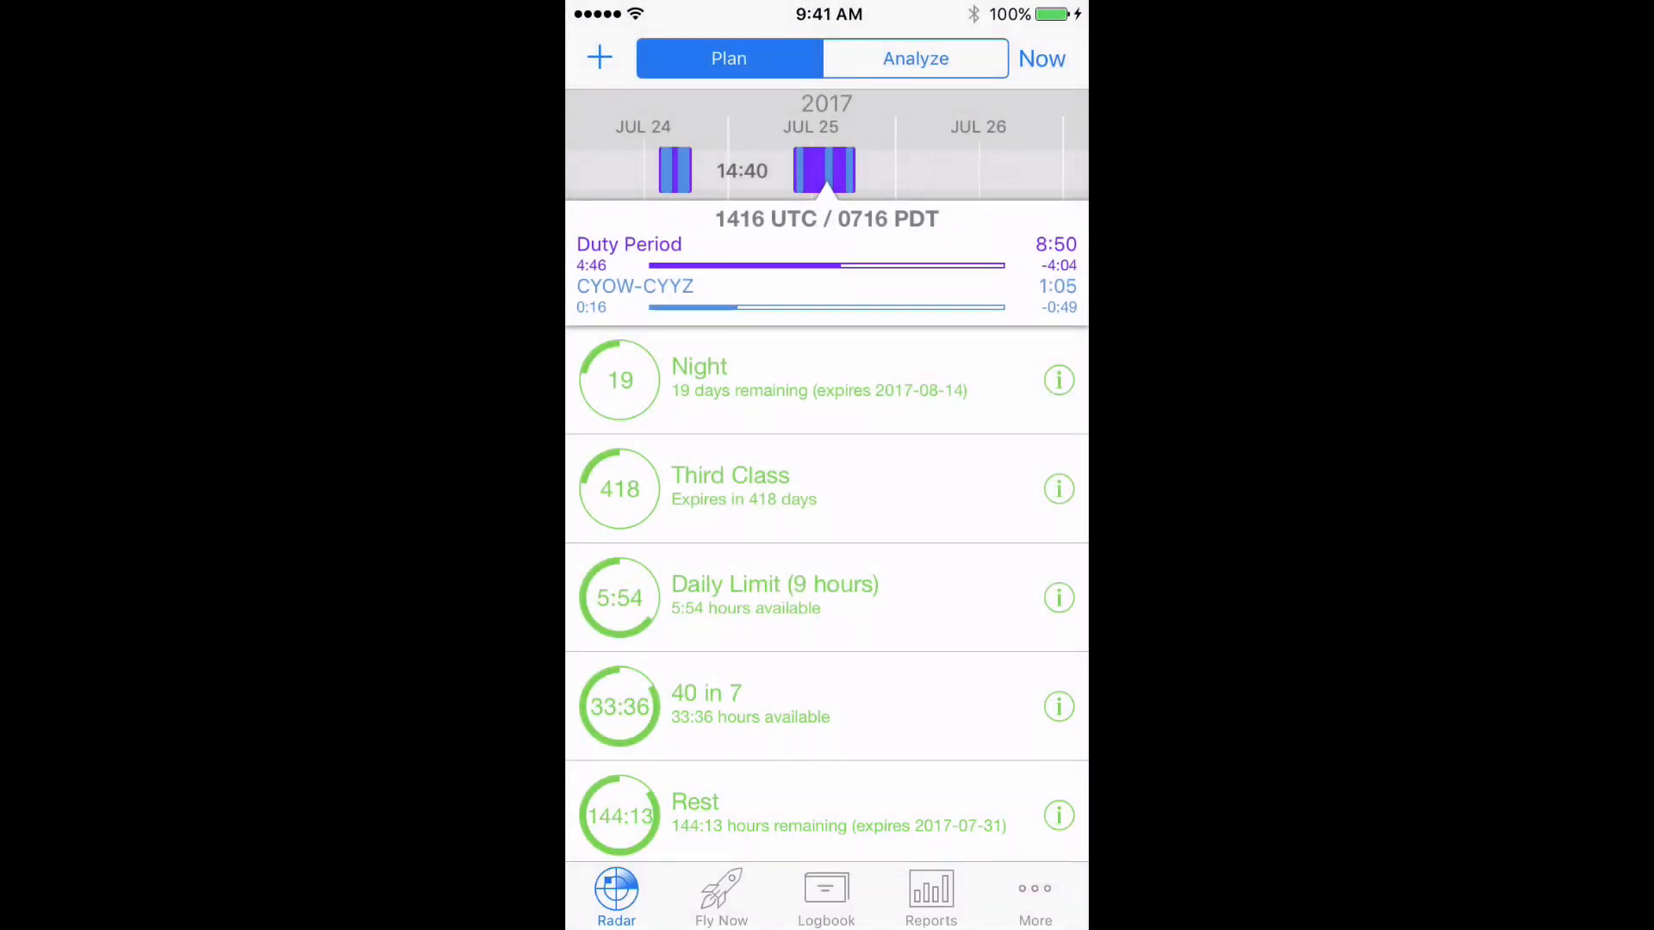
pyautogui.click(598, 58)
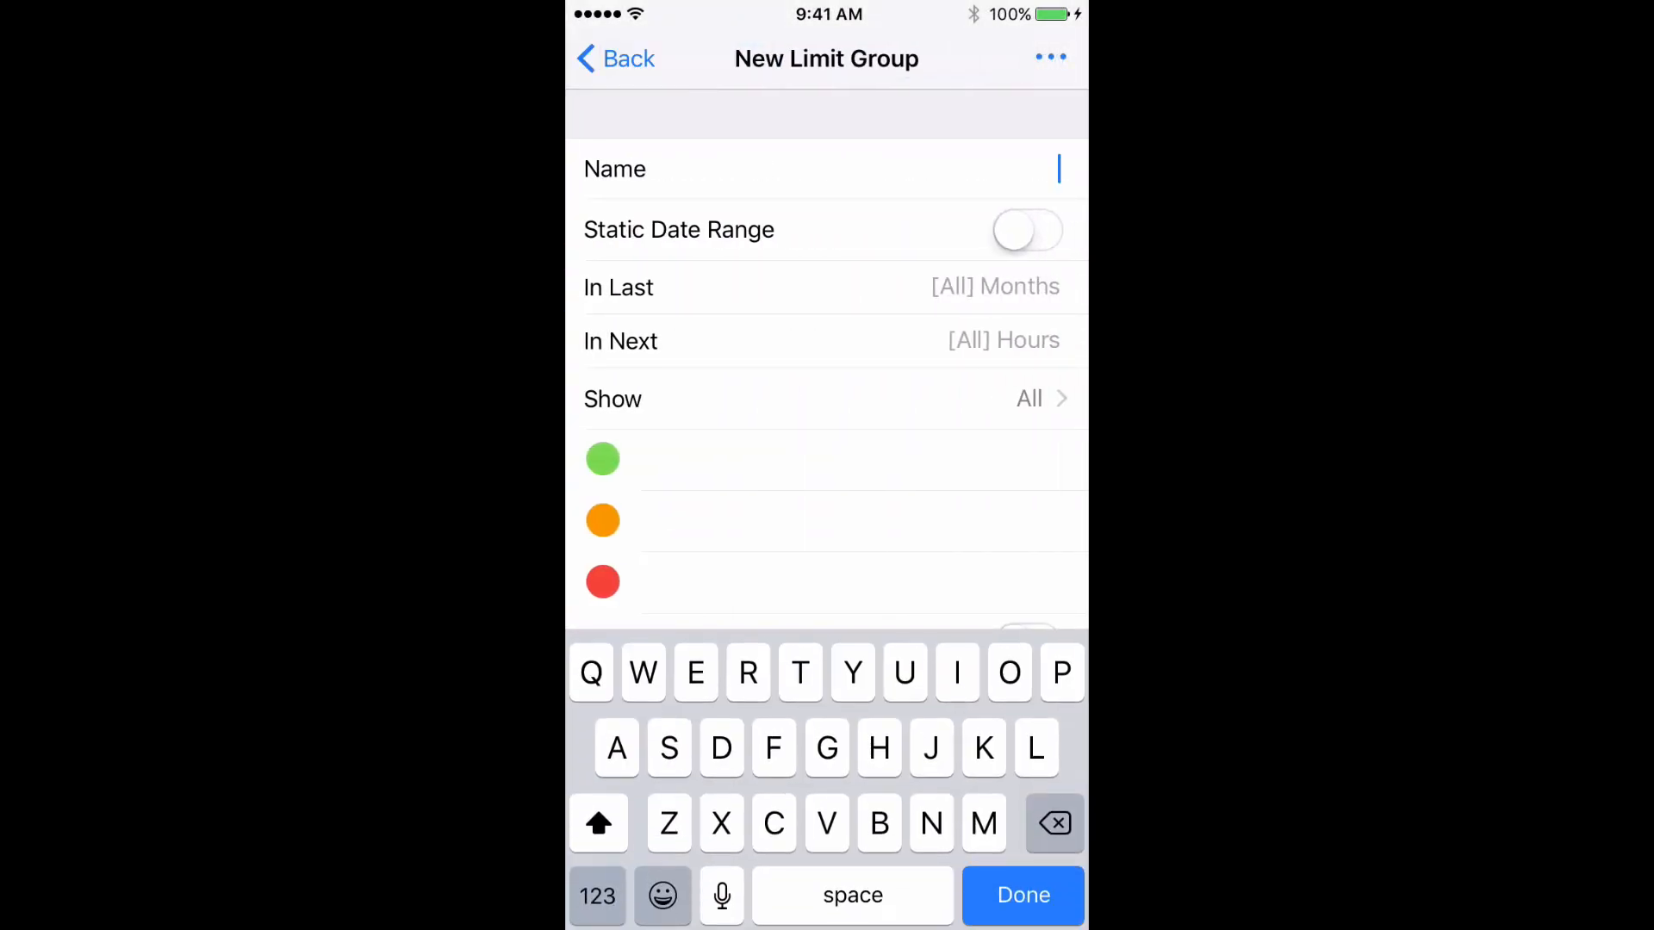
pyautogui.write('40 in 7')
pyautogui.click(859, 520)
pyautogui.write('2')
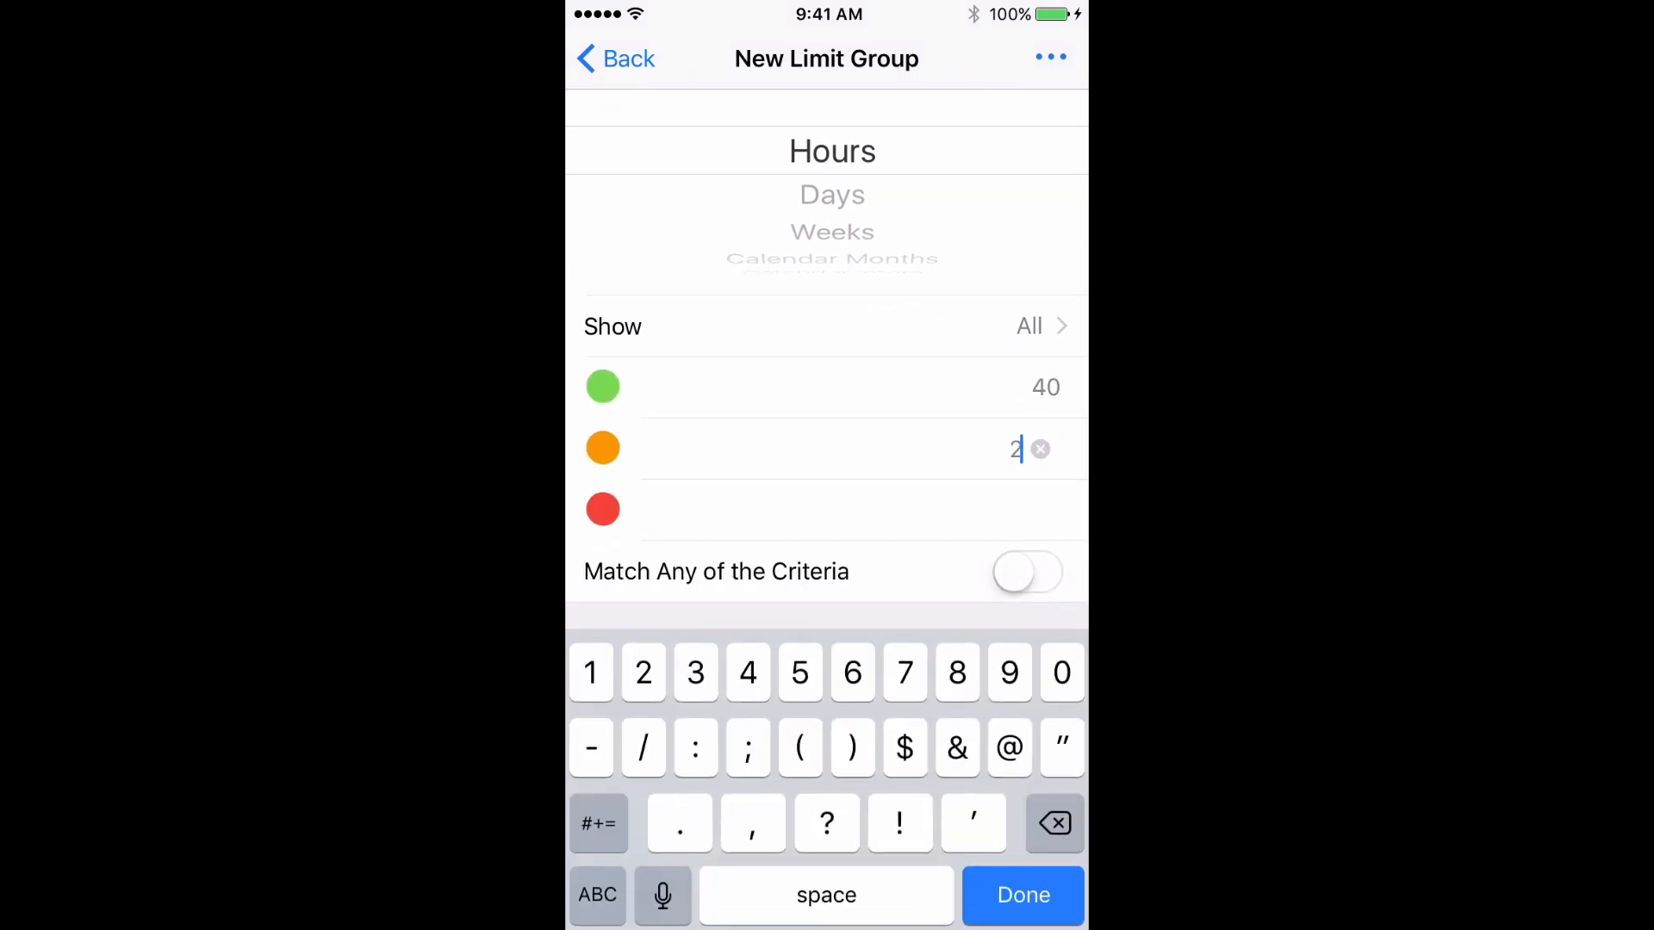
pyautogui.click(1020, 894)
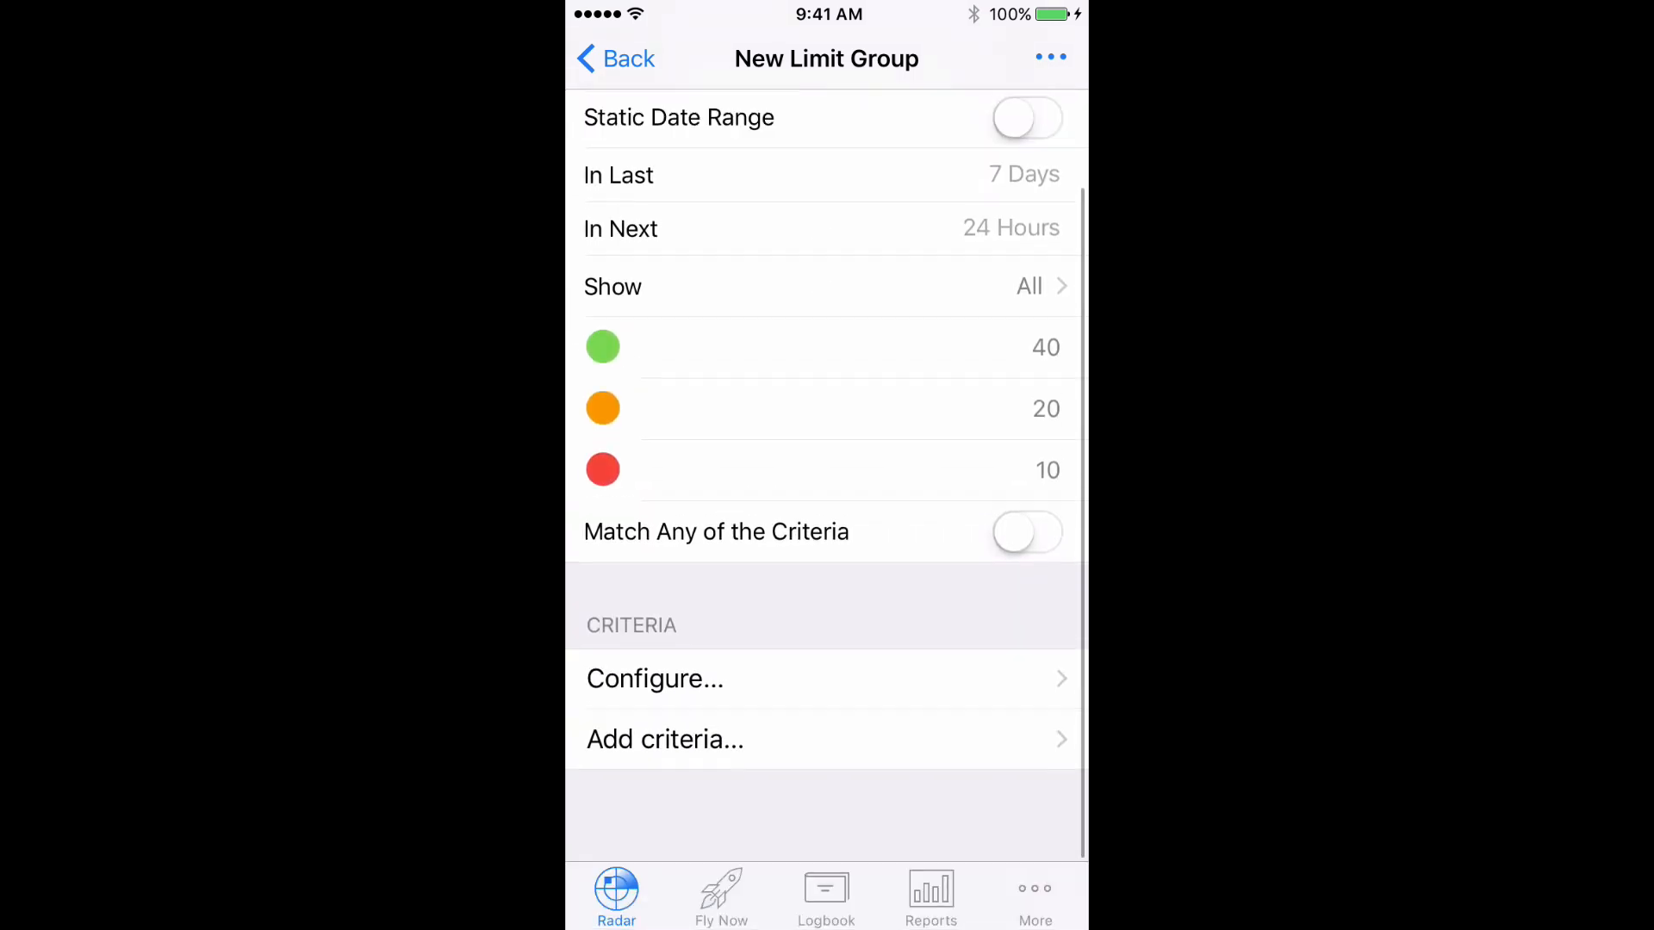
# Add the criterion Total Time <= 40:00 to the 40 in 7 group.
pyautogui.click(664, 738)
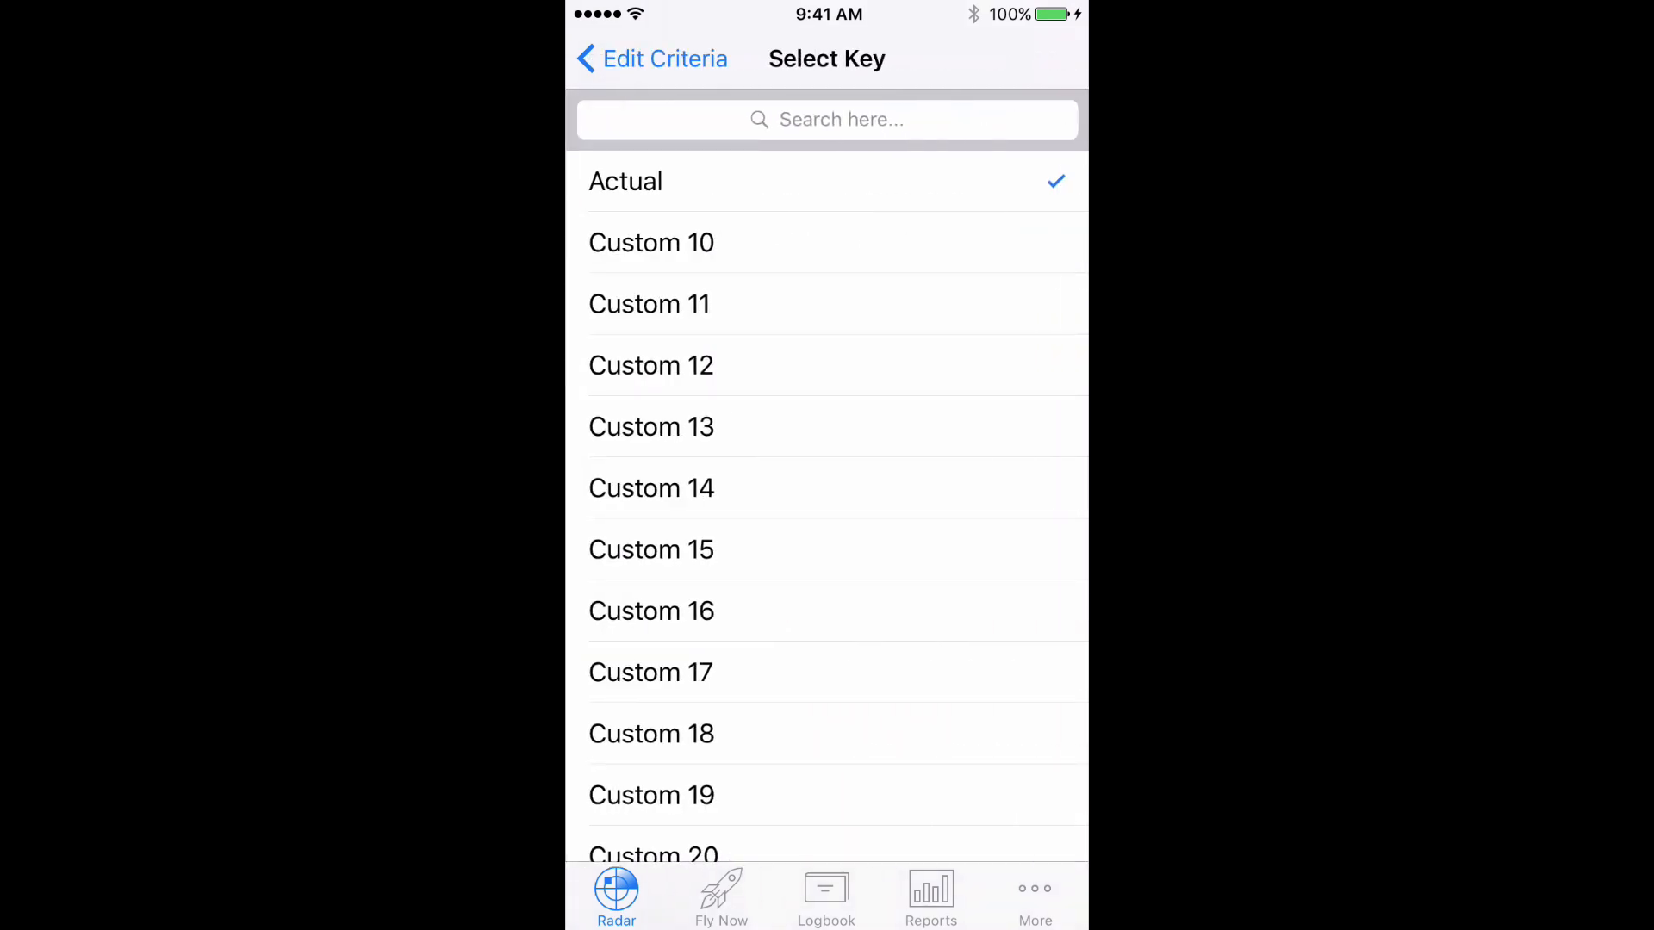
pyautogui.scroll(-3)
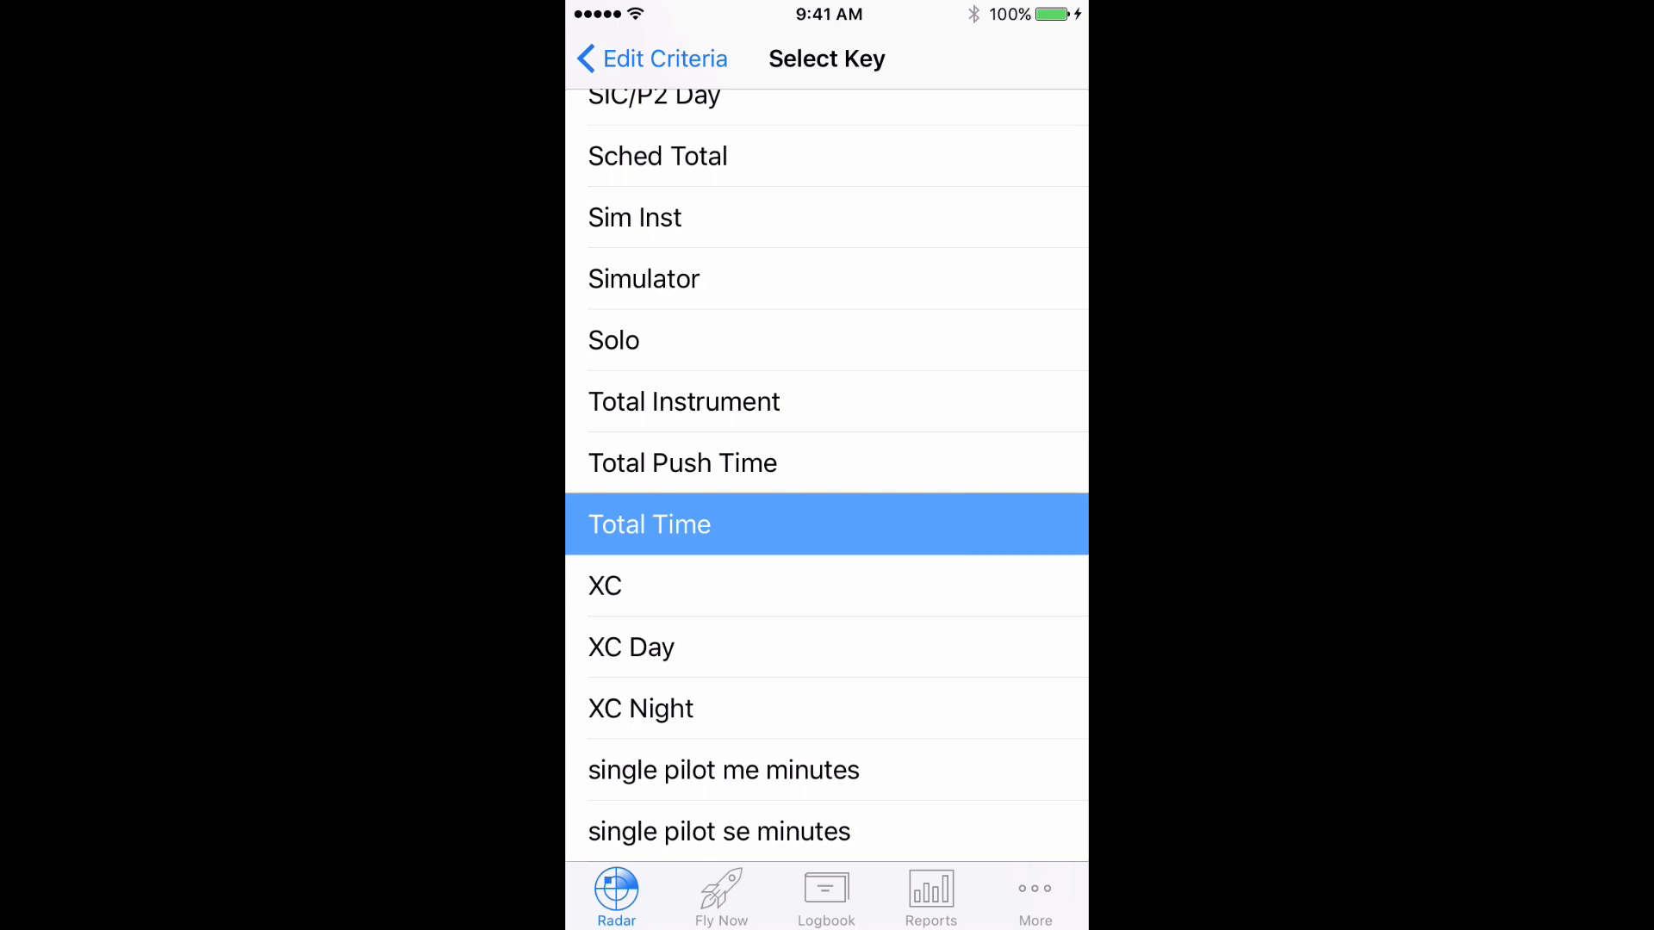
pyautogui.click(649, 525)
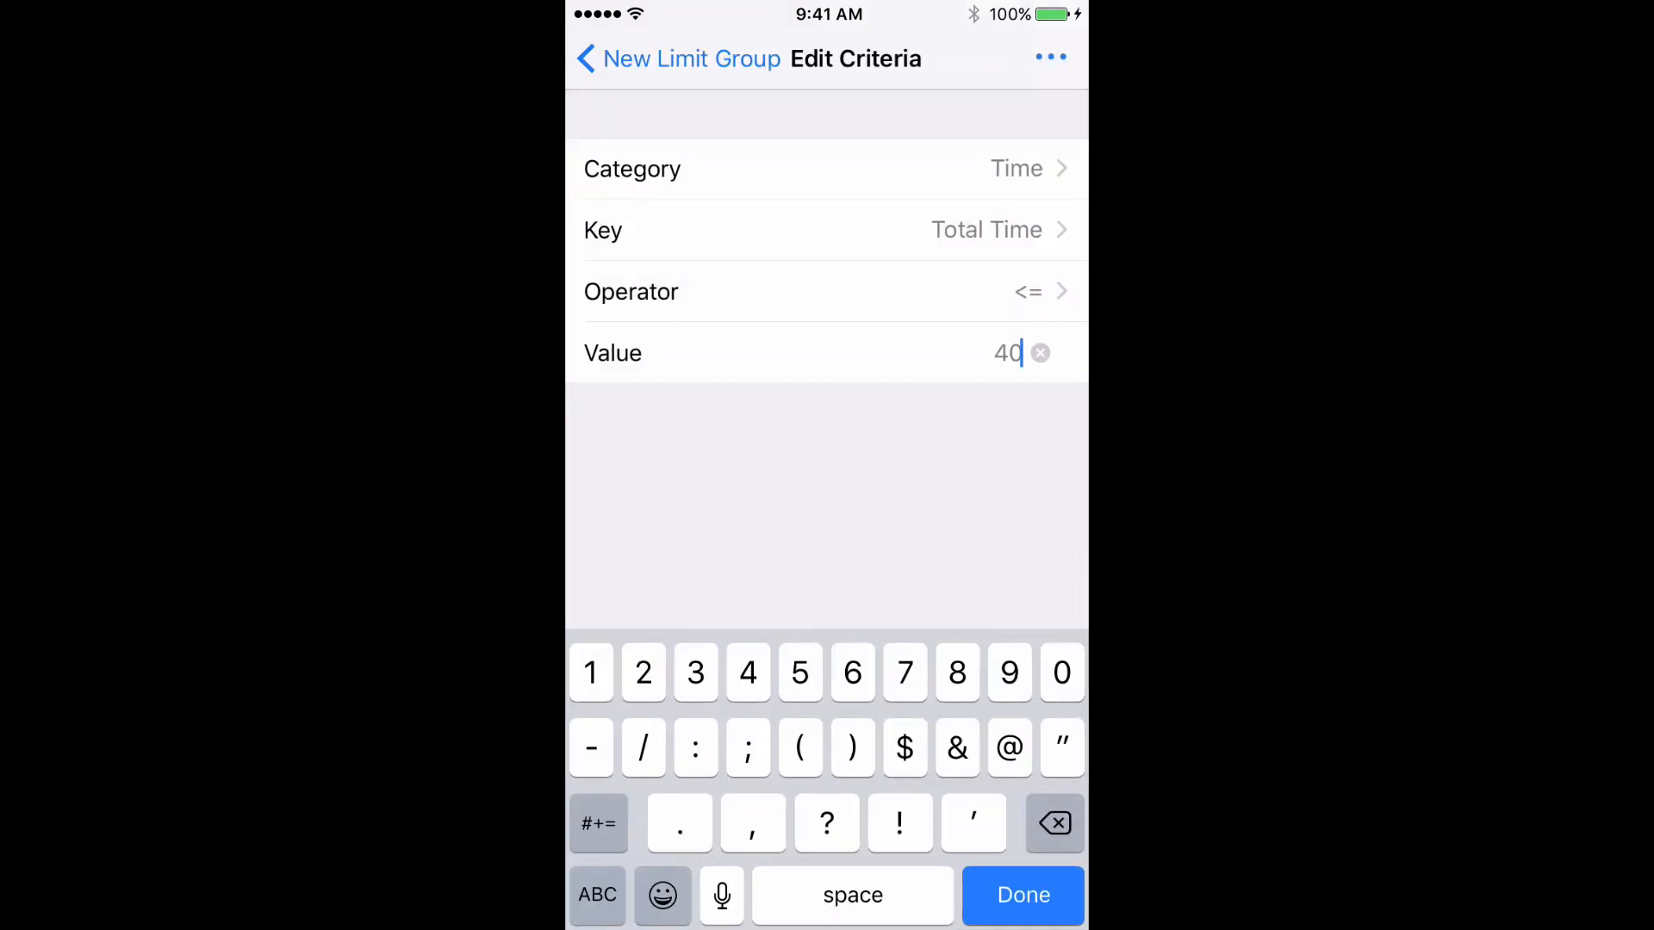
pyautogui.click(1022, 896)
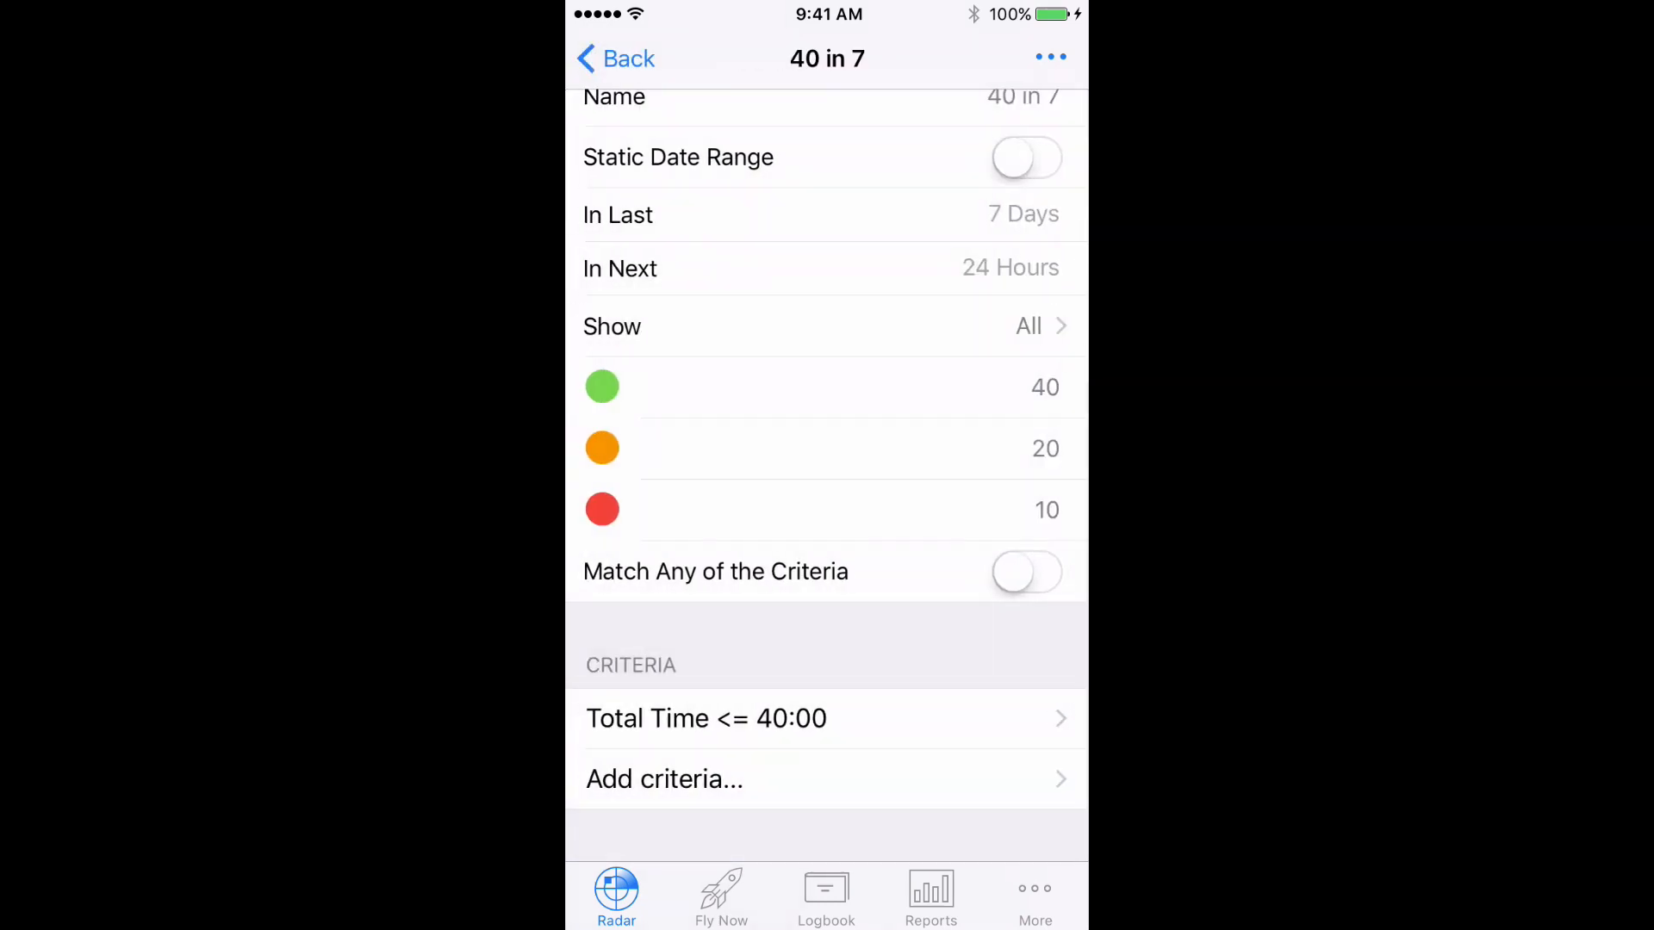
# Duplicate the 40 in 7 limits group.
pyautogui.click(616, 58)
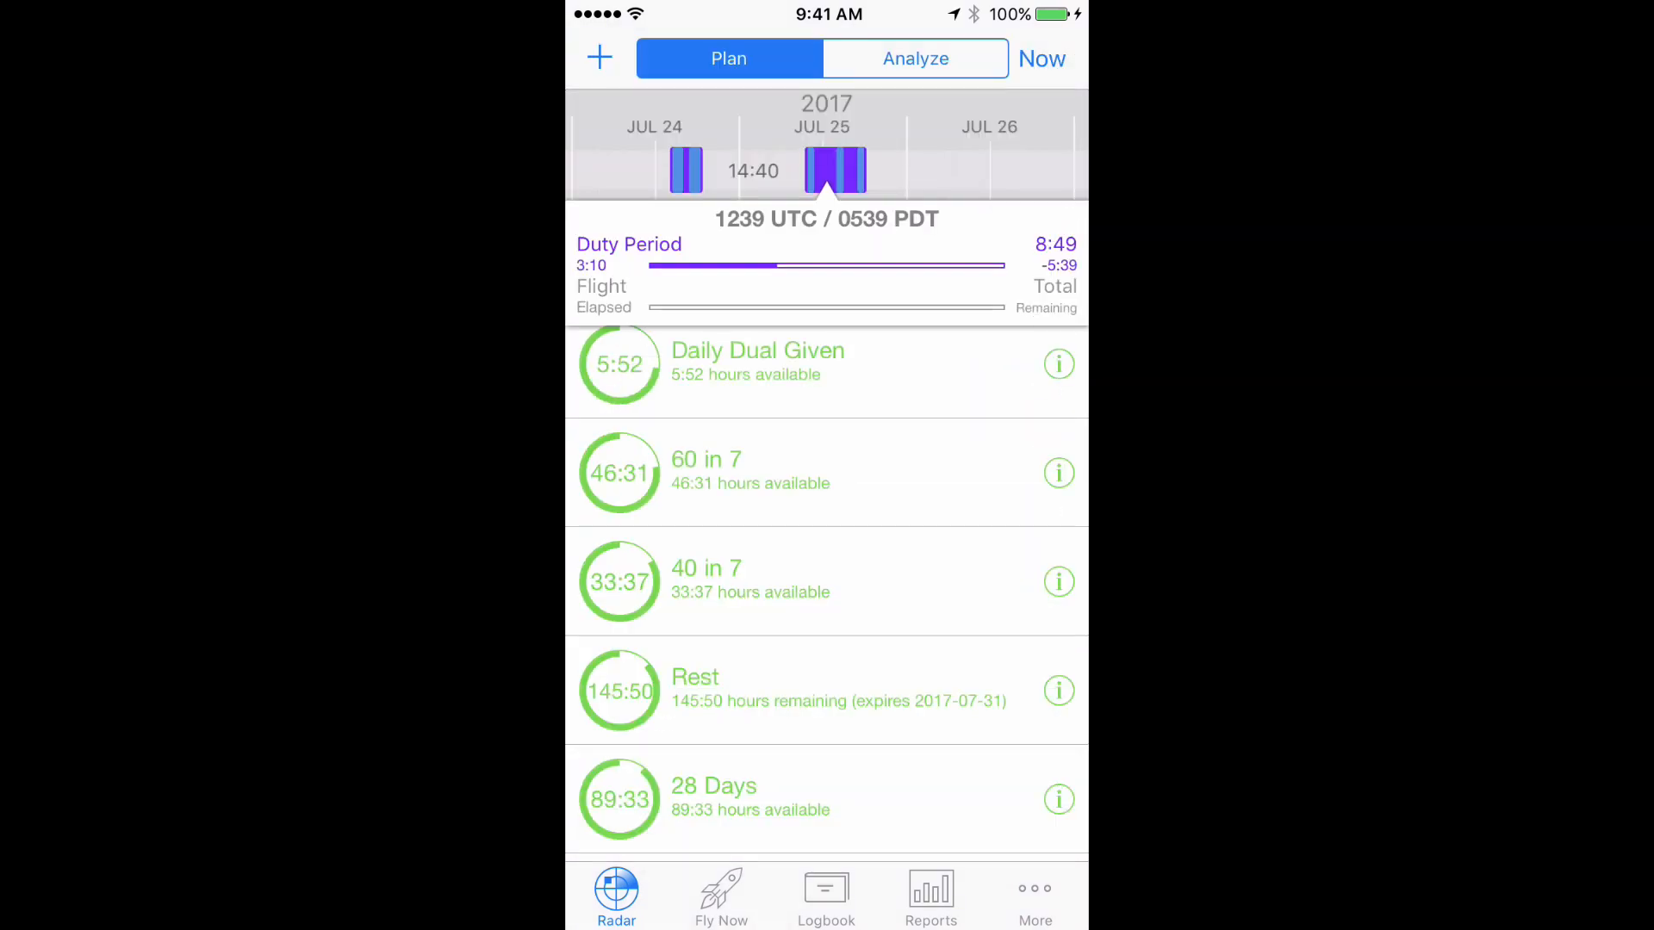
pyautogui.click(828, 580)
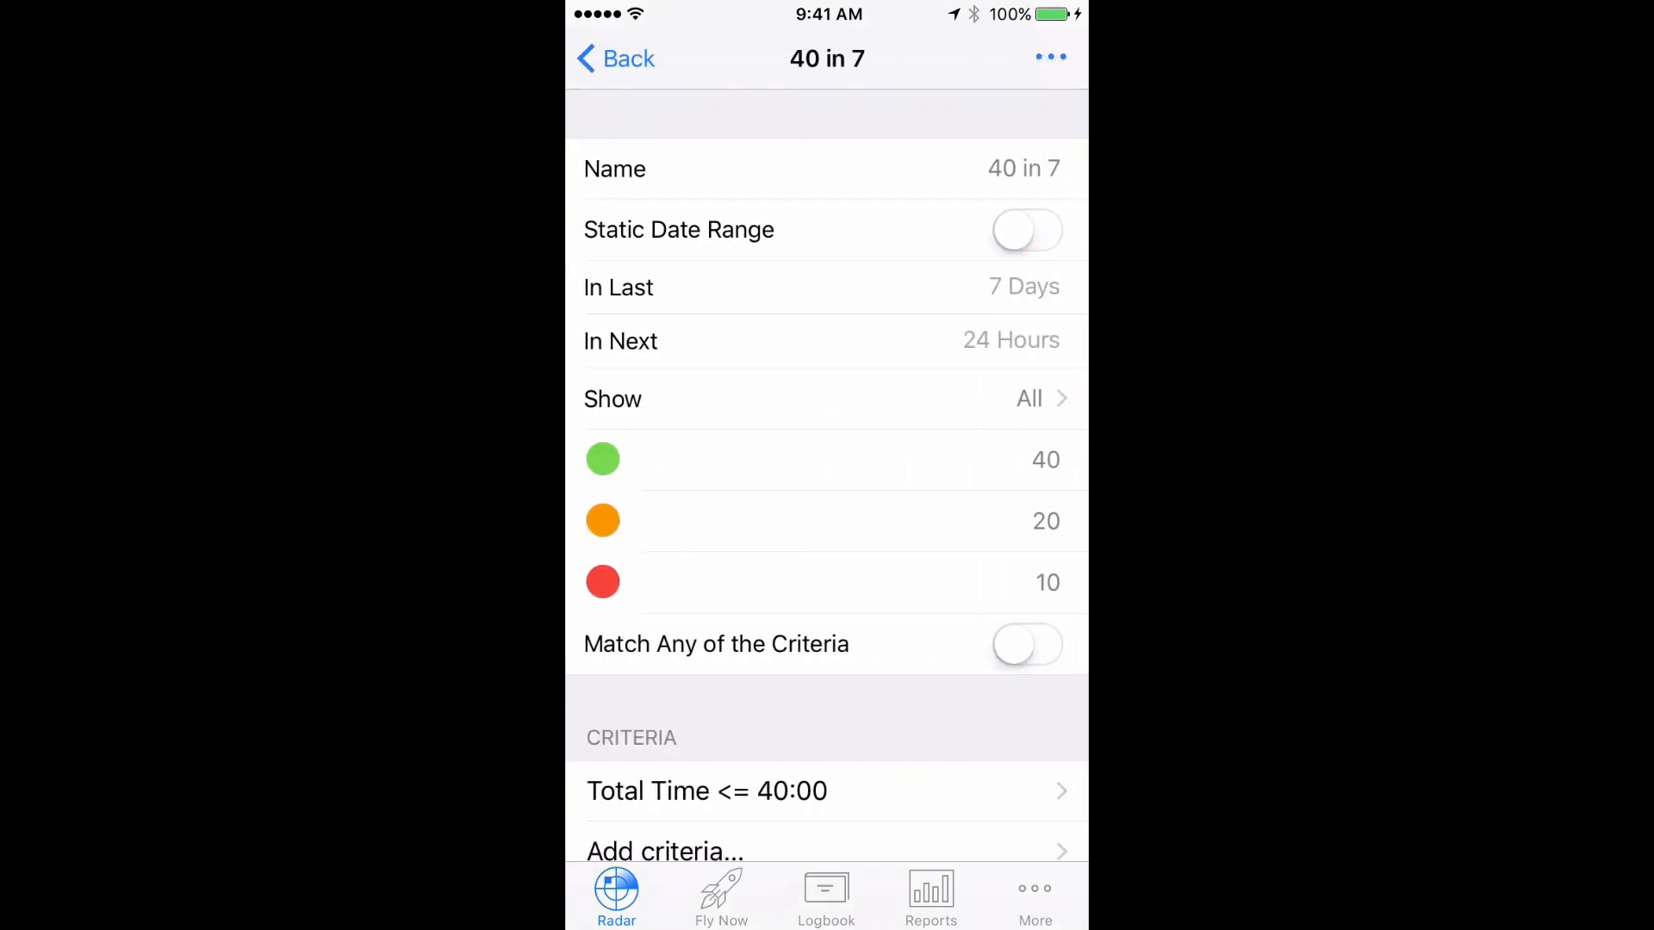
pyautogui.click(1049, 57)
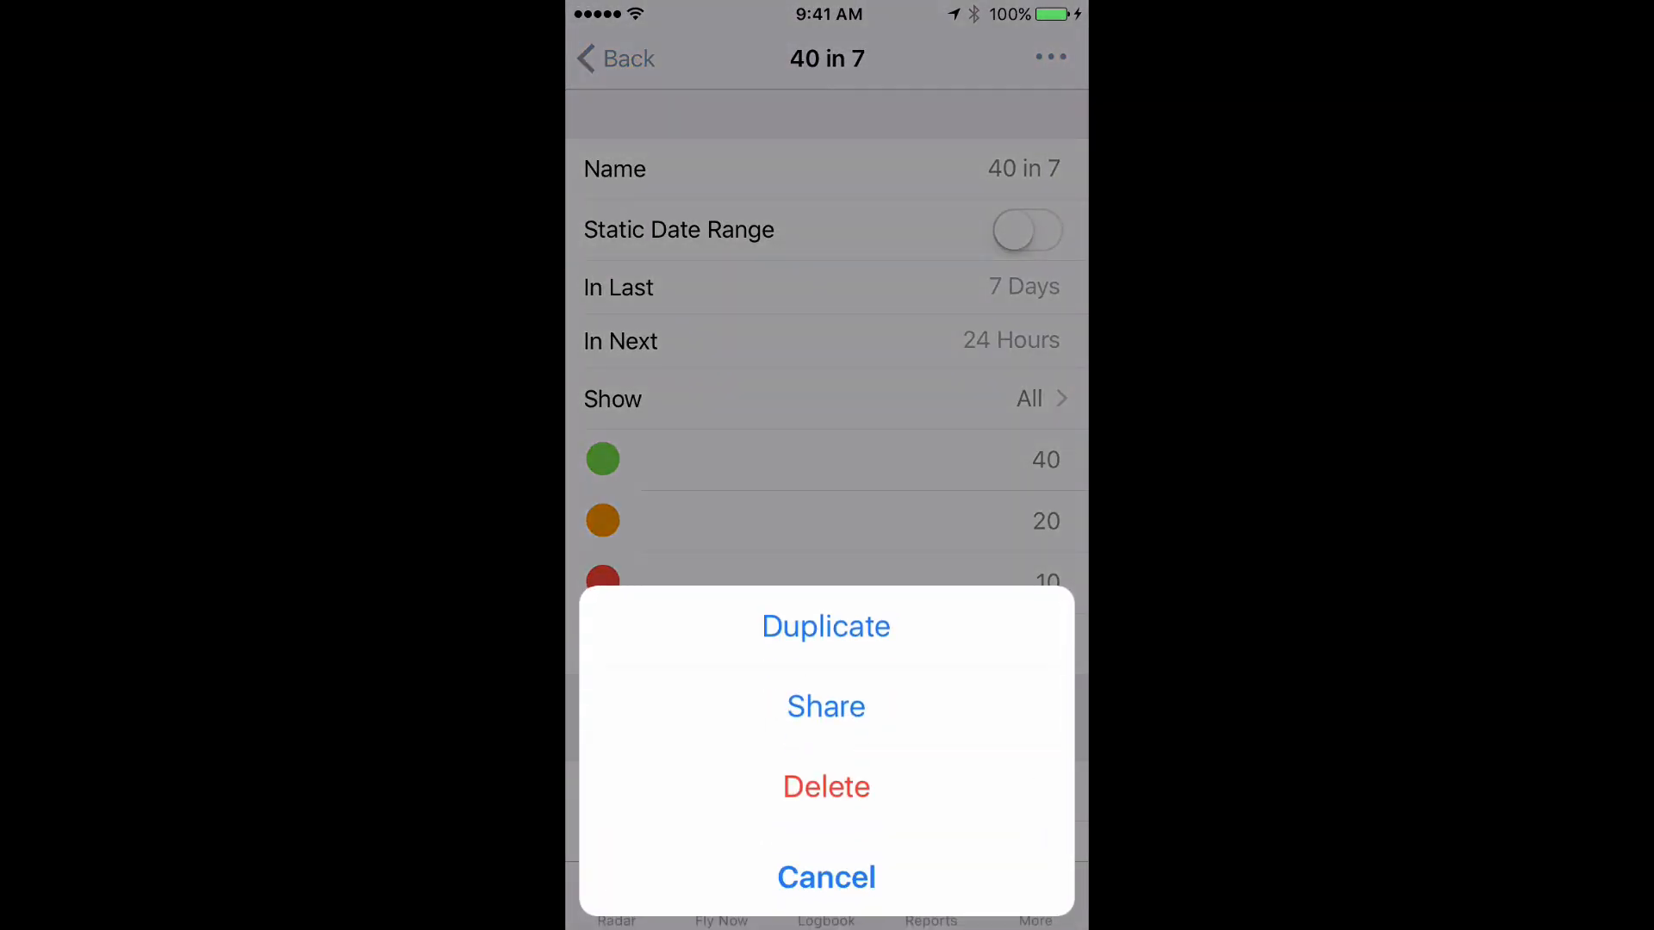
pyautogui.click(826, 626)
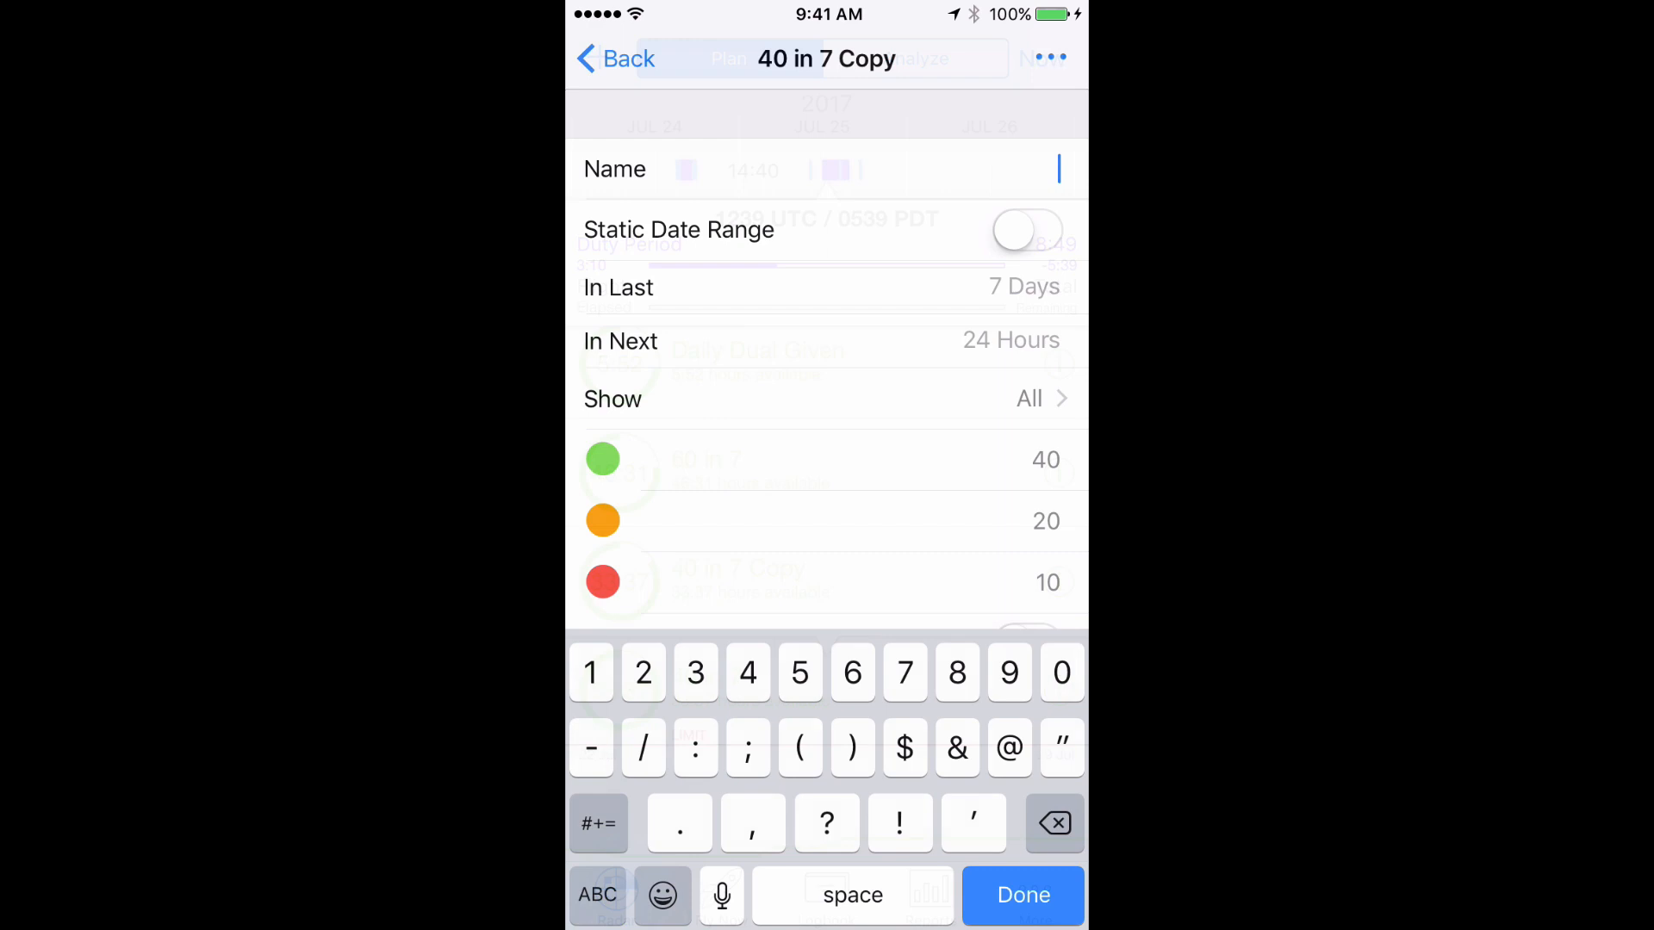
# Rename the copy to '120 in 30' with a 30-day period and thresholds 120/60/10.
pyautogui.write('120 in 30')
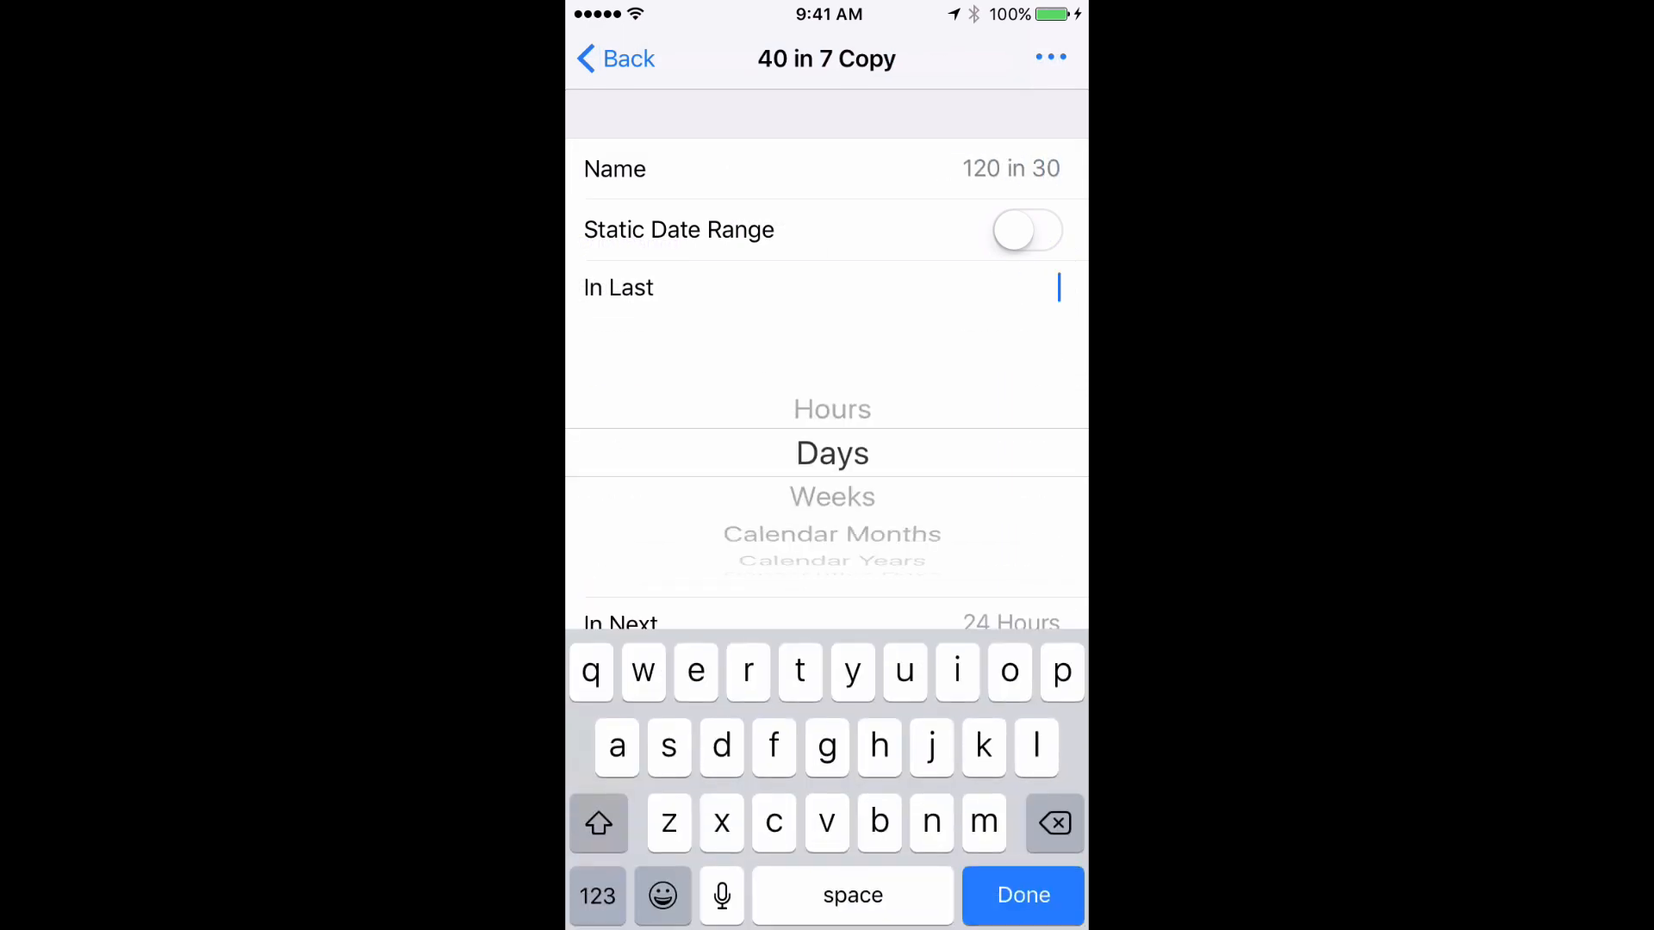
pyautogui.click(1020, 894)
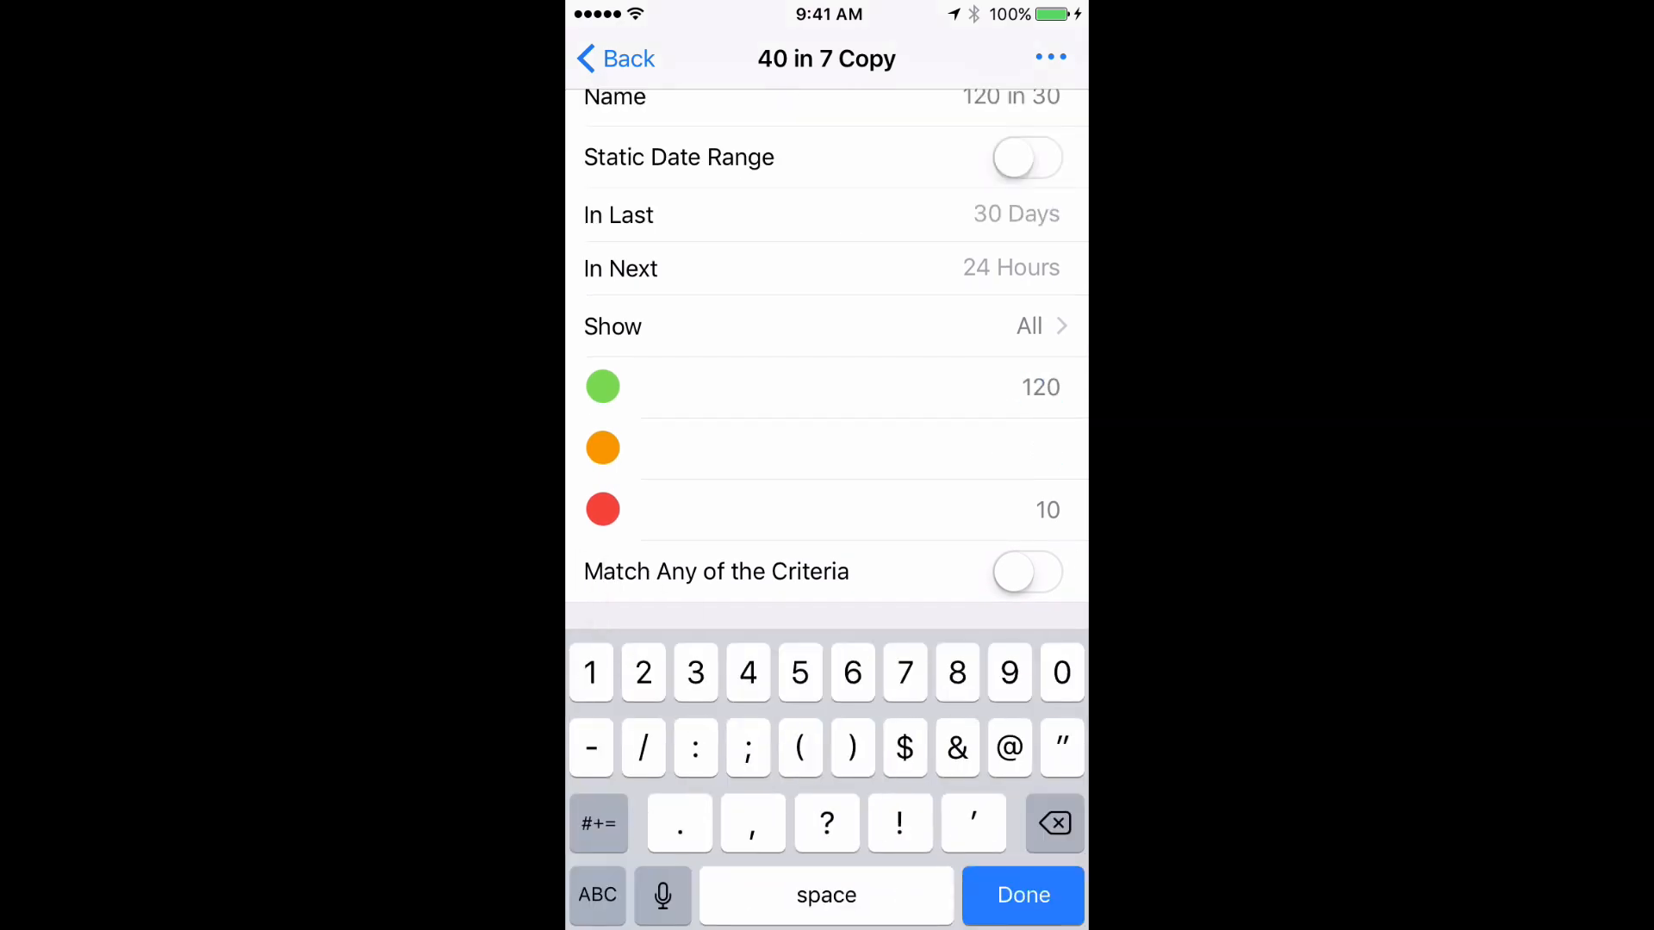
pyautogui.click(1021, 896)
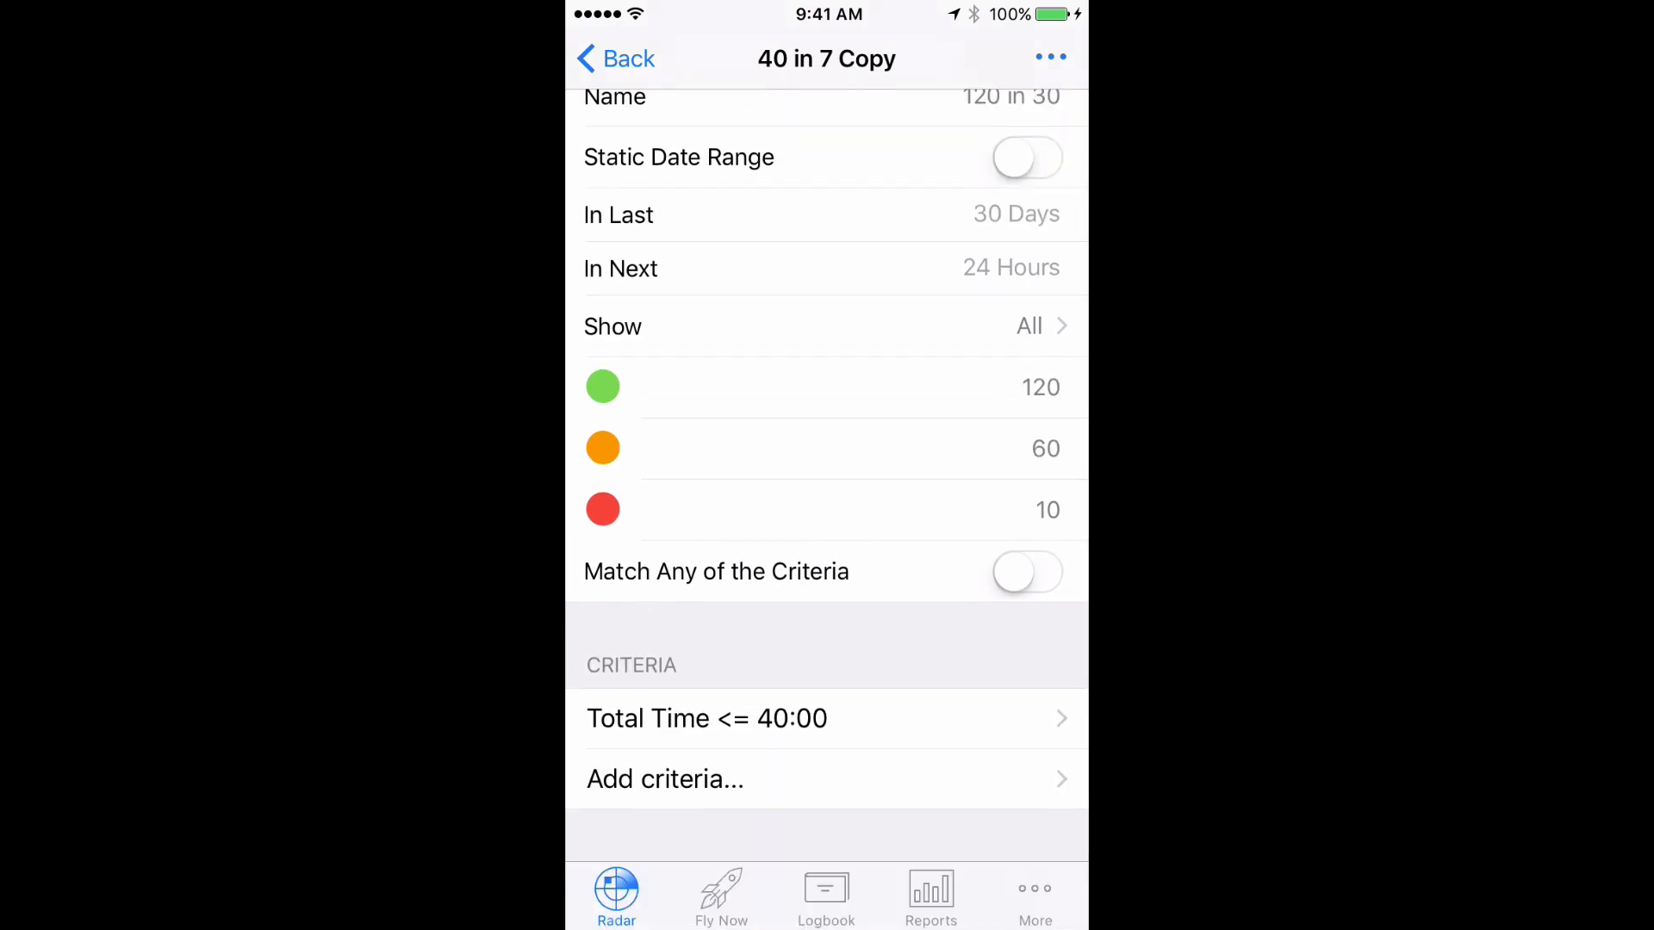
pyautogui.click(707, 718)
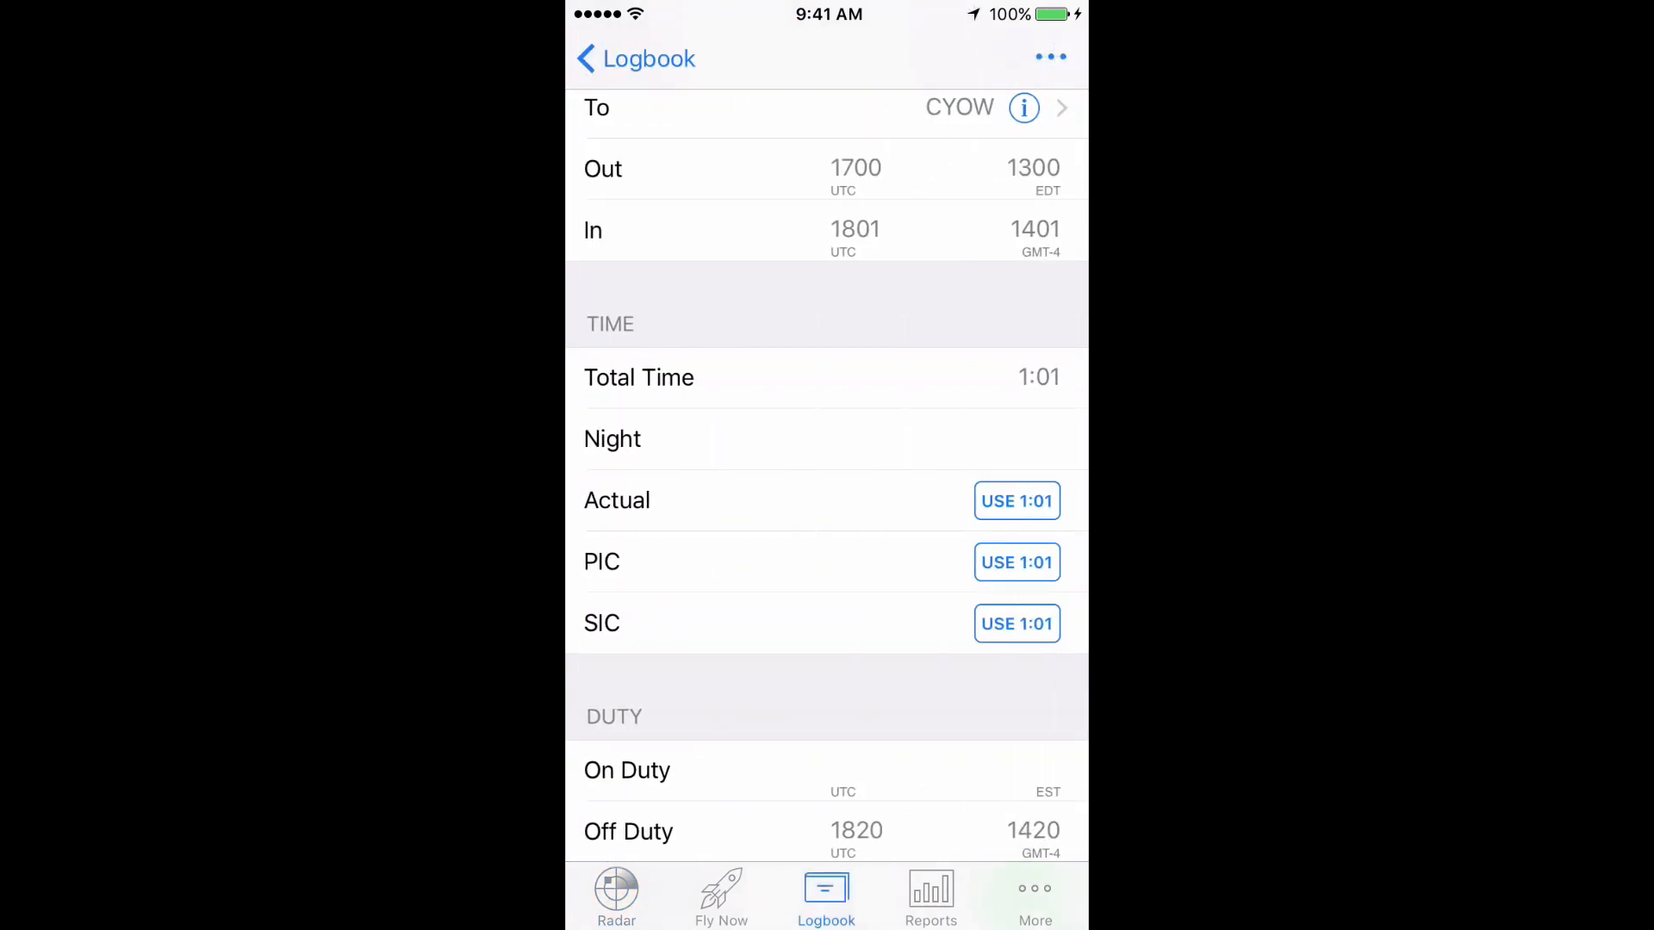
# Edit the flight and enable the On Duty, Off Duty and Pilot Flying fields.
pyautogui.click(1051, 56)
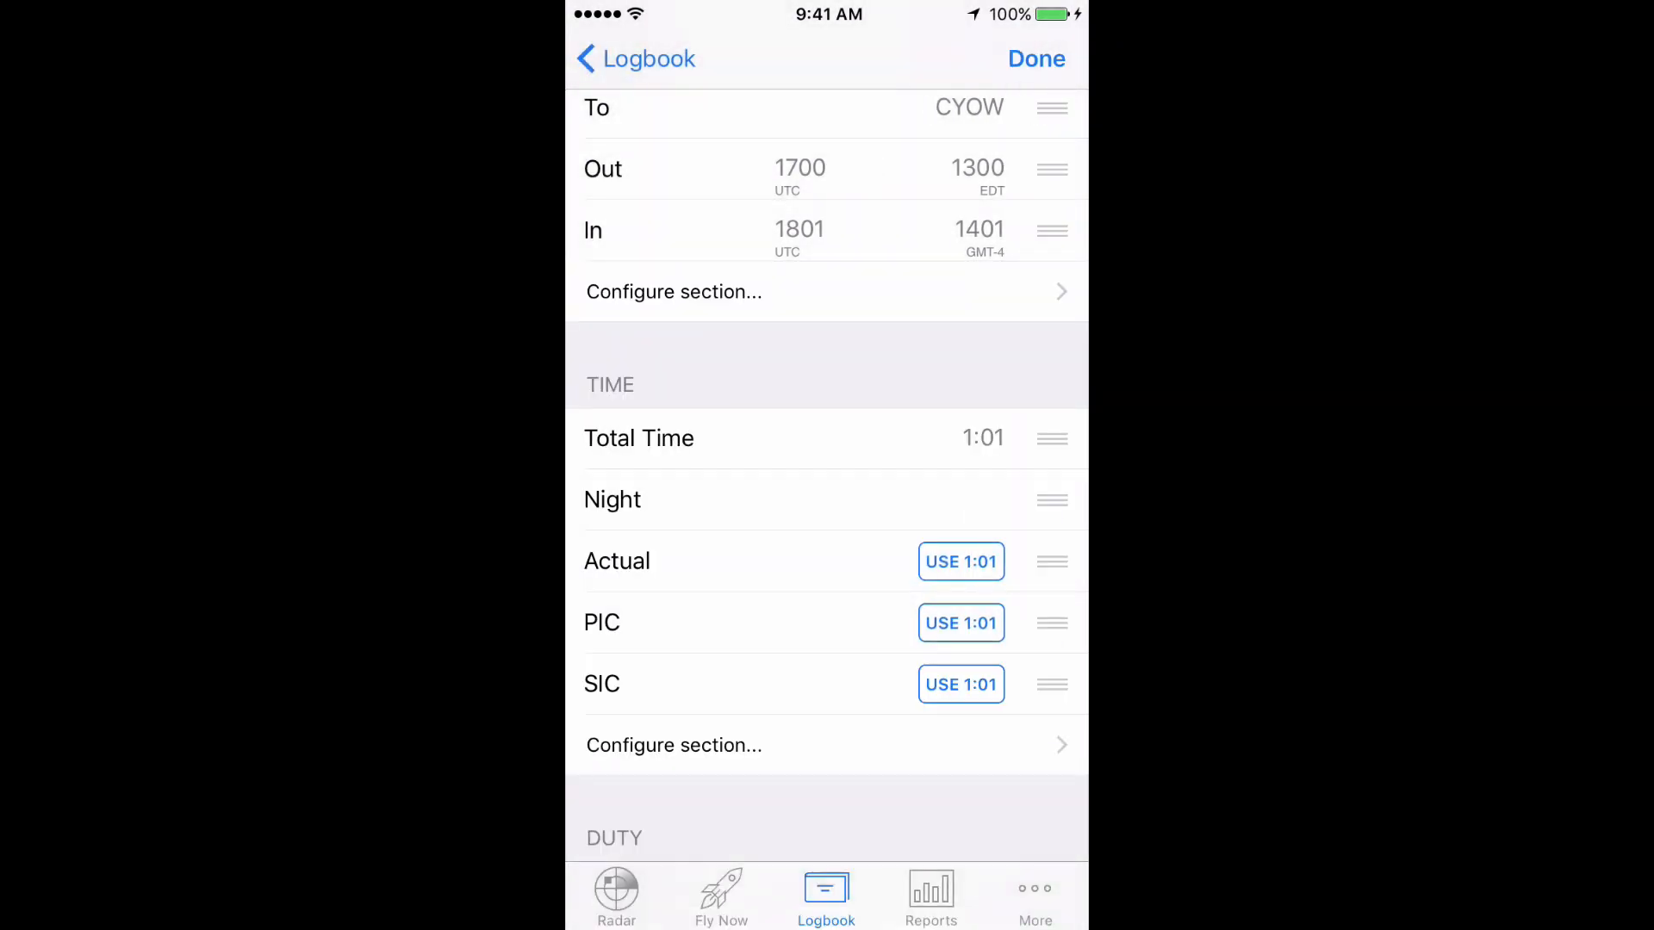
pyautogui.scroll(-3)
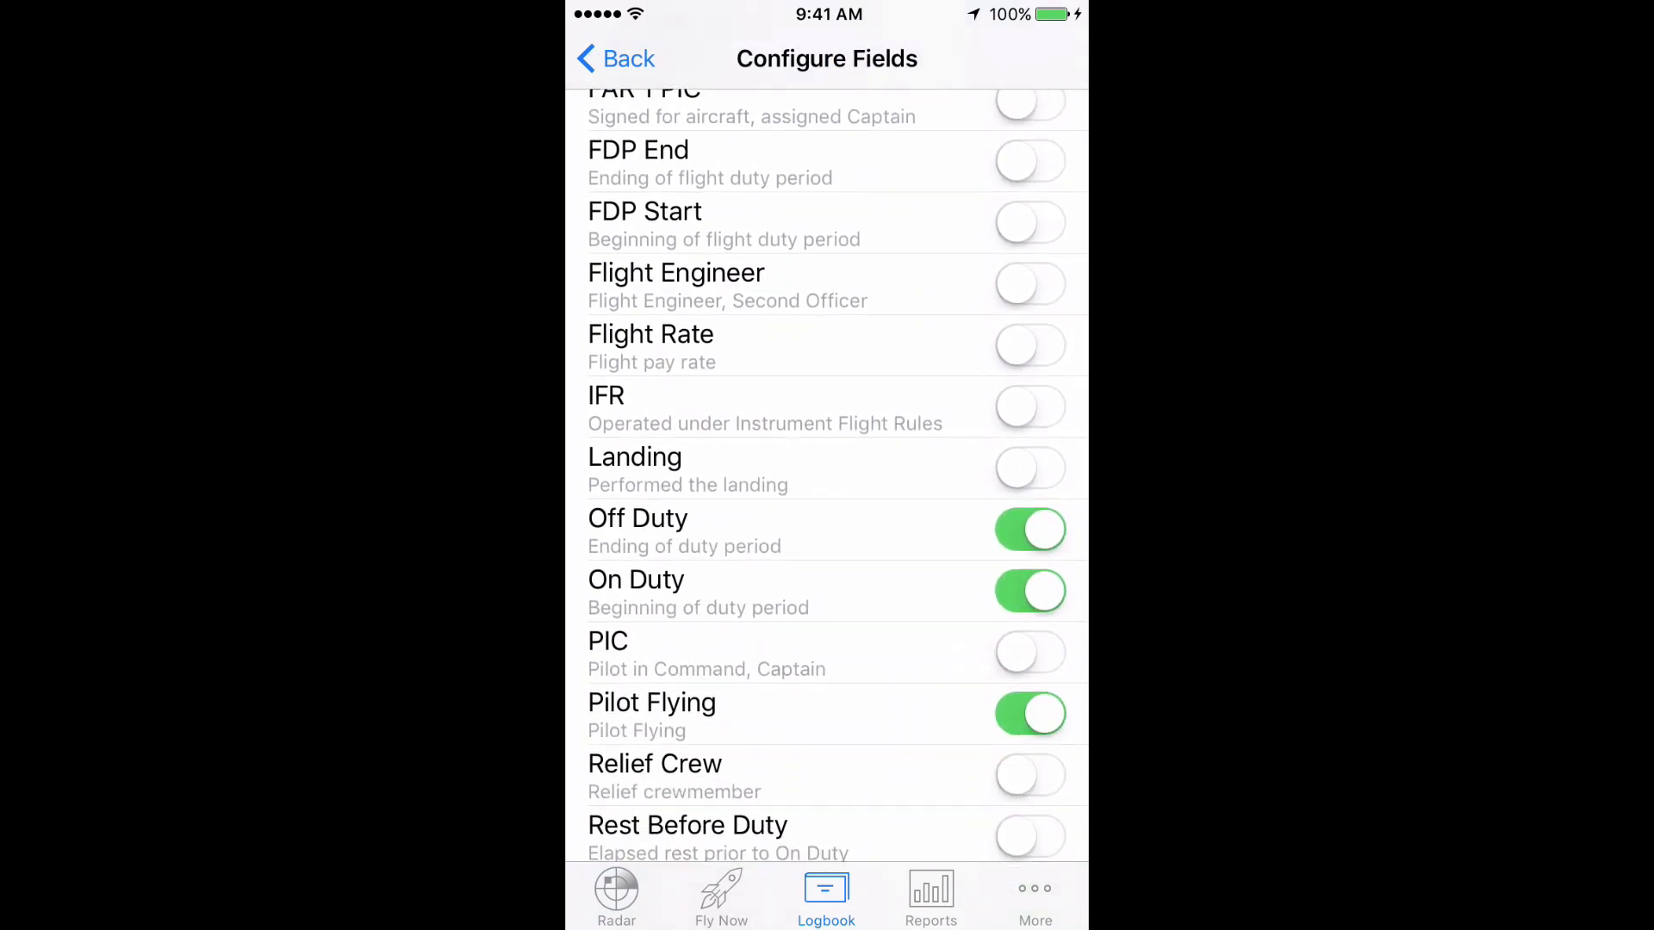
pyautogui.scroll(-3)
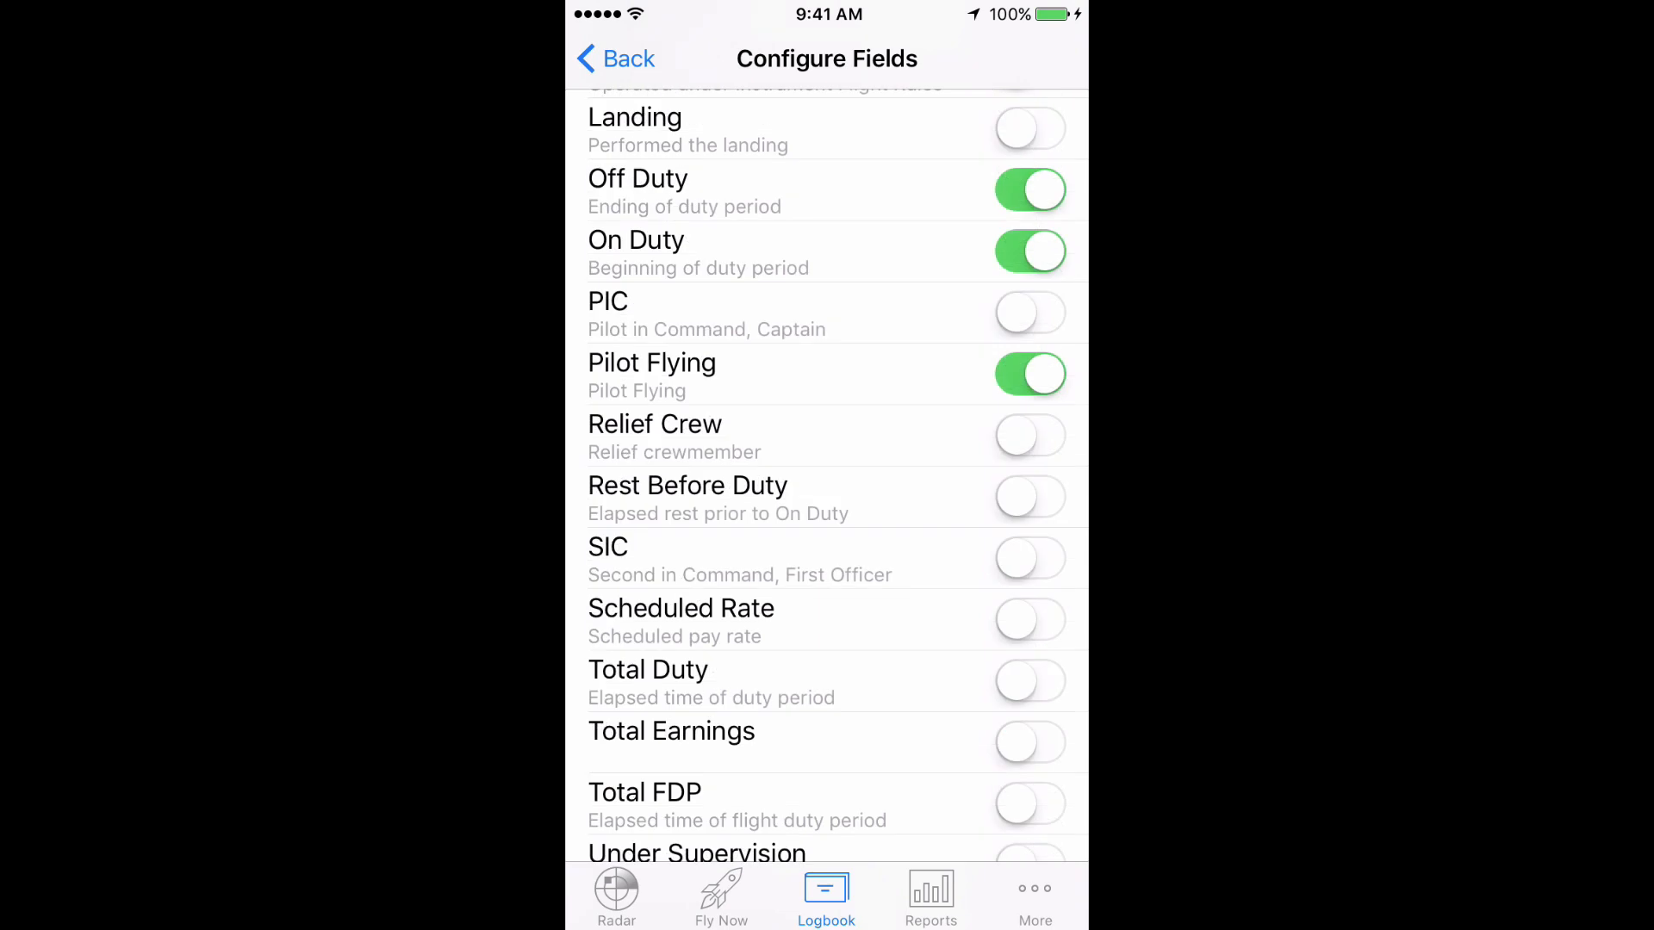
pyautogui.click(1029, 680)
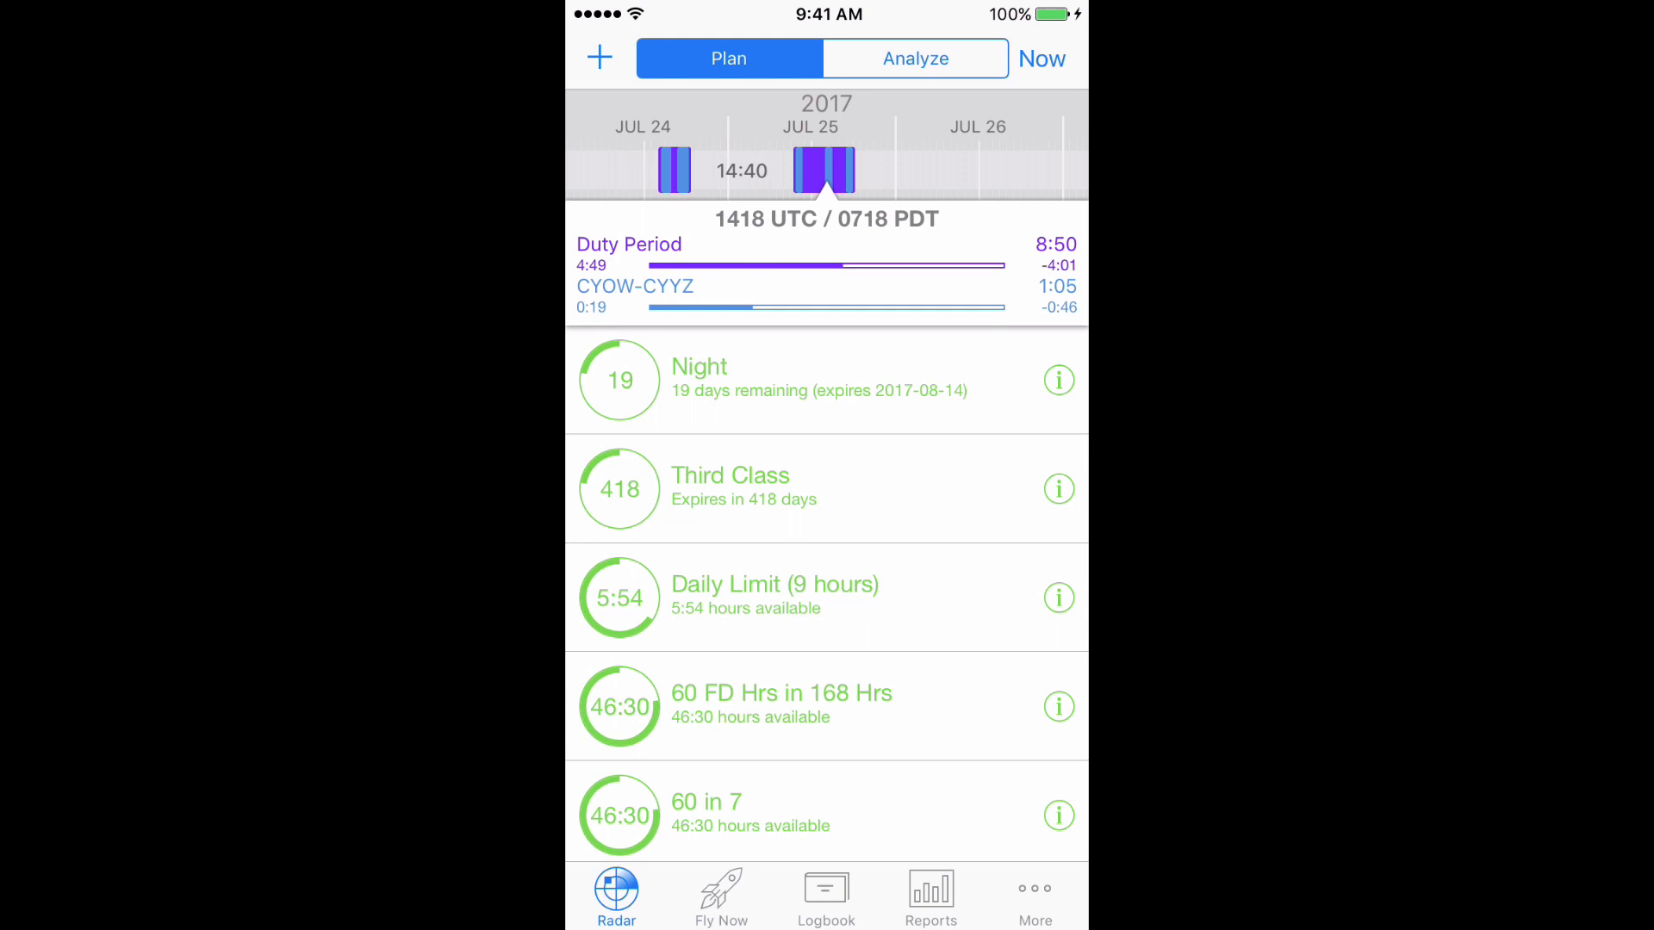
# Create the '14 in 24' limits group with thresholds 14/5/1 and criterion Total Duty <= 14:00.
pyautogui.click(600, 58)
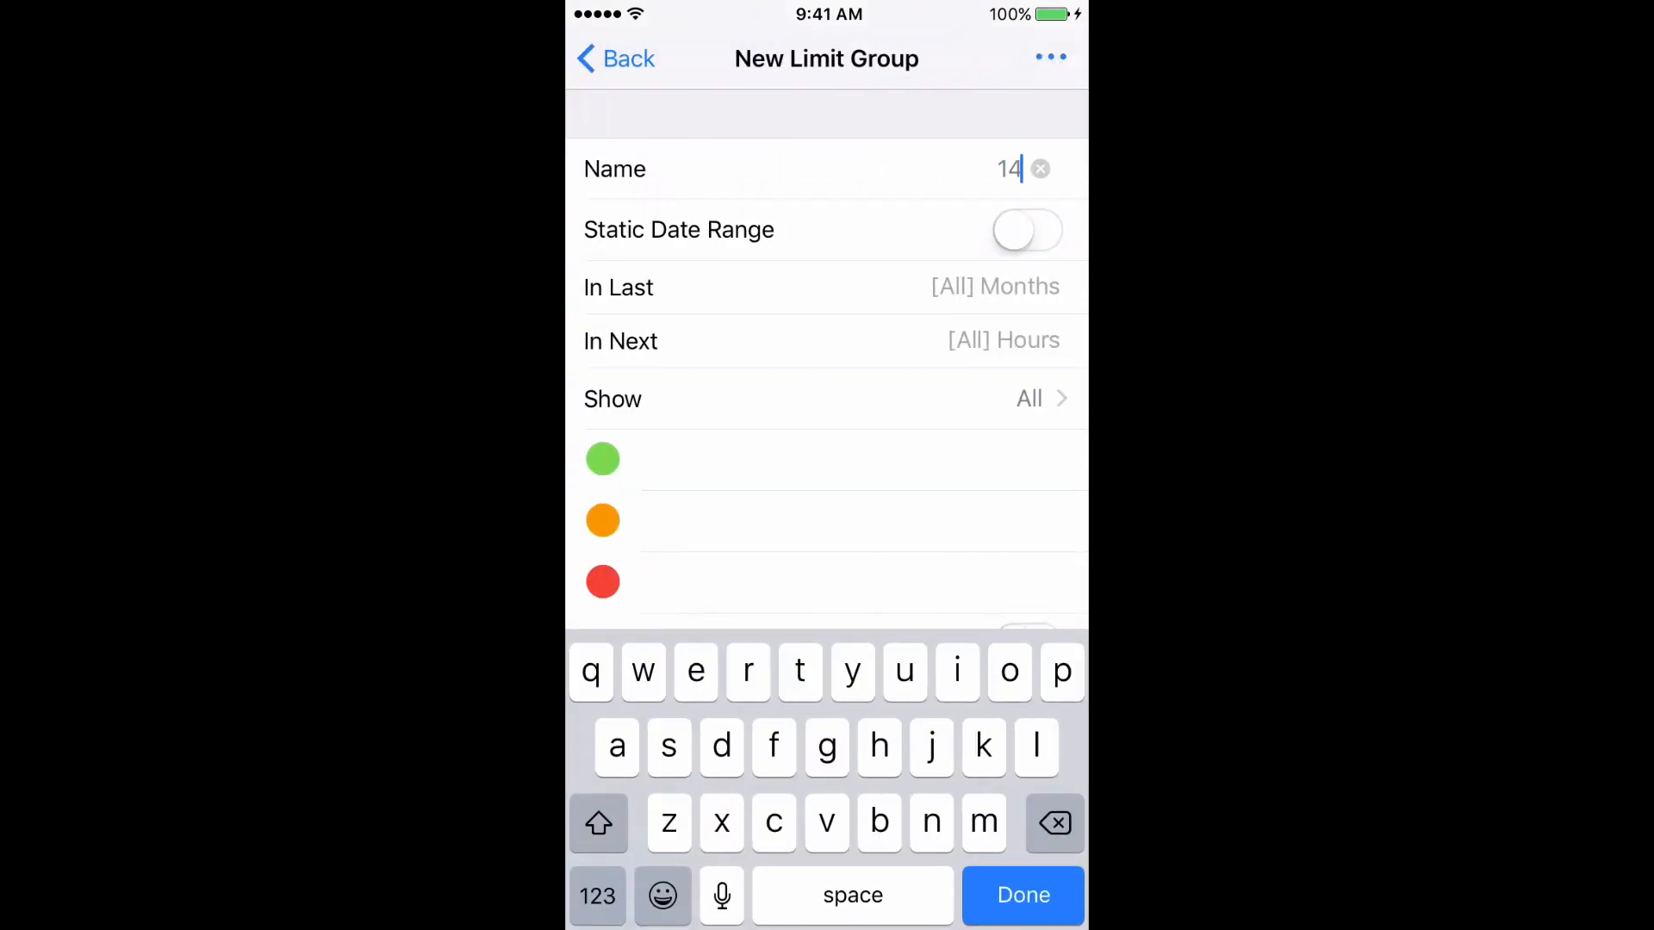
pyautogui.click(1019, 894)
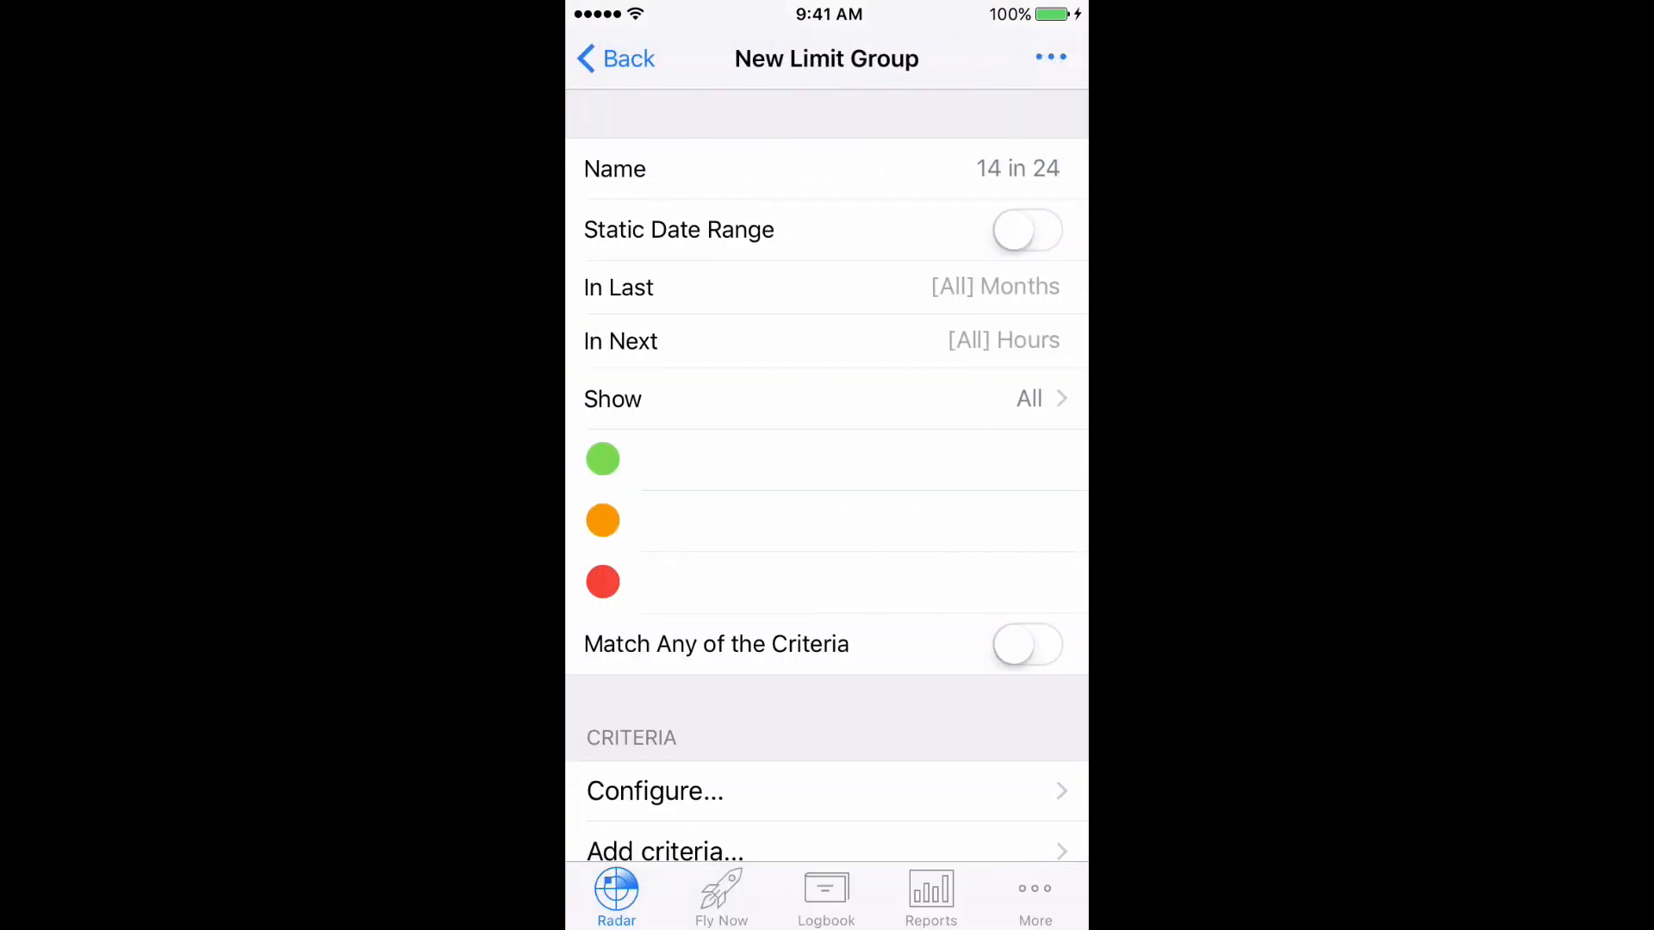
pyautogui.click(832, 287)
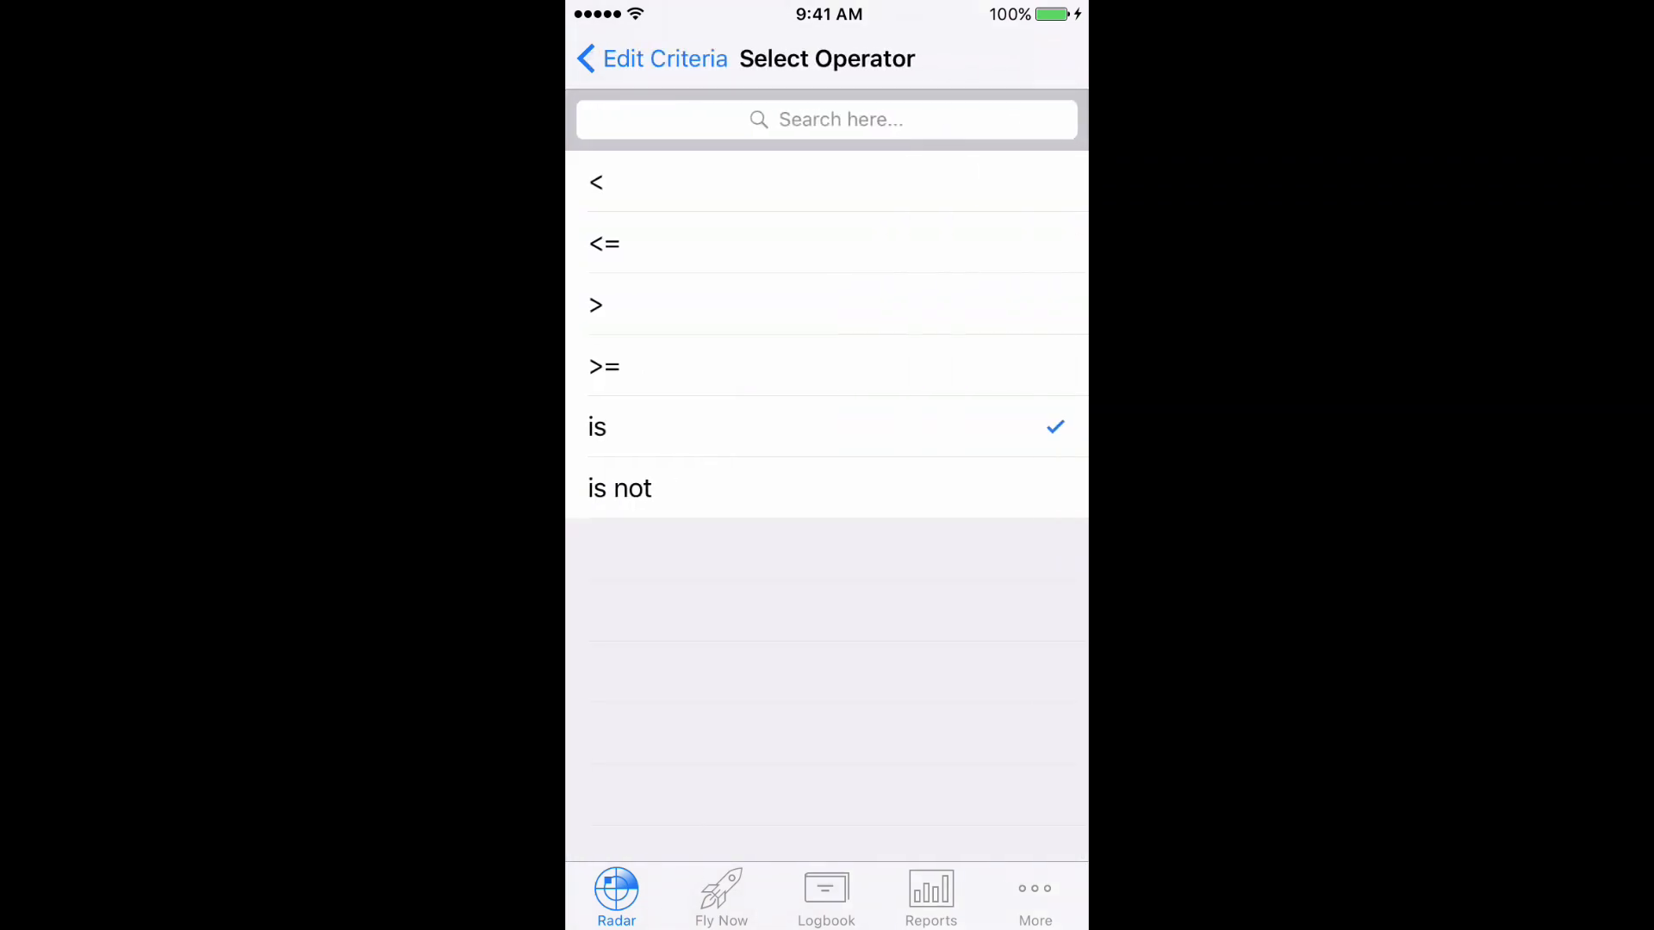
pyautogui.click(603, 244)
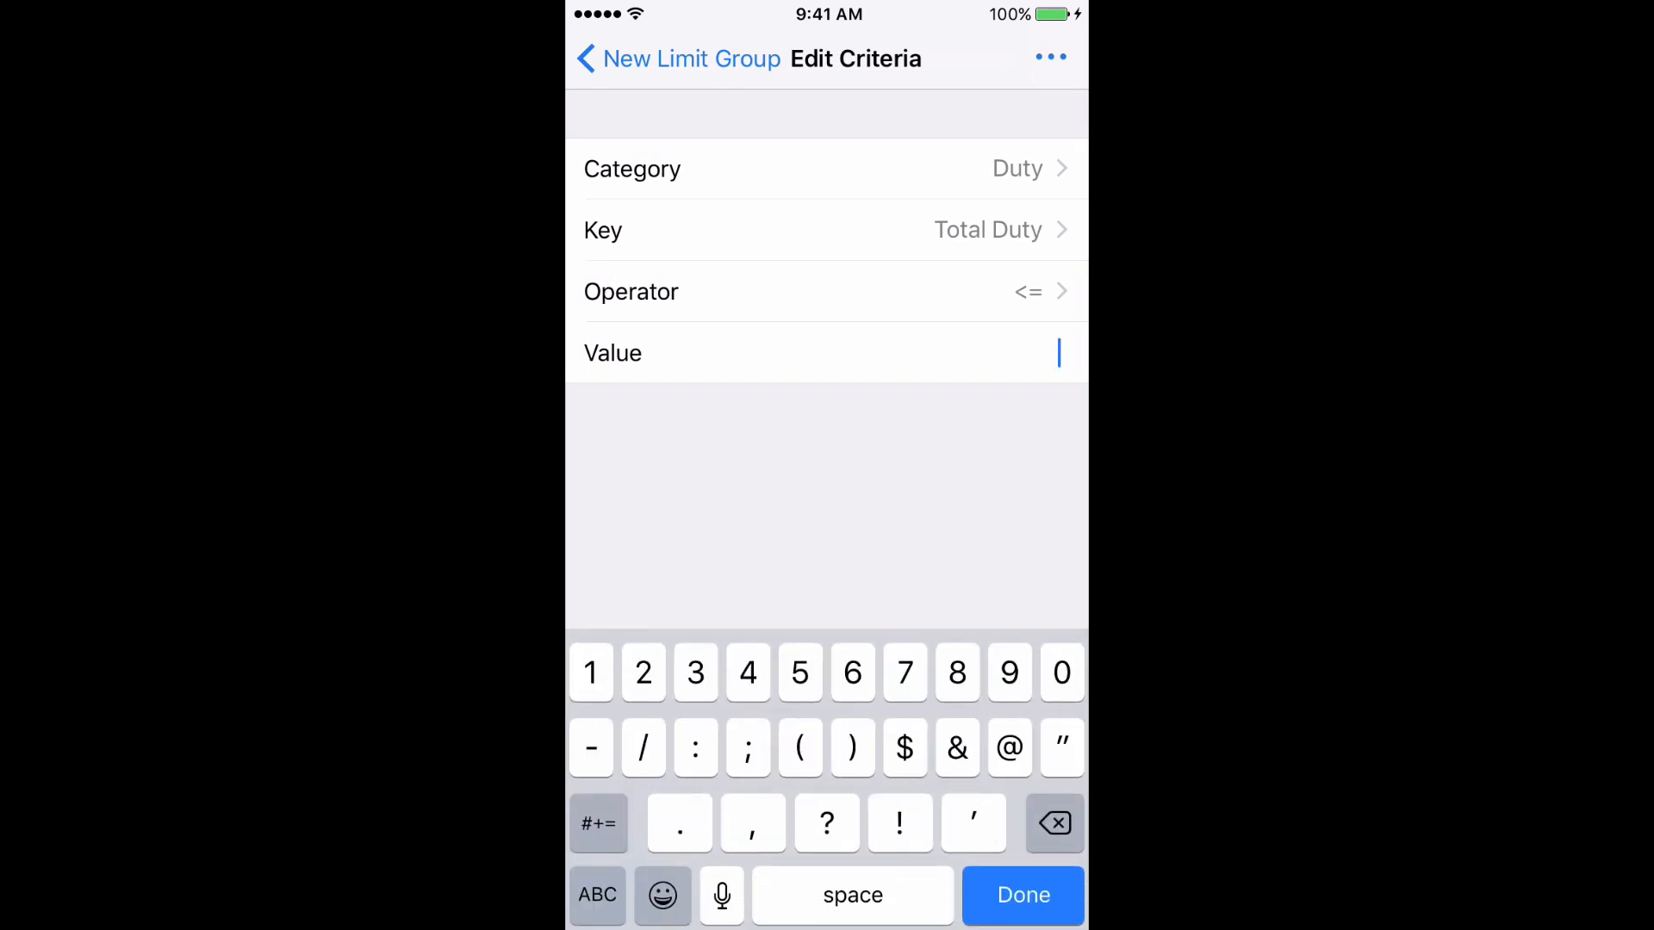
pyautogui.click(1021, 894)
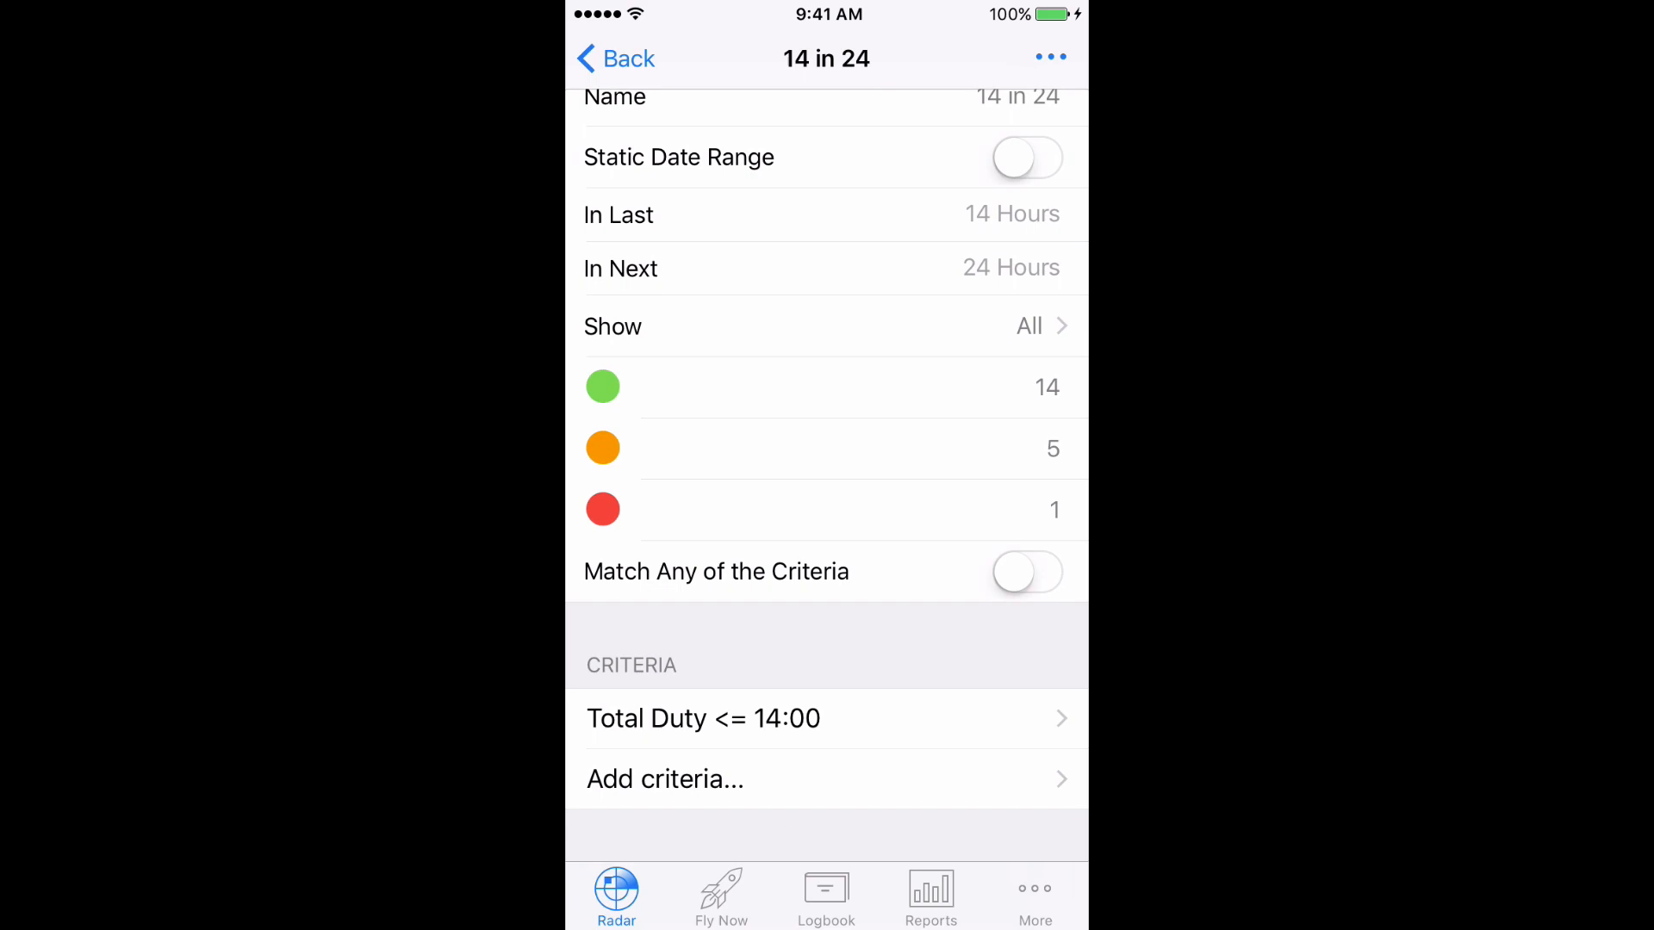
pyautogui.click(615, 58)
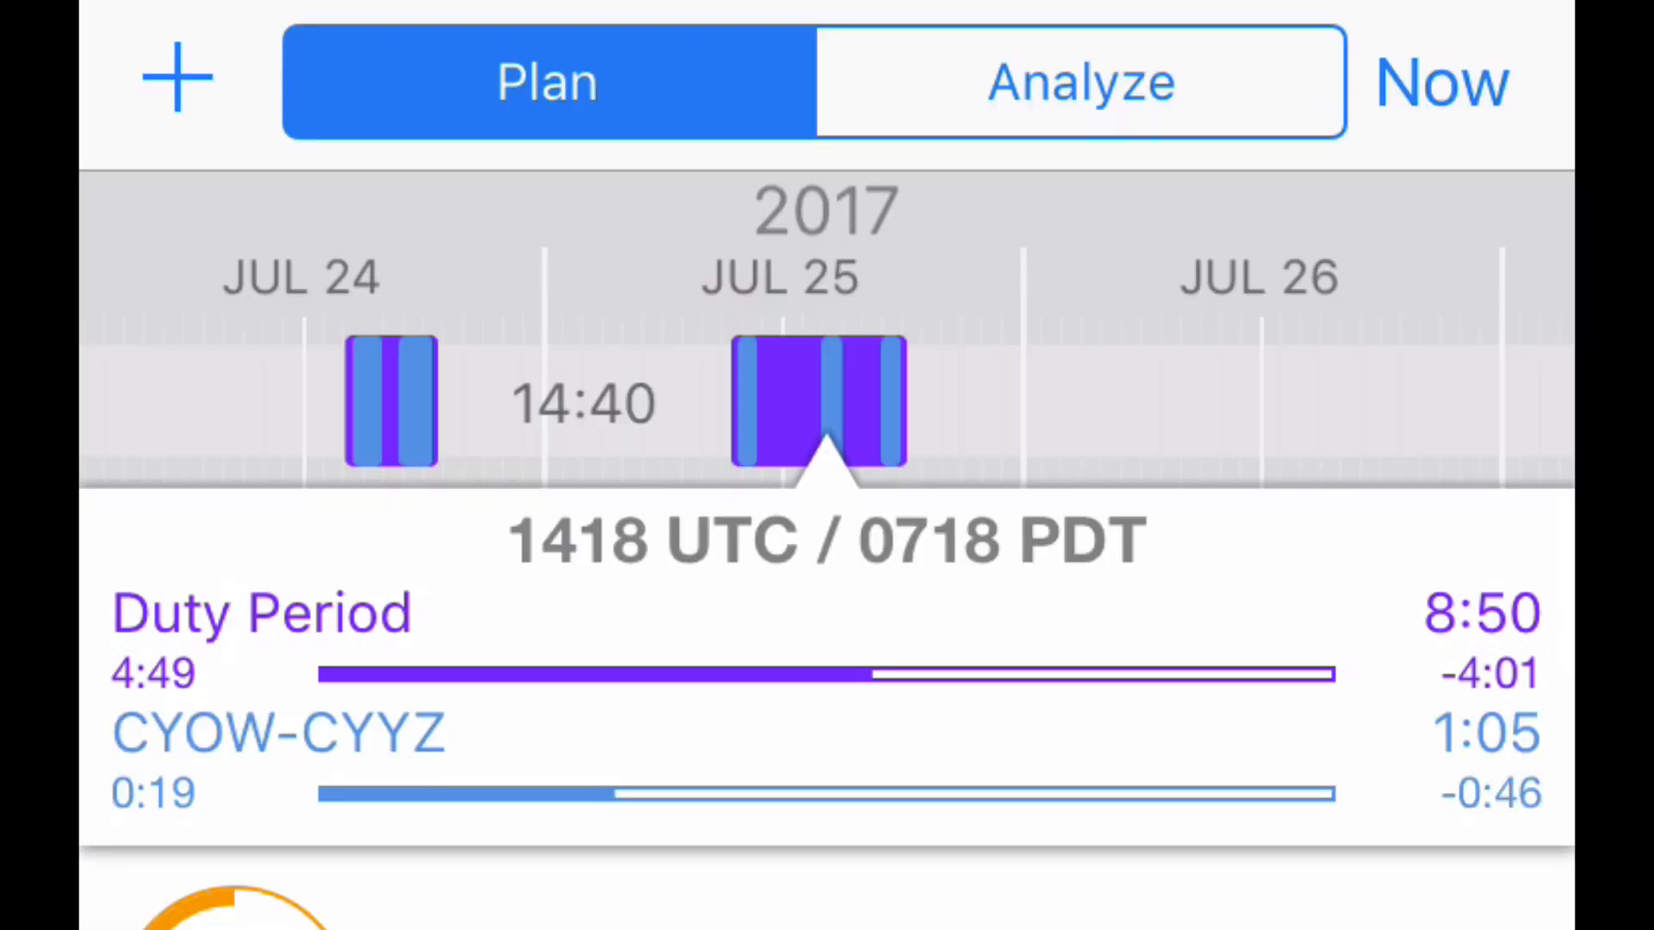
# Browse the Radar Plan list of 60 in 7, 30 in 168, Rest, 150 in 30 and 28 Days.
pyautogui.click(822, 760)
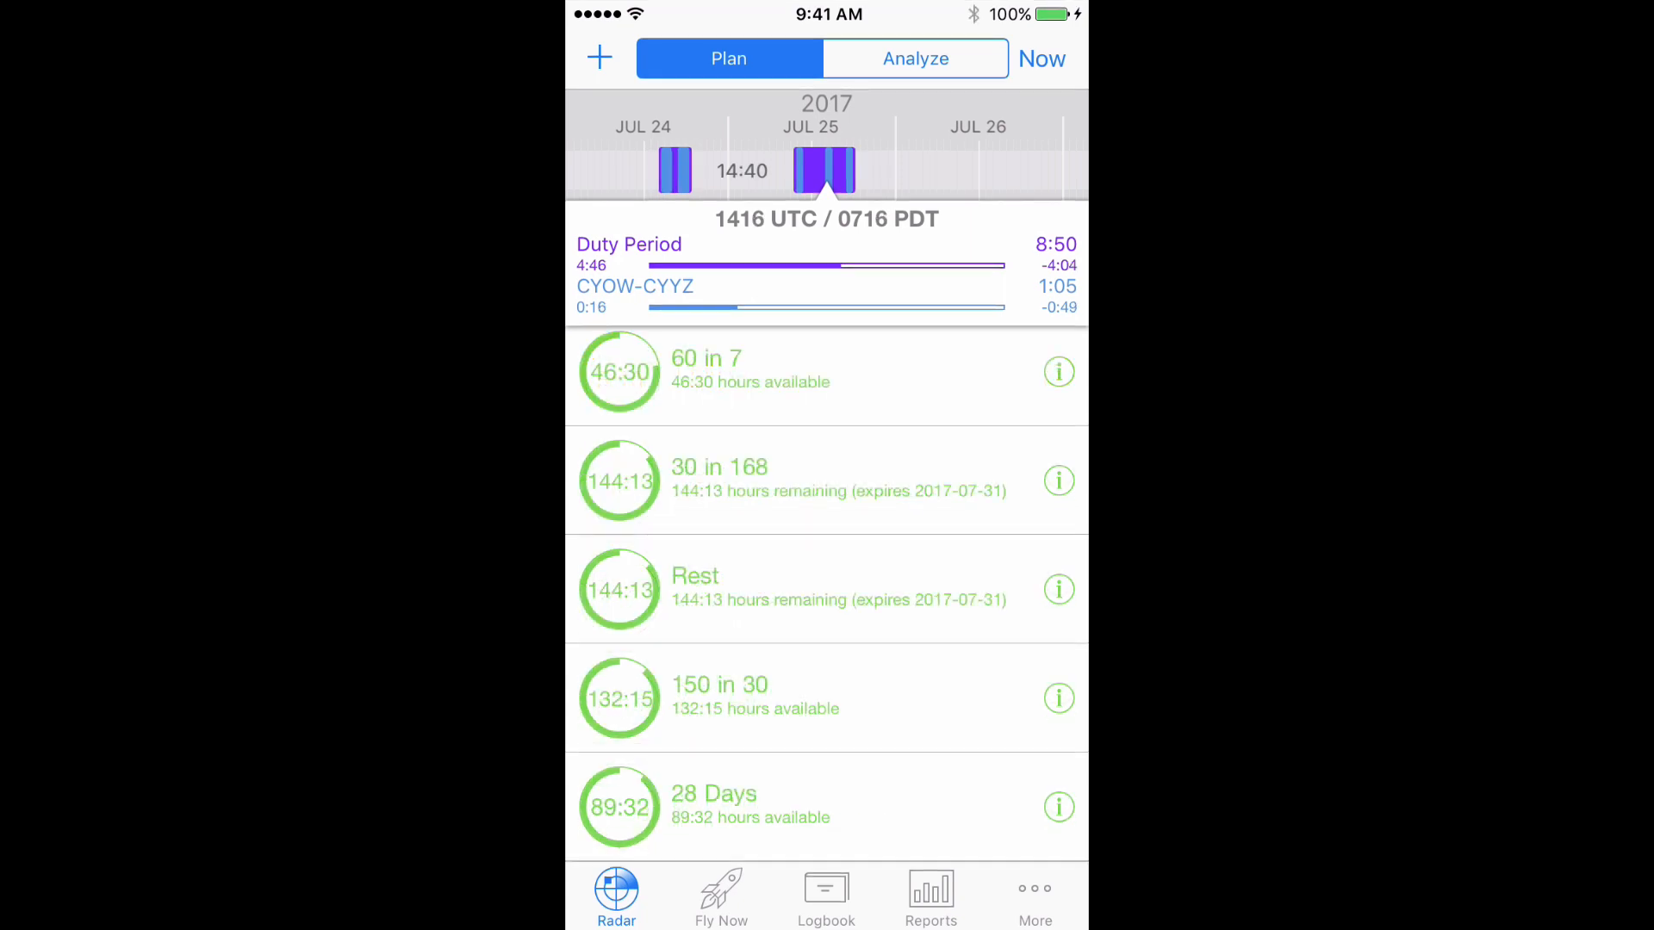
# Create a new currency group covering the last 168 hours.
pyautogui.click(598, 57)
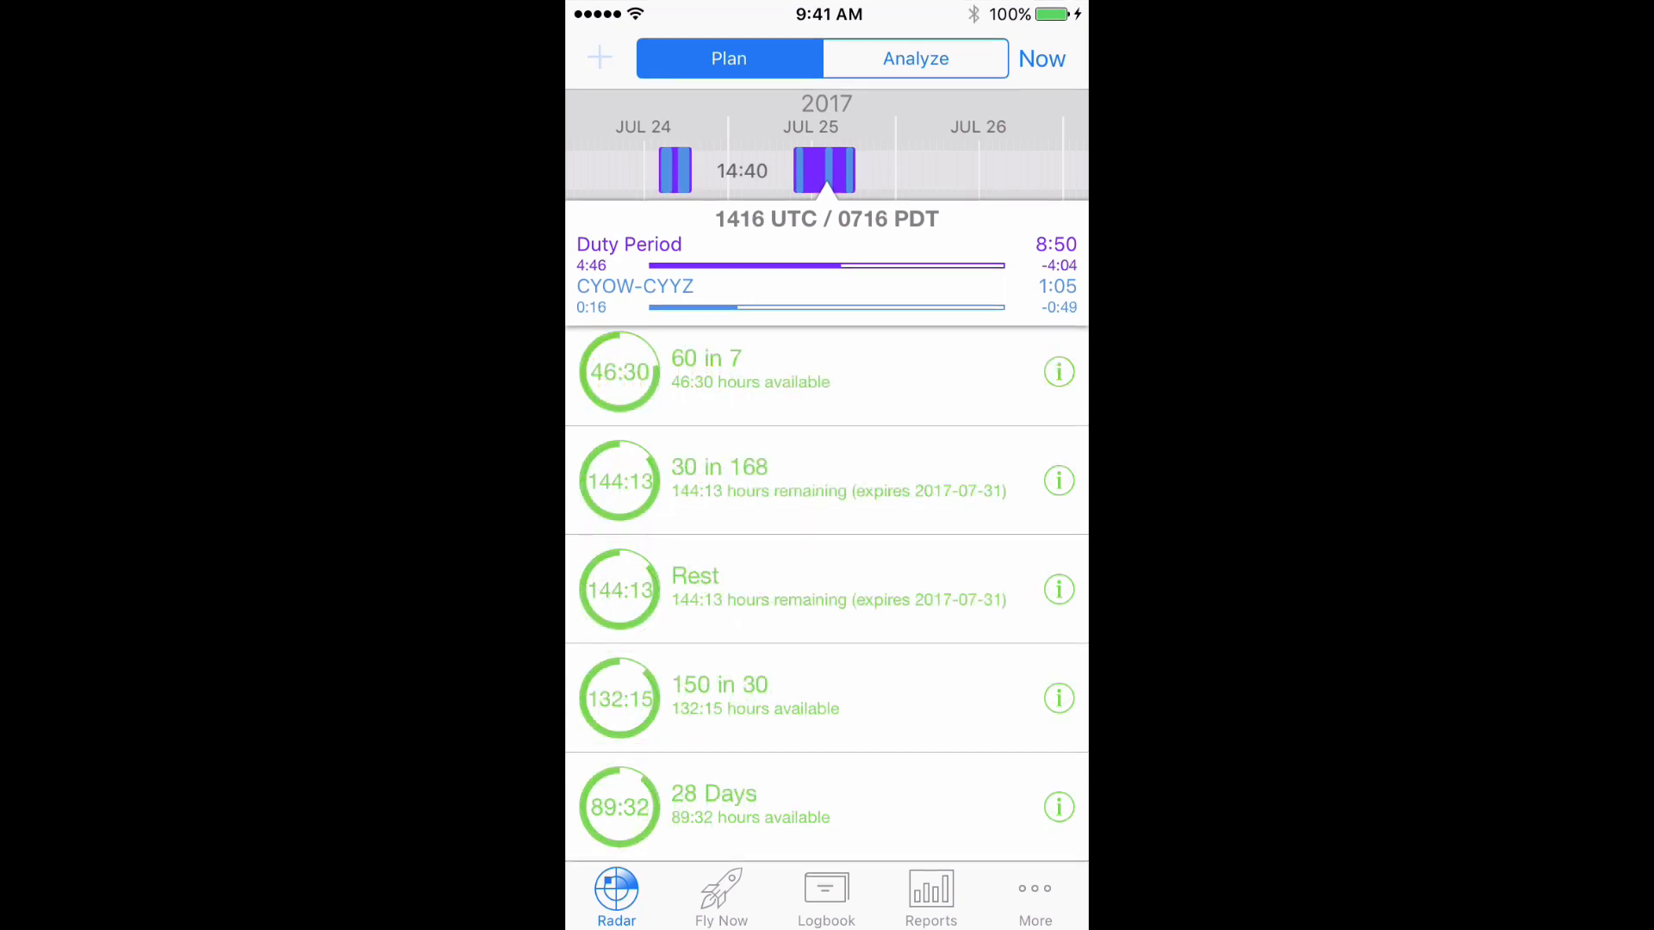
pyautogui.click(599, 57)
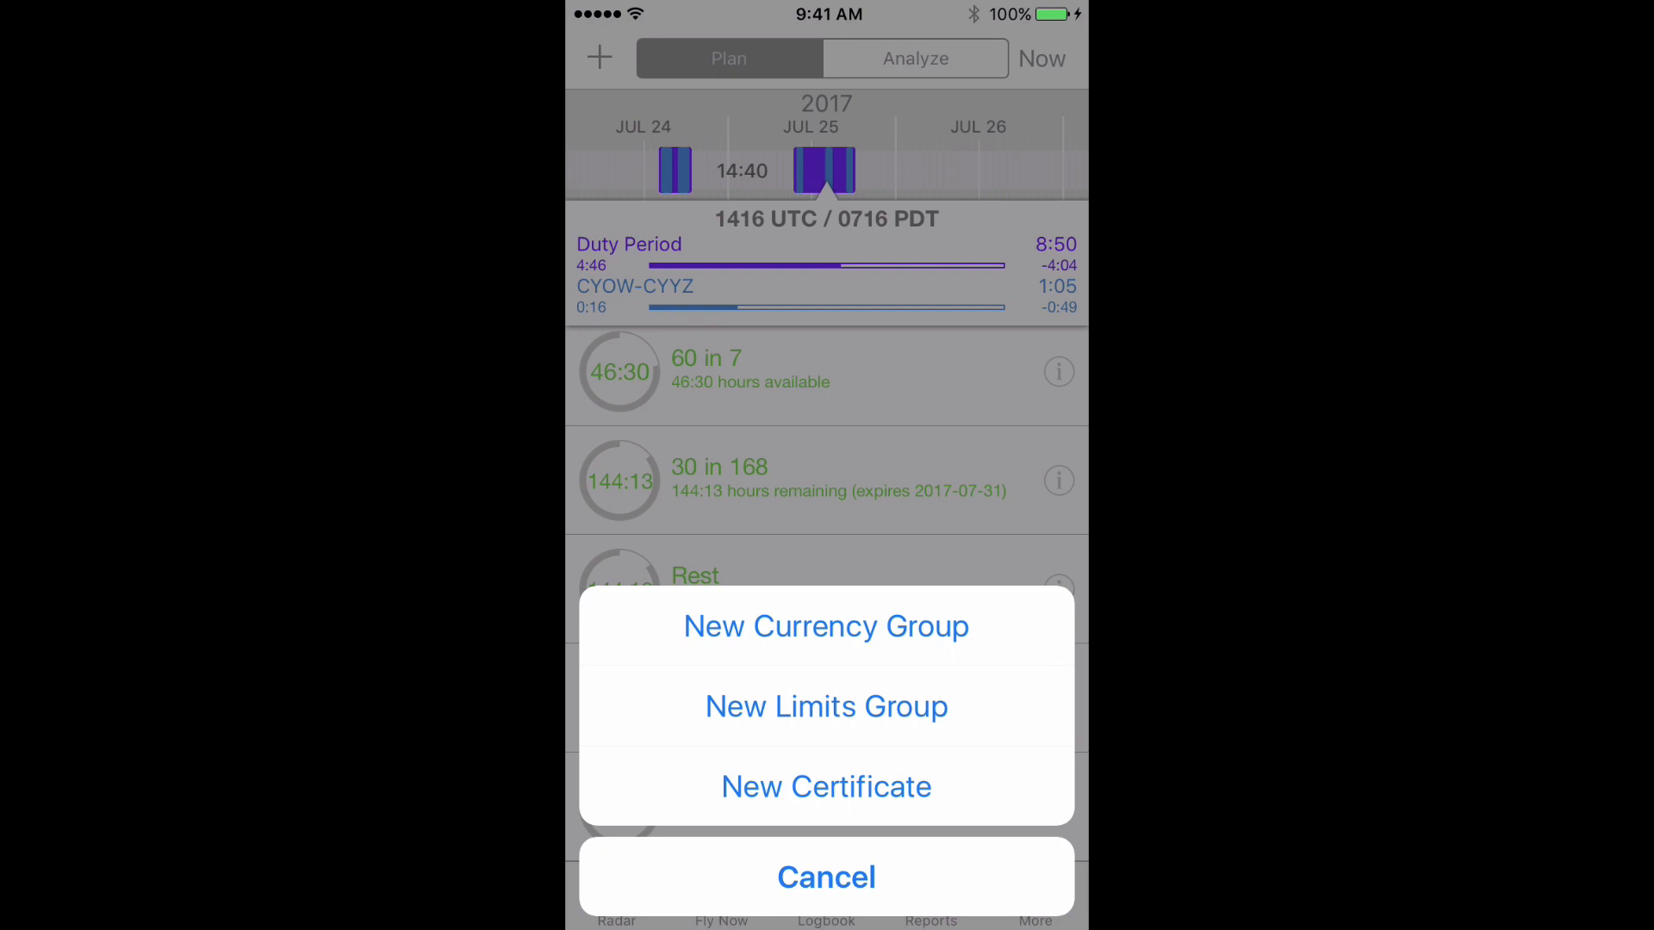
pyautogui.click(826, 625)
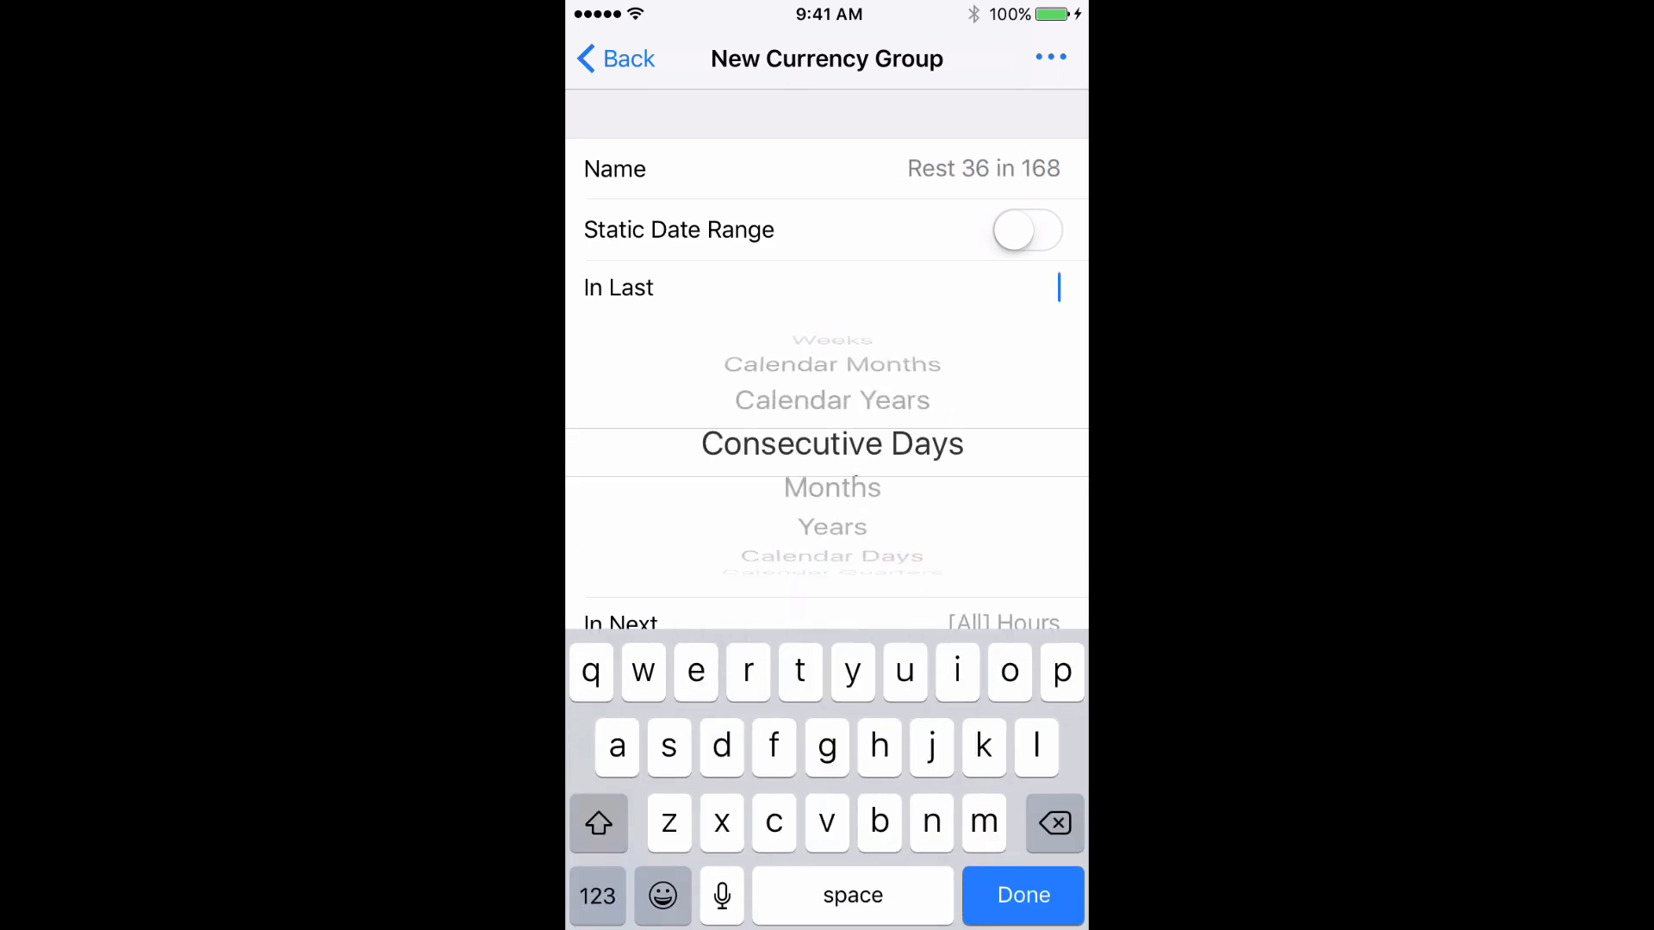
pyautogui.write('168 Hours')
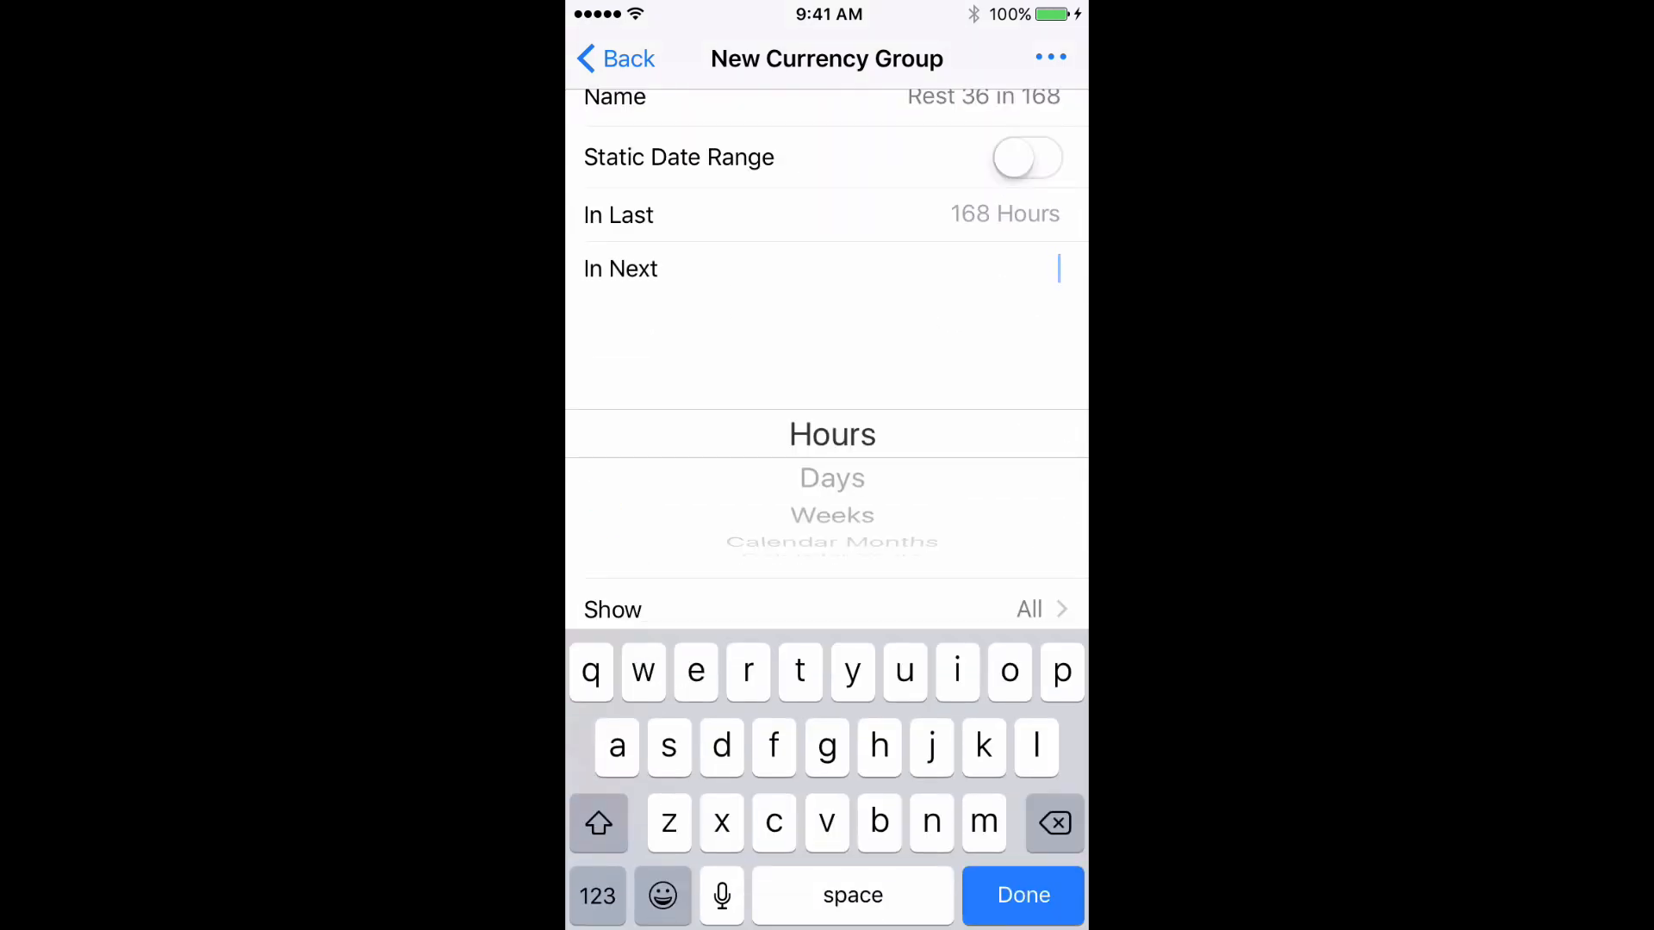
pyautogui.write('24')
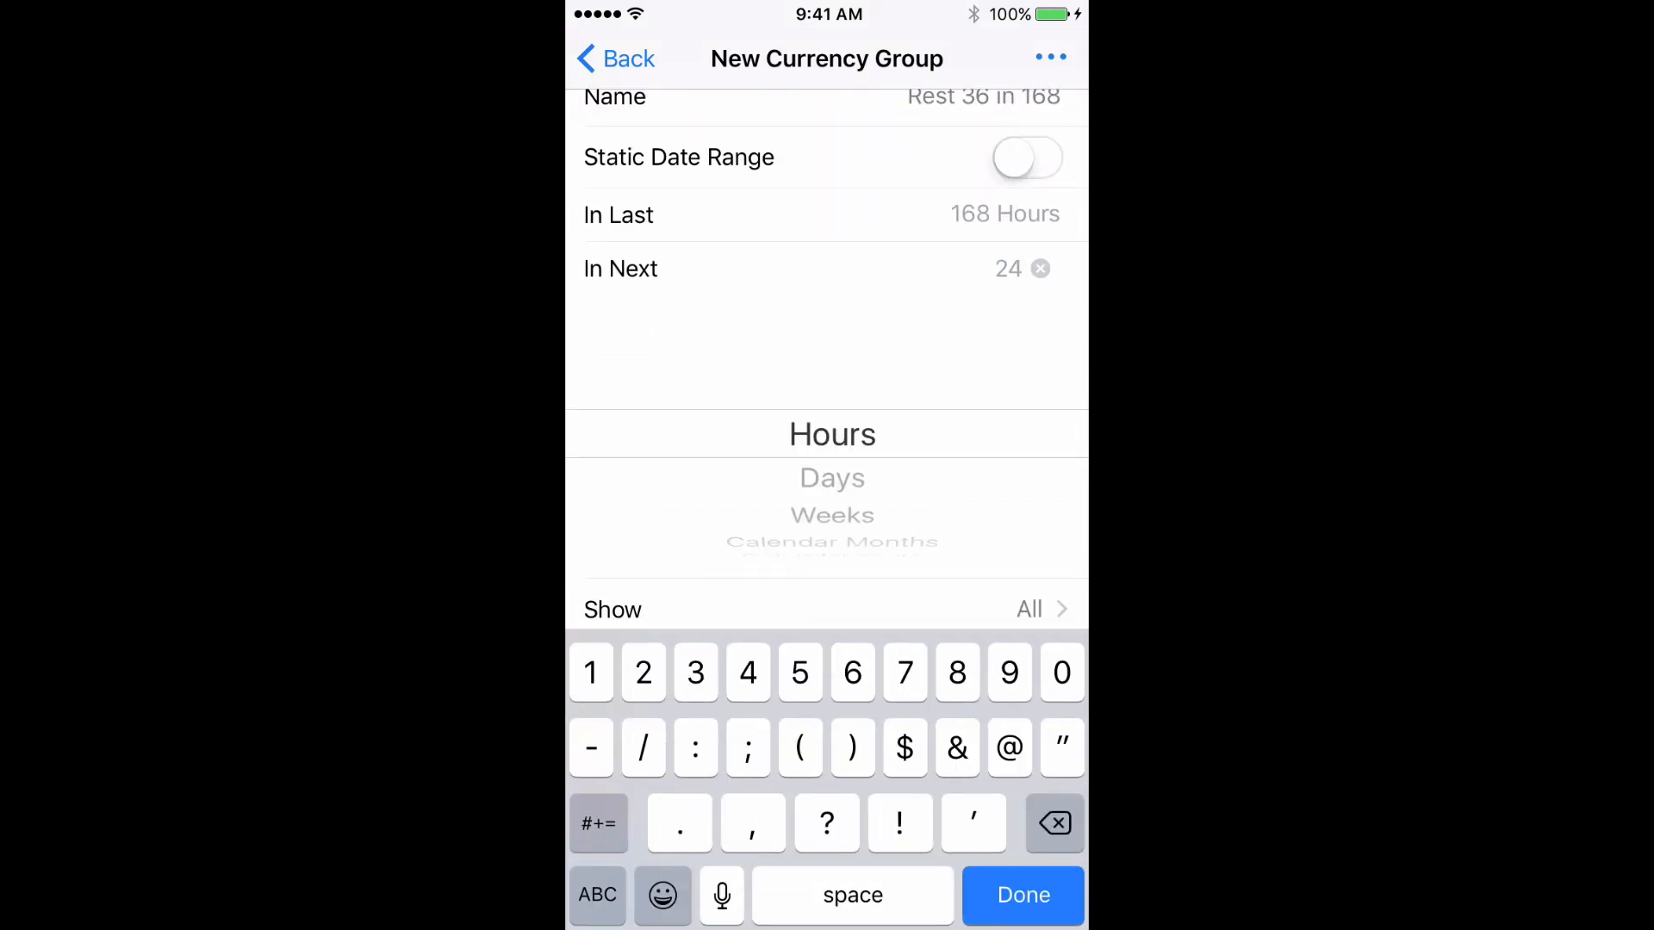
pyautogui.scroll(-3)
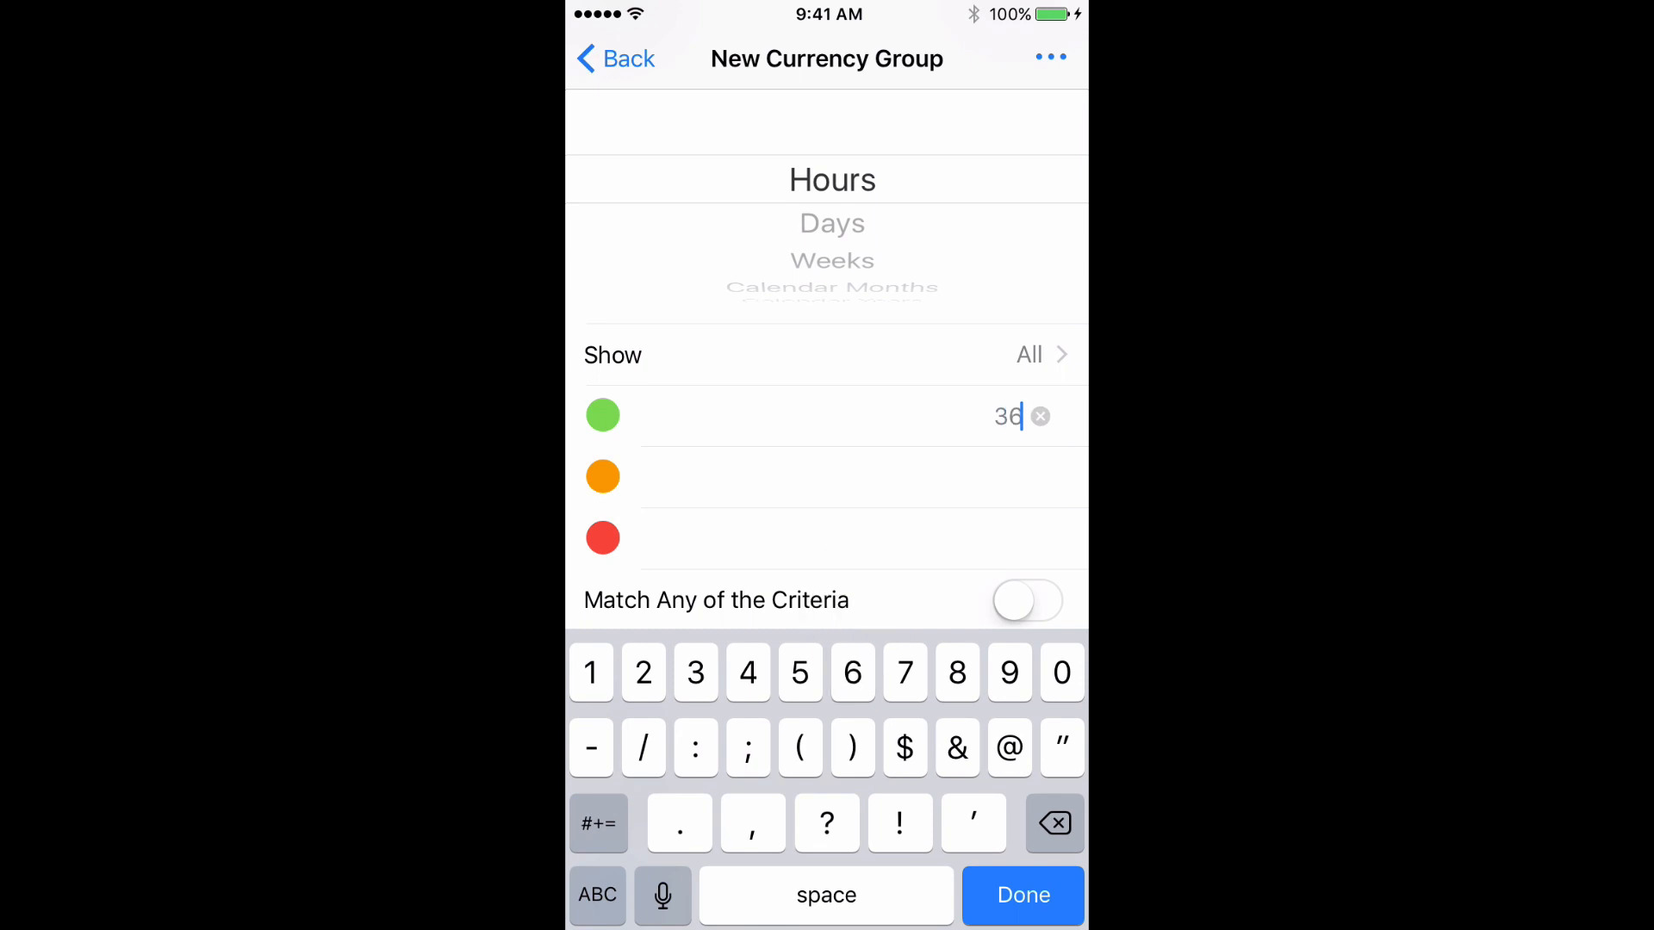
# Add the criterion Consecutive Rest >= 36:00 and save the 'Rest 36 in 168' group.
pyautogui.click(1020, 896)
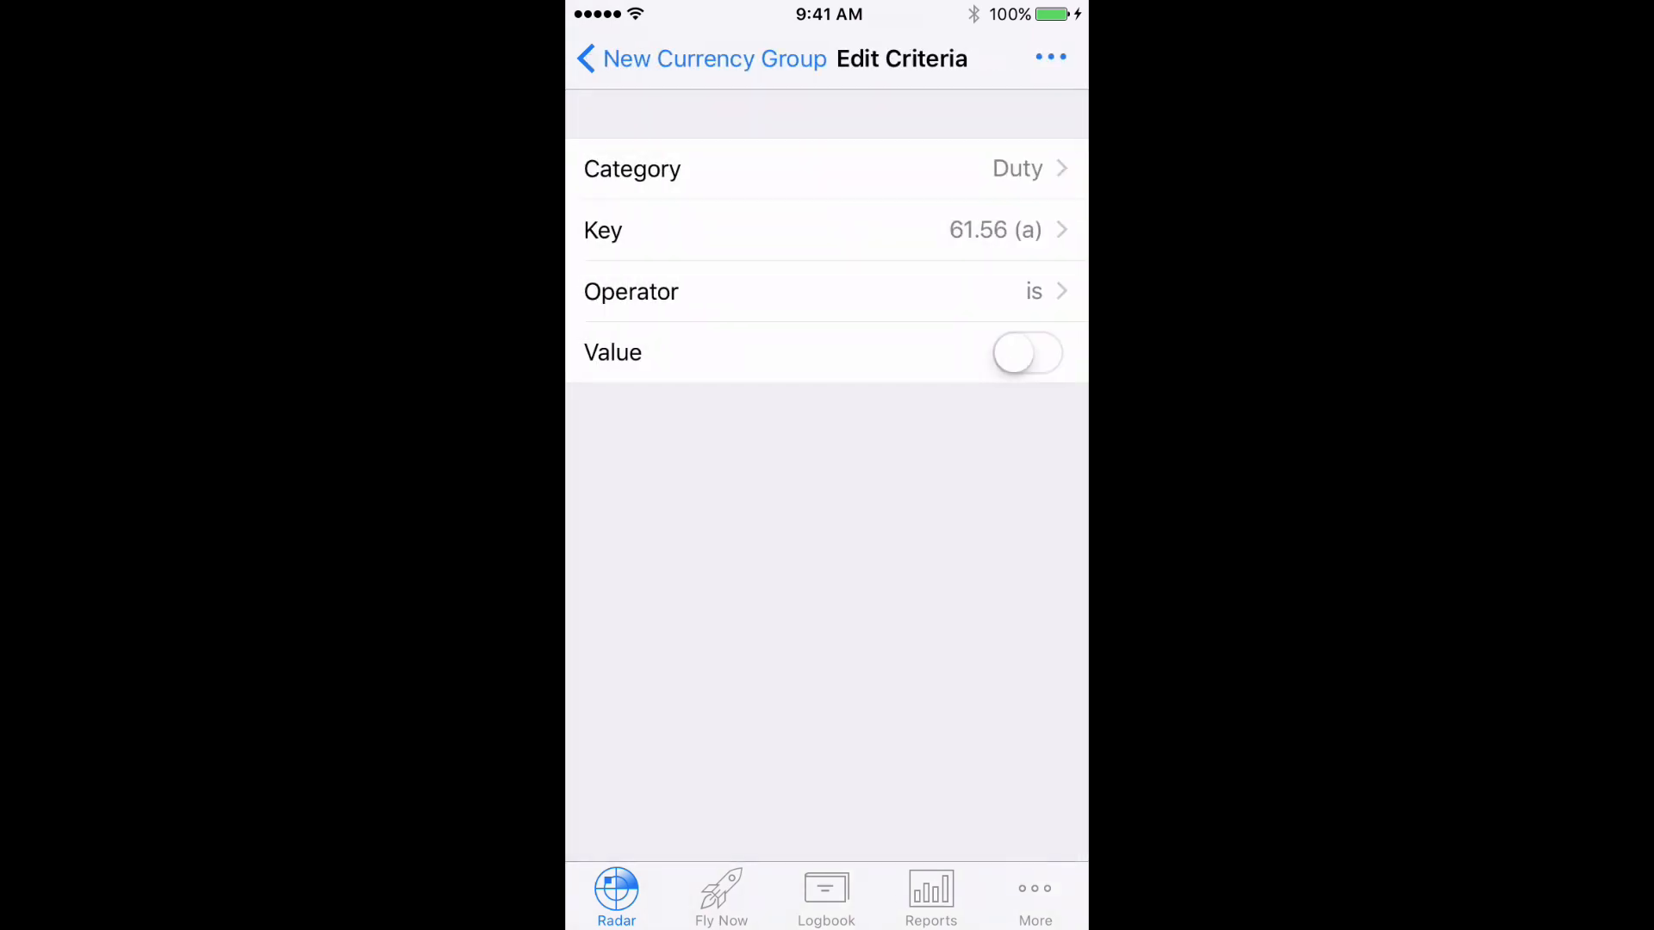
pyautogui.click(827, 230)
pyautogui.write('36')
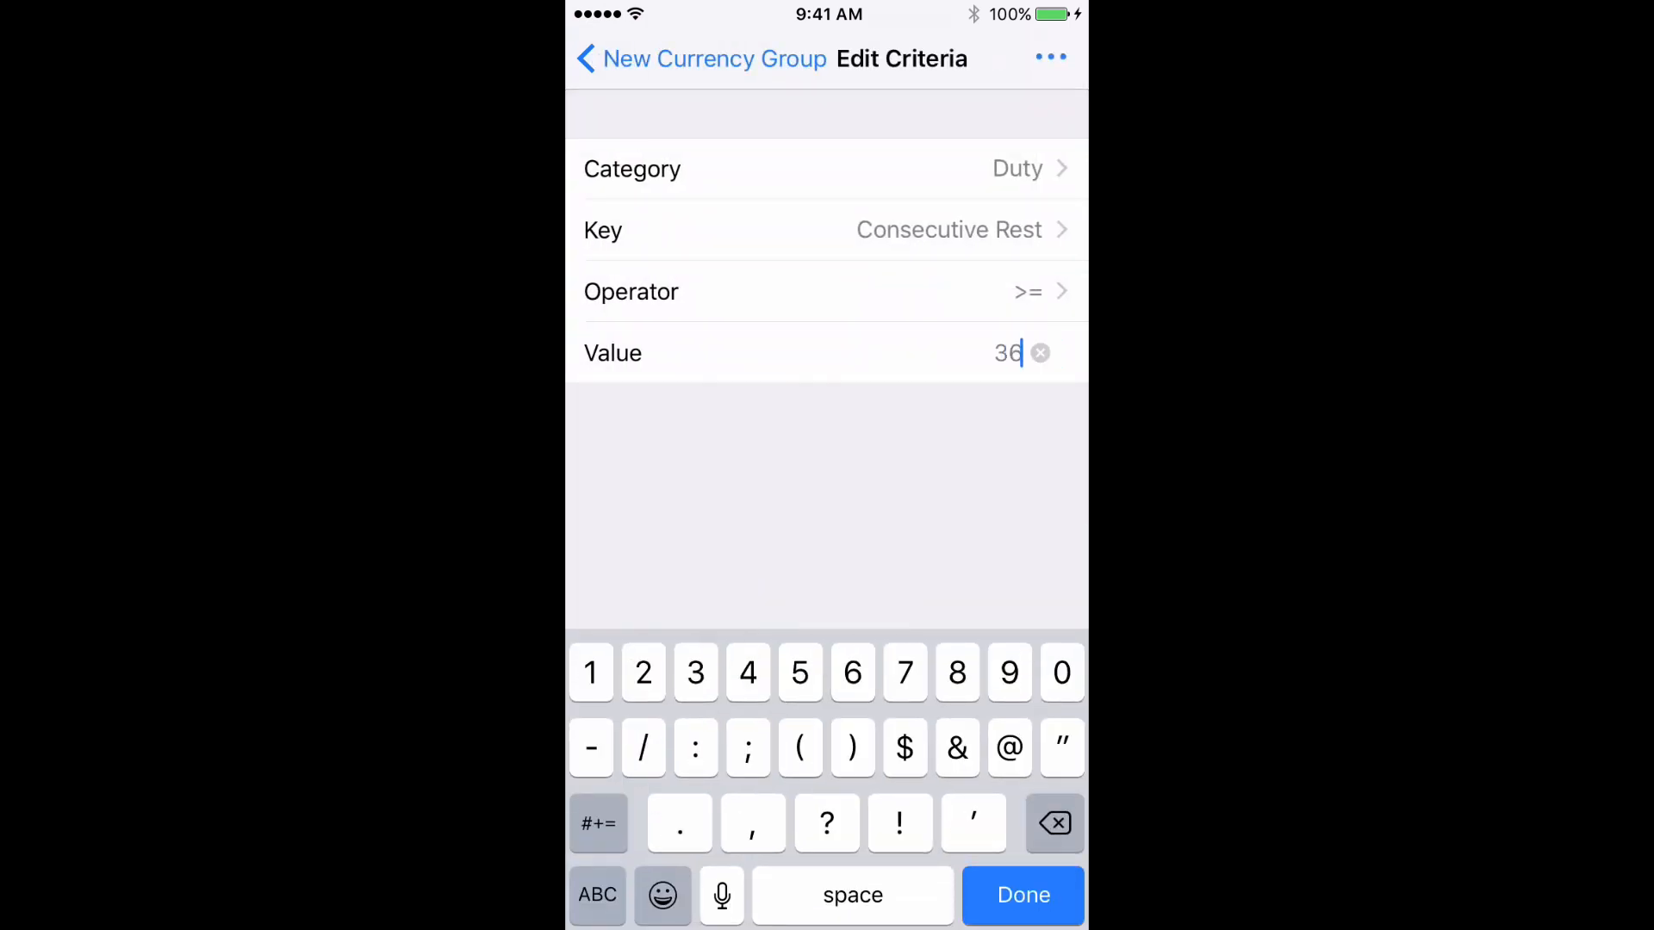
pyautogui.click(1022, 894)
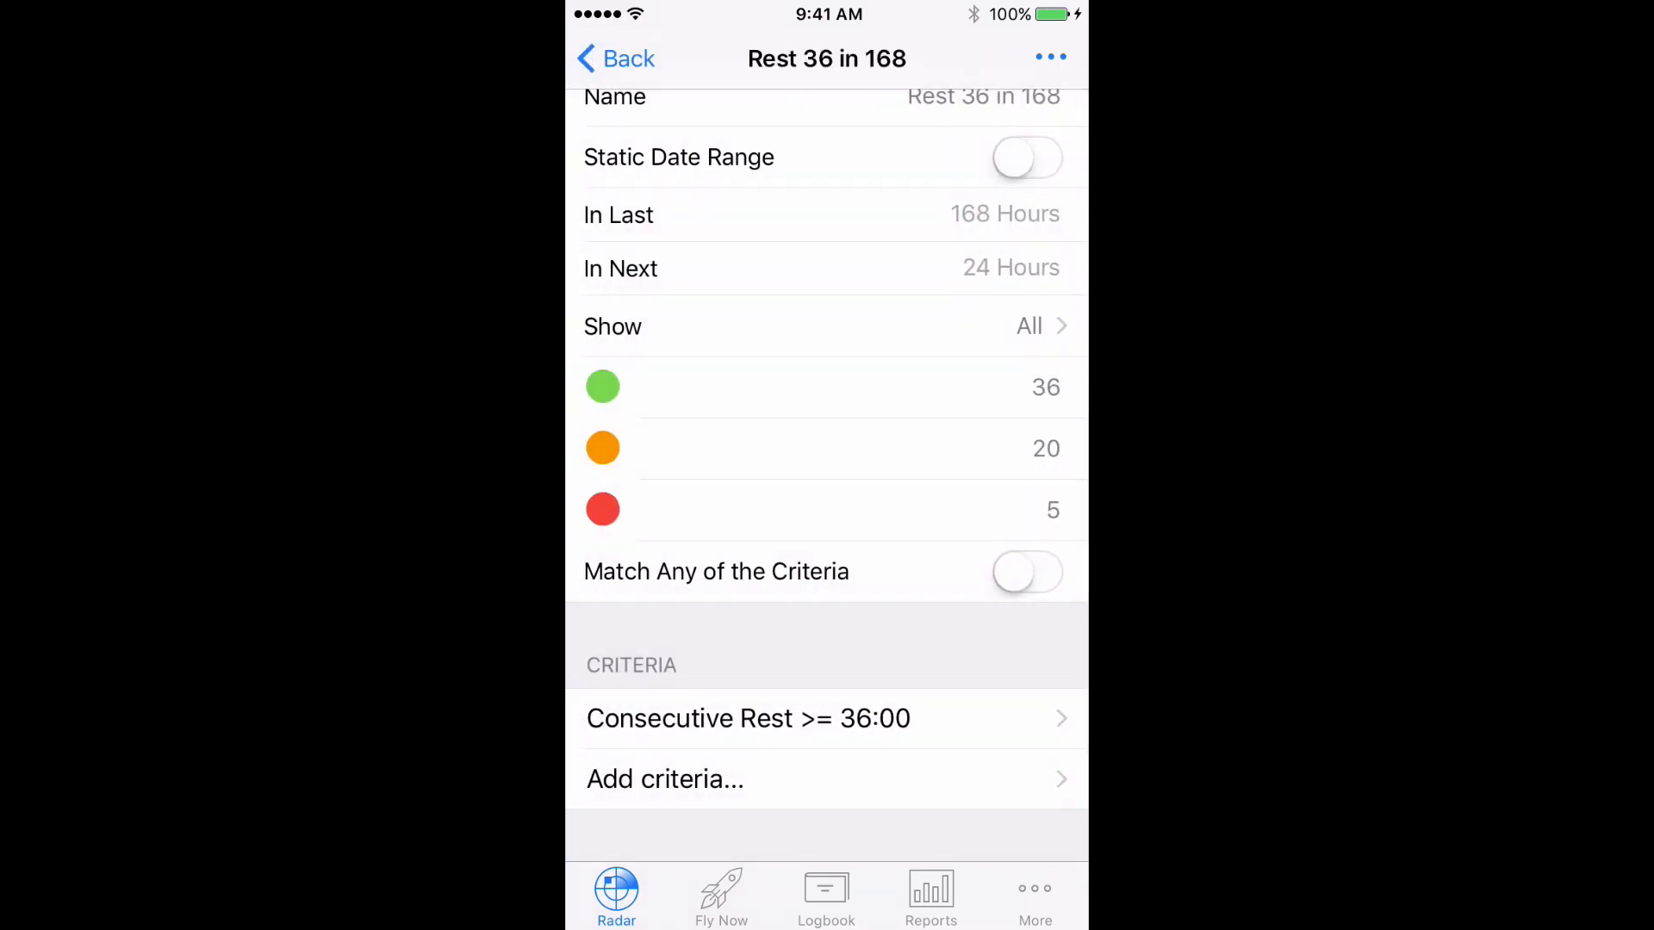
pyautogui.click(616, 58)
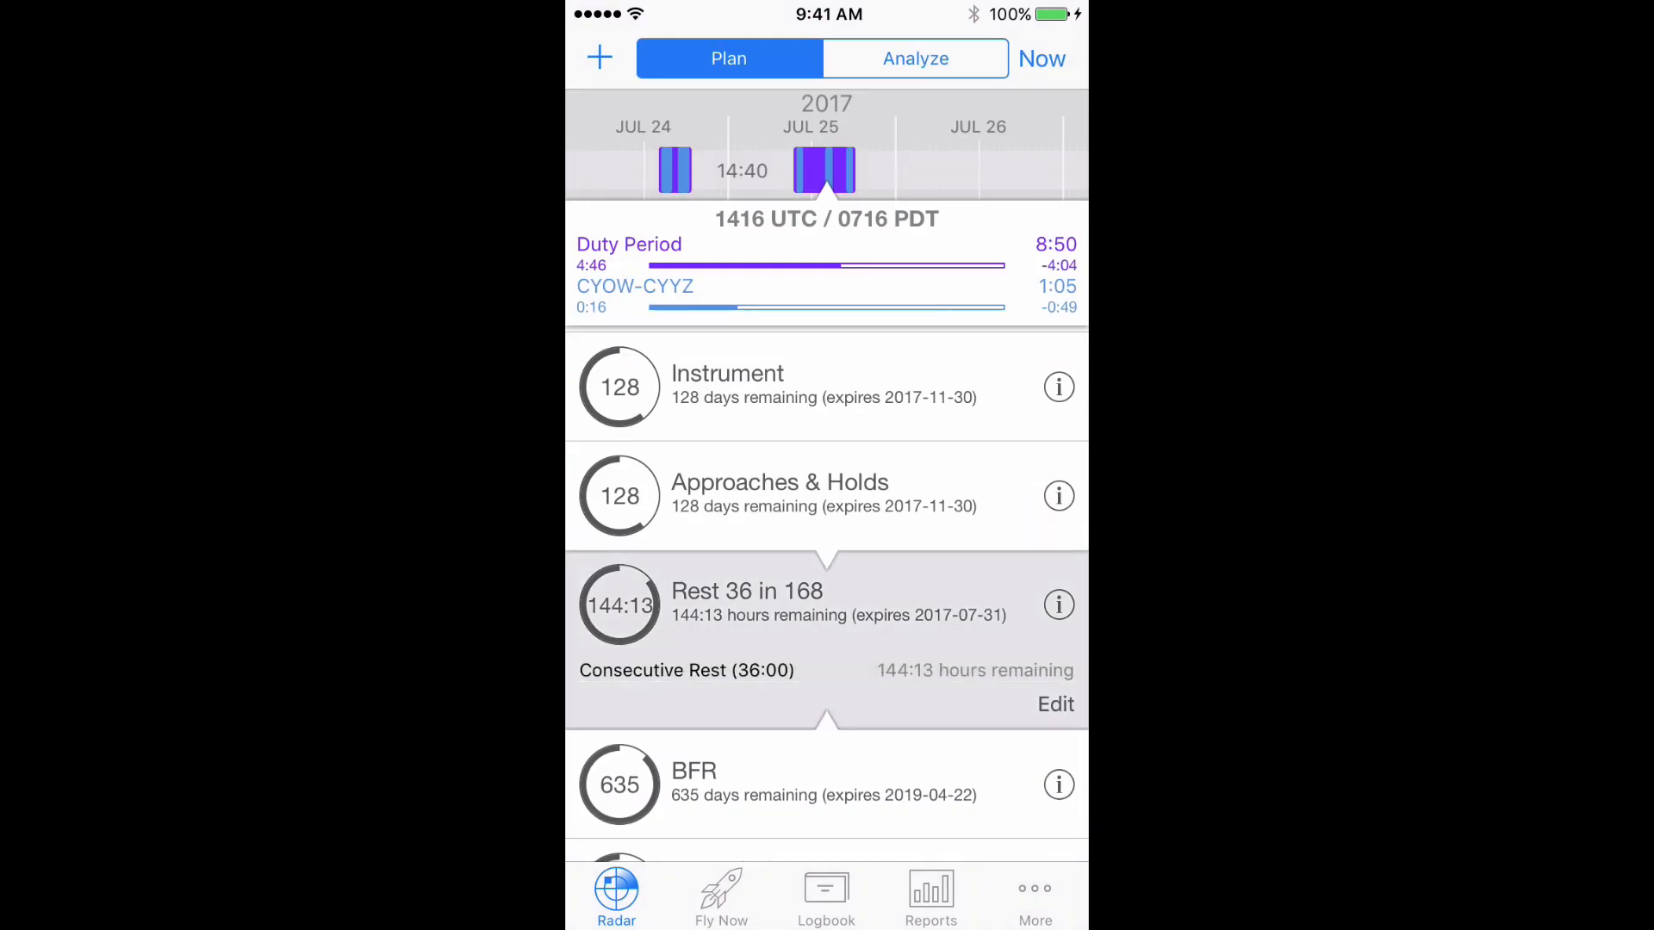
# Duplicate the Rest 36 in 168 group and open the copy.
pyautogui.click(1054, 704)
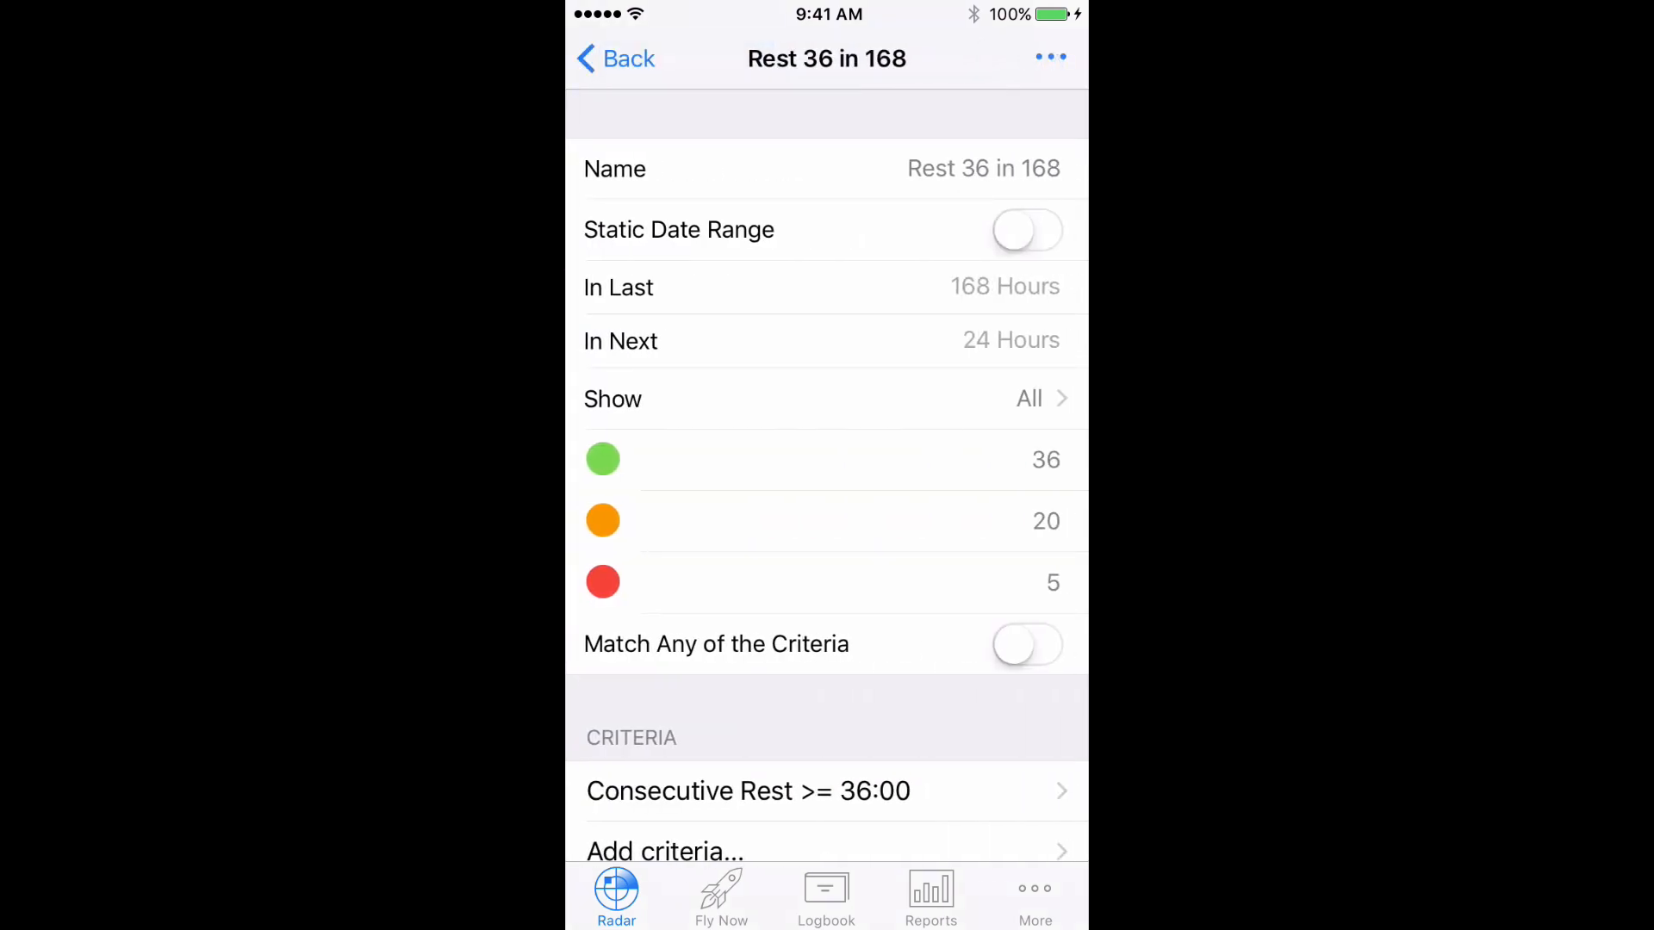
pyautogui.click(1051, 58)
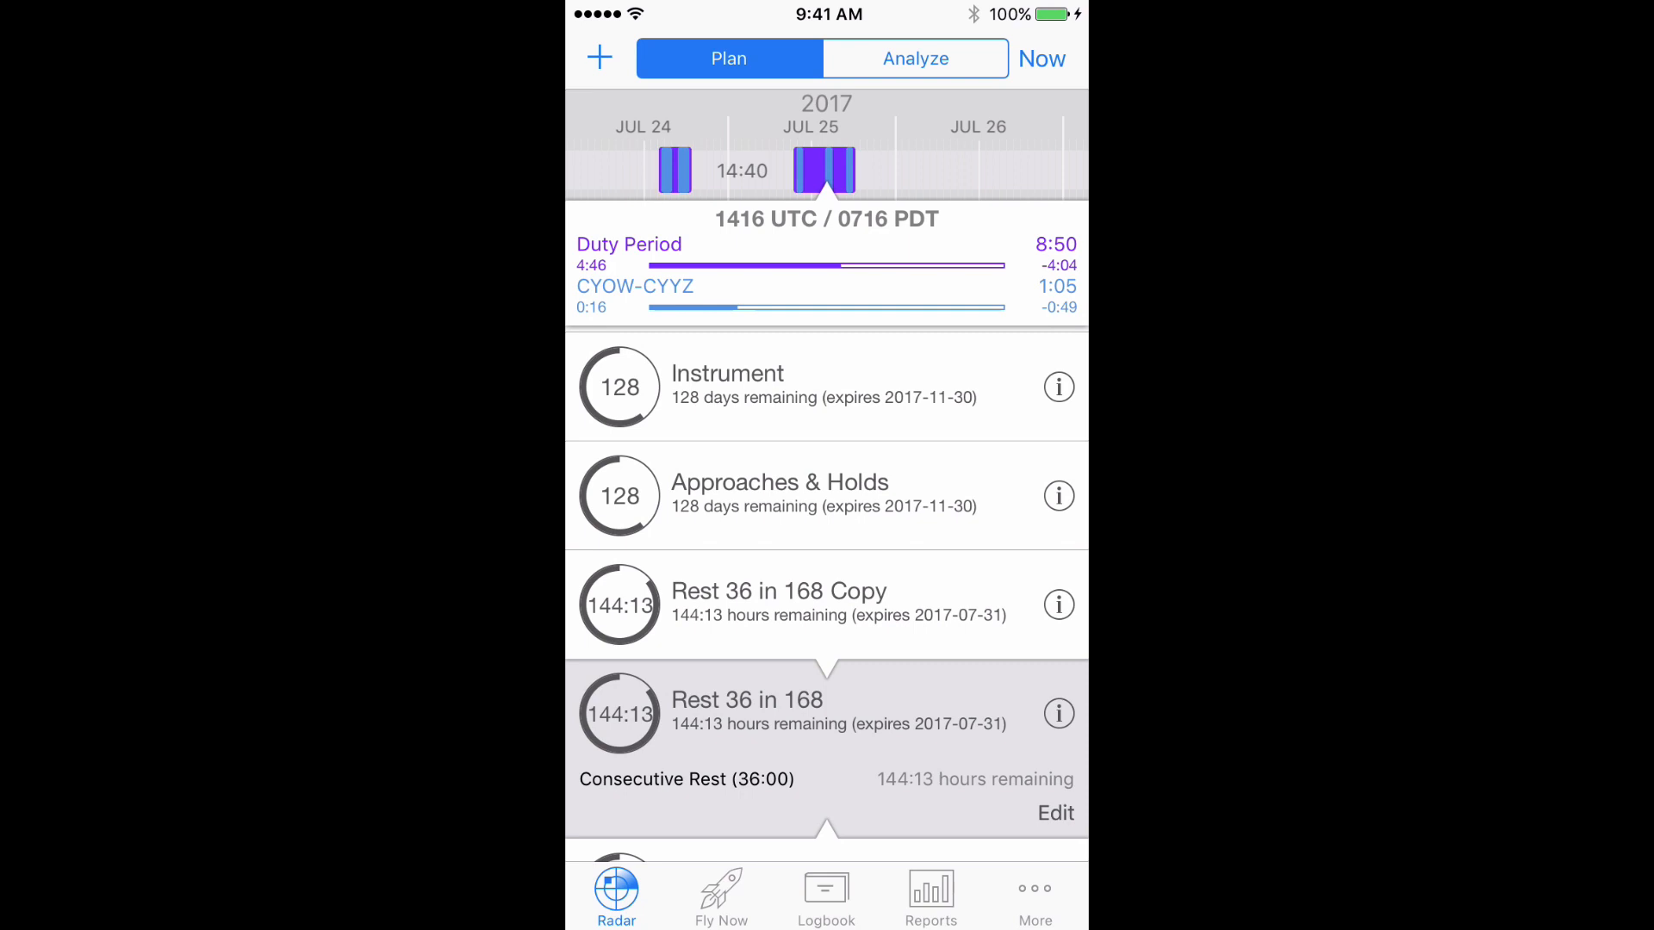
pyautogui.click(1053, 813)
pyautogui.write('40')
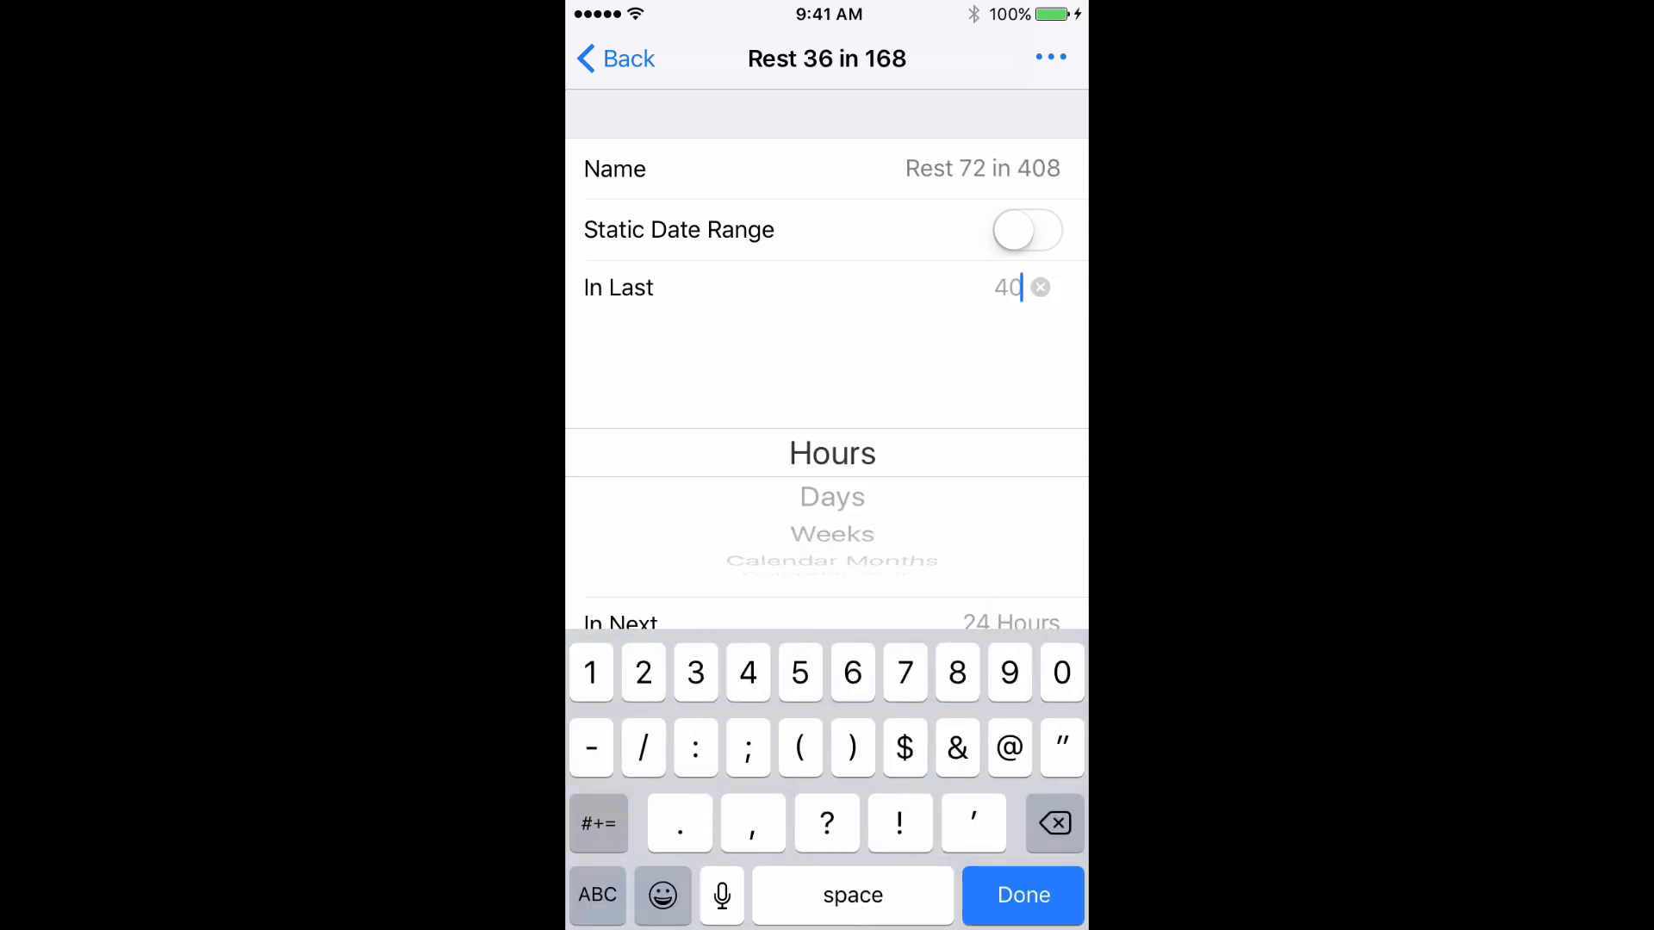
# Change the copy to 'Rest 72 in 408' with Consecutive Rest >= 72:00 and save.
pyautogui.click(1020, 894)
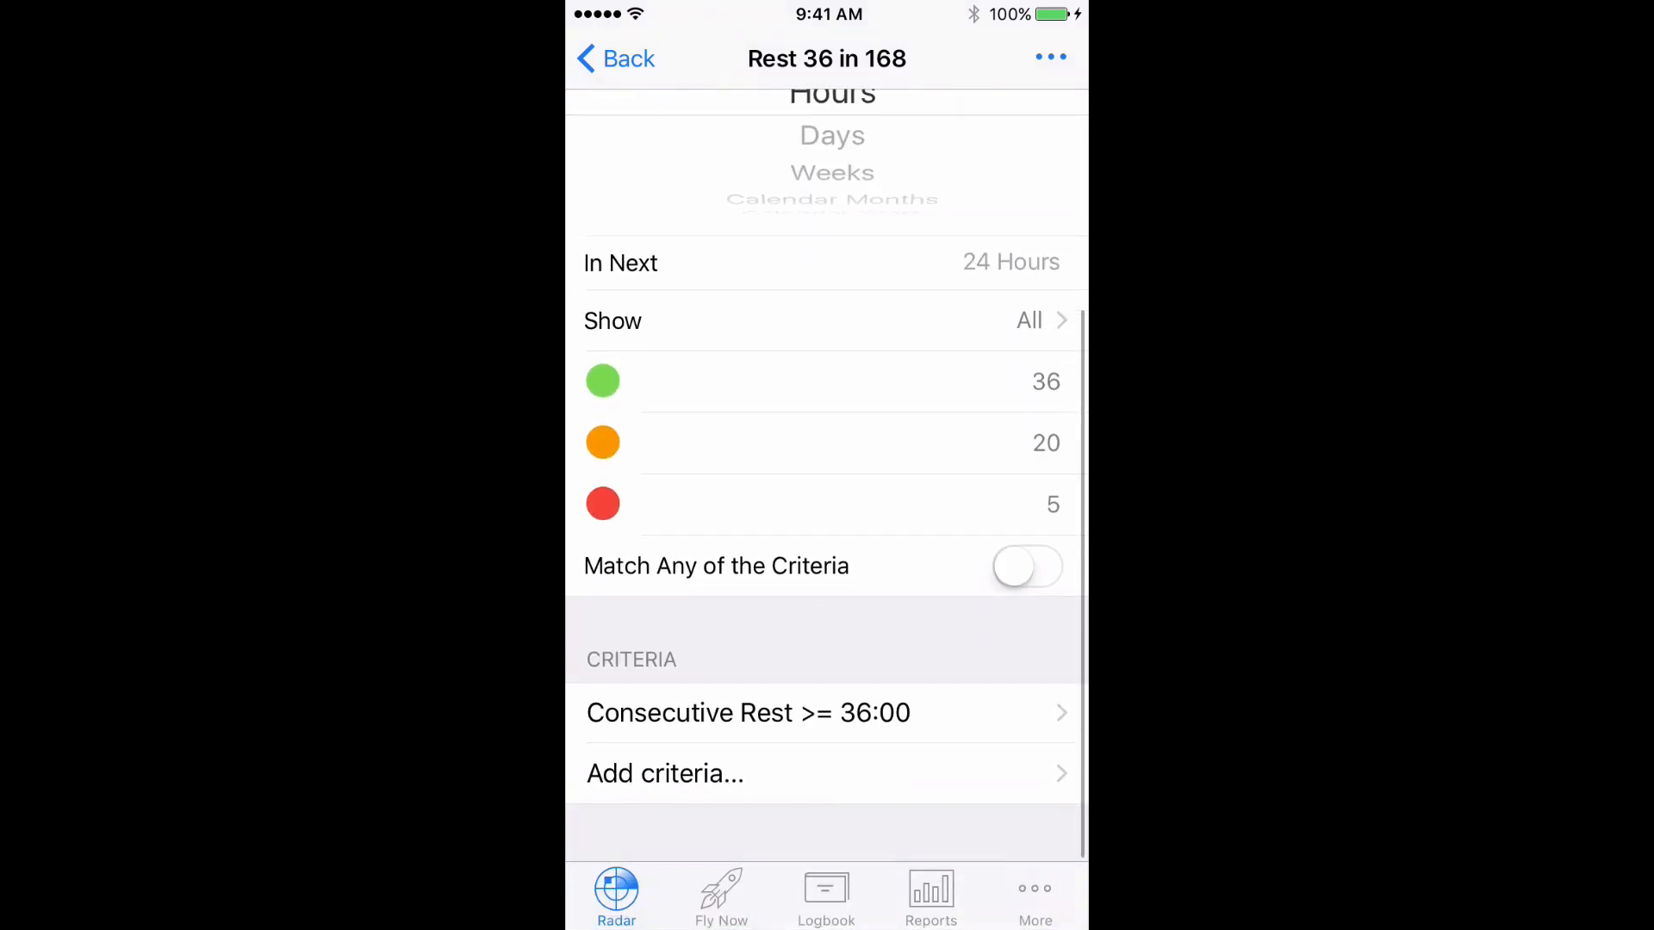
pyautogui.write('72')
pyautogui.write('1')
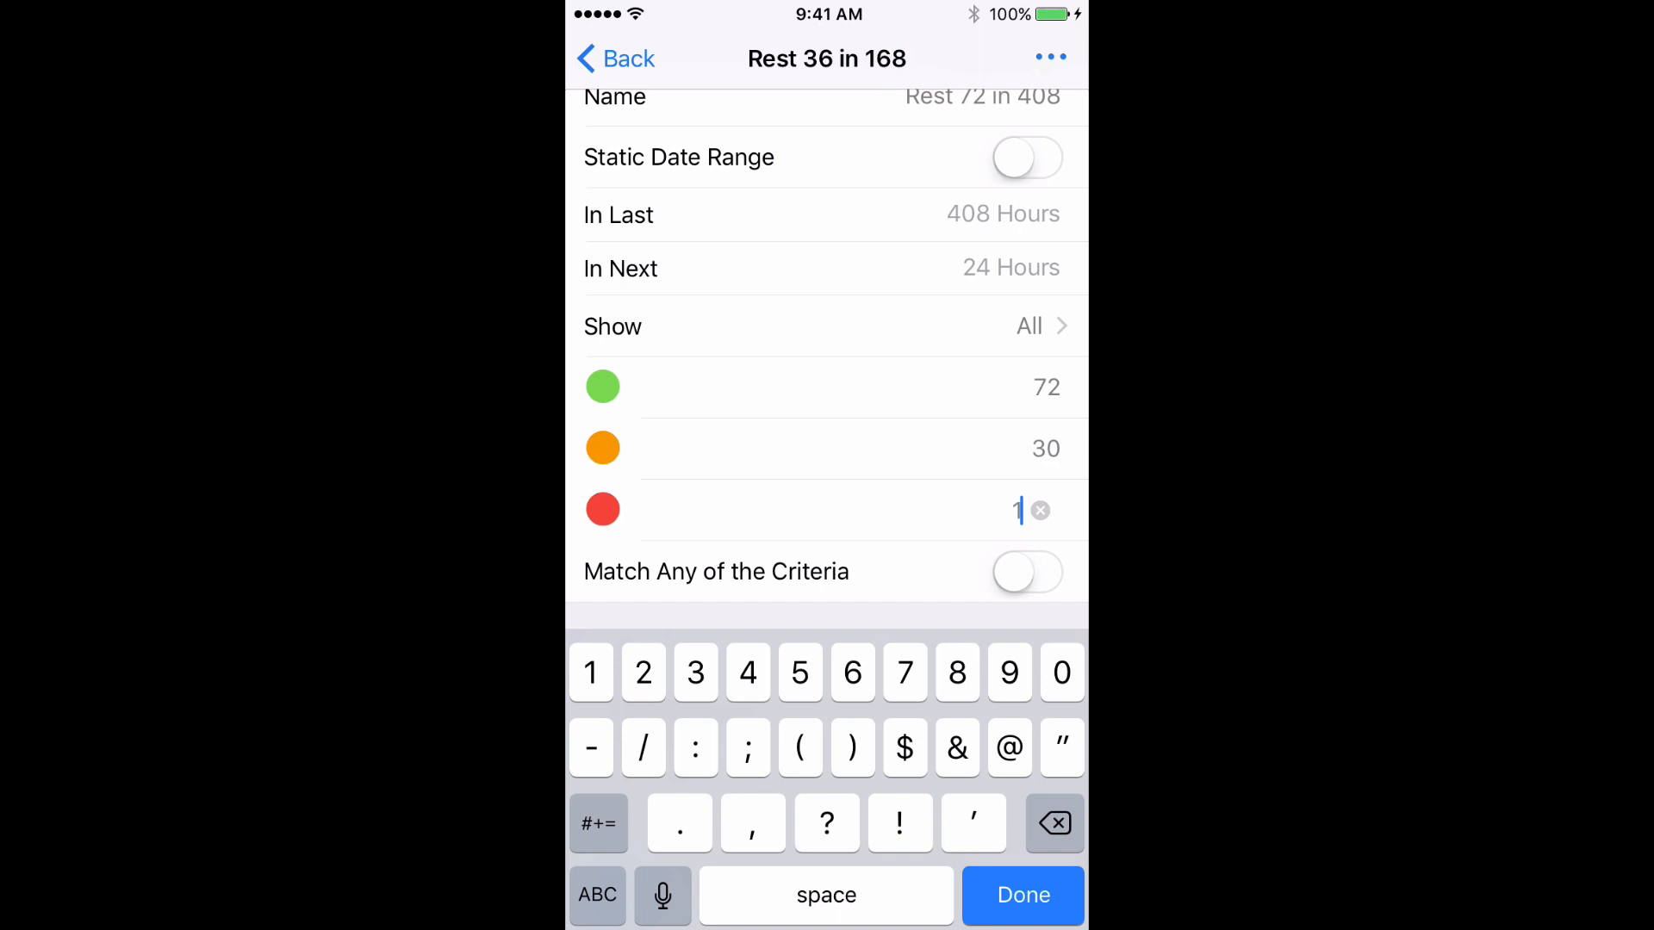
pyautogui.click(1021, 896)
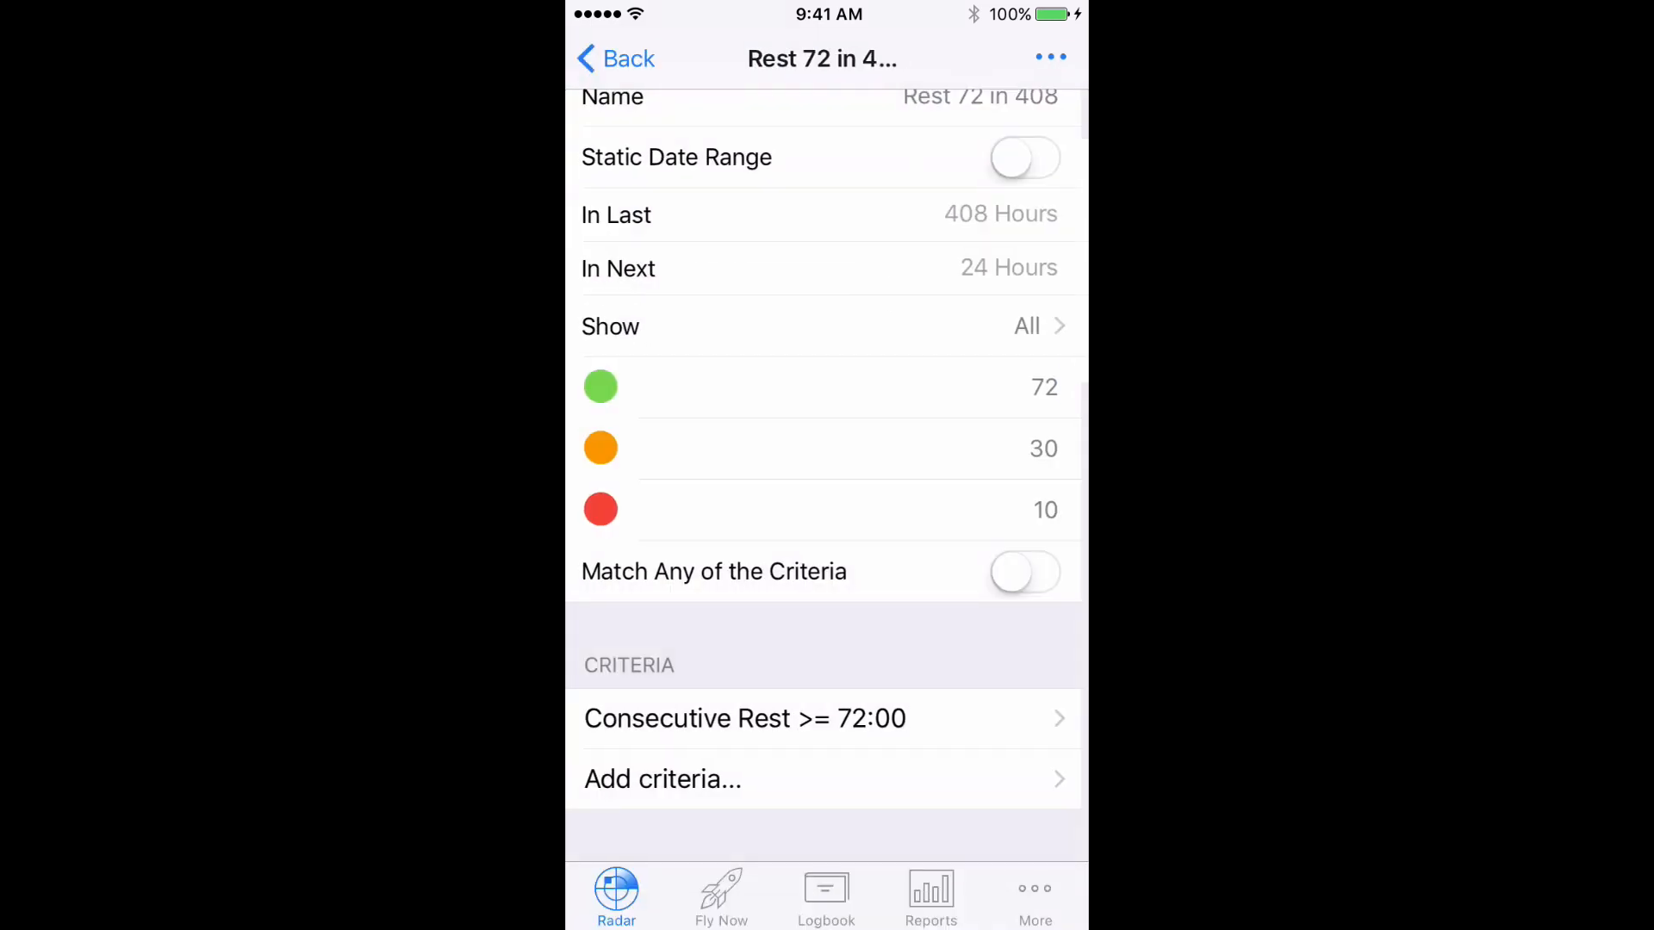
pyautogui.click(615, 57)
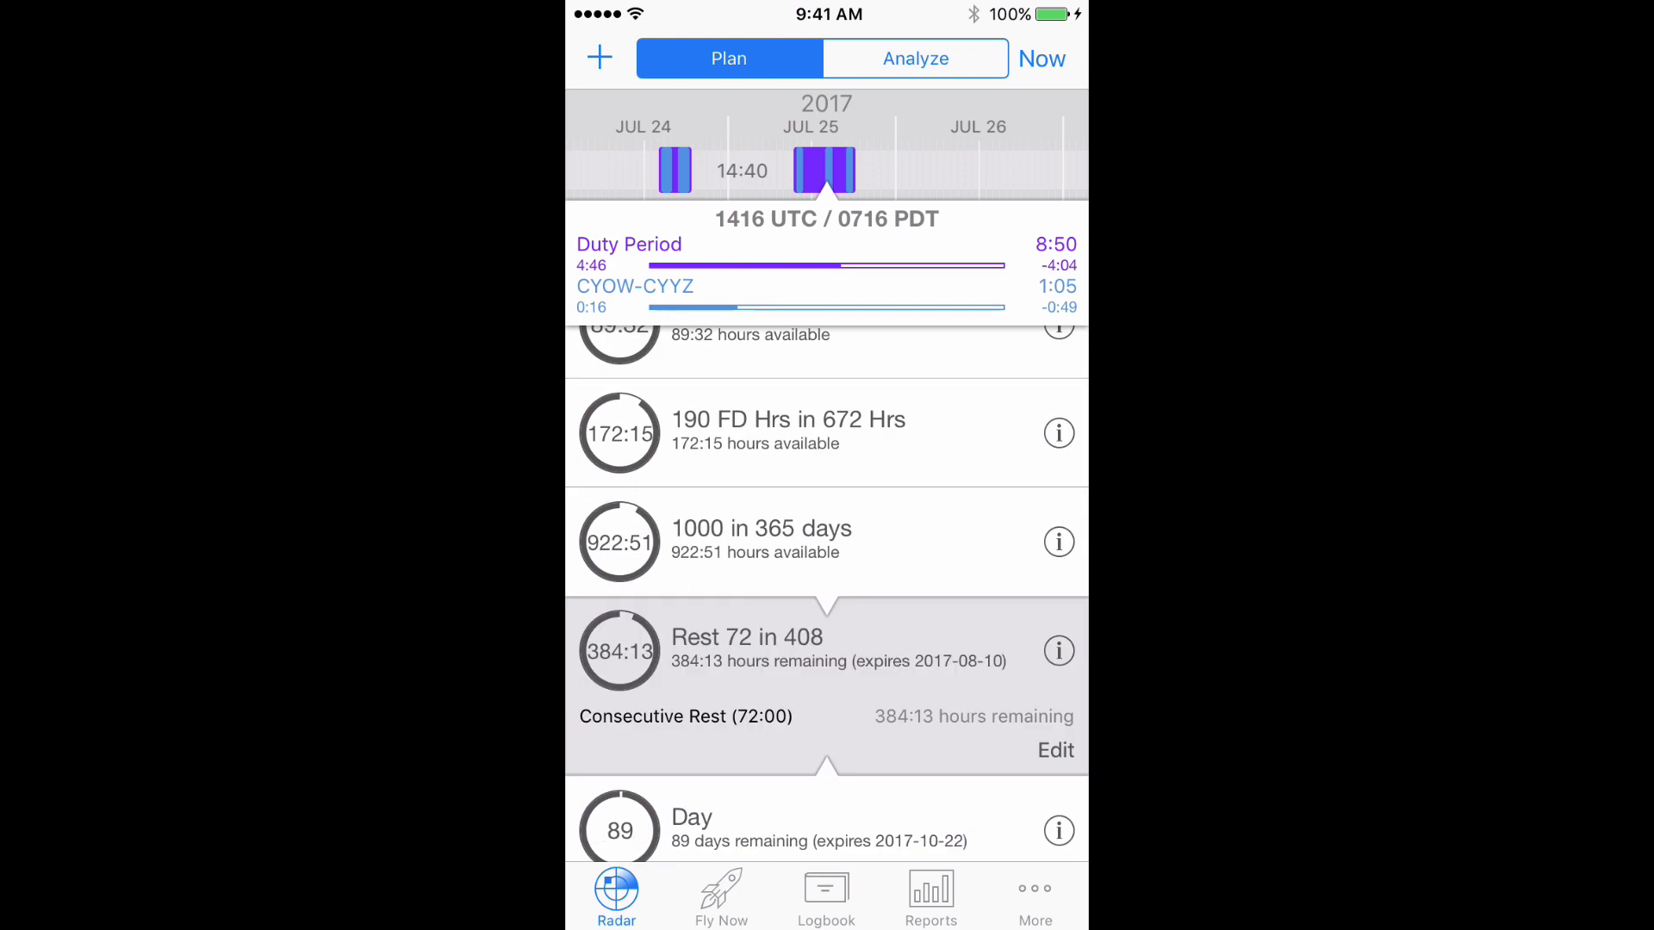
# Open Help under More to show tutorial videos, newsletter and support options.
pyautogui.scroll(-3)
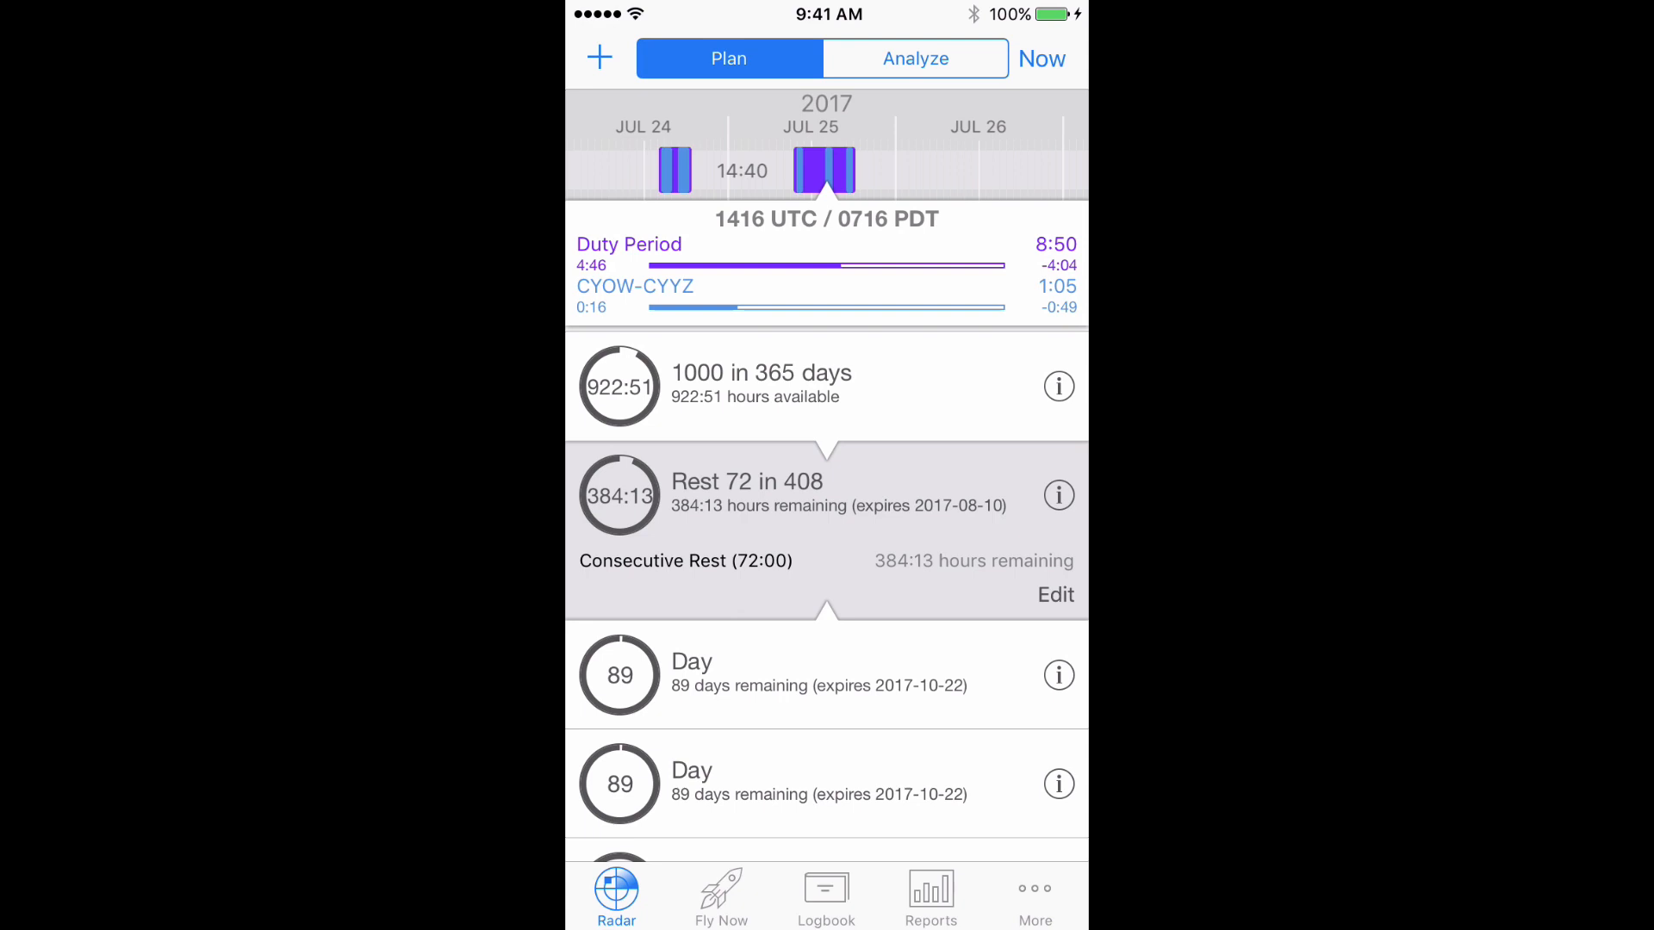
pyautogui.click(1035, 897)
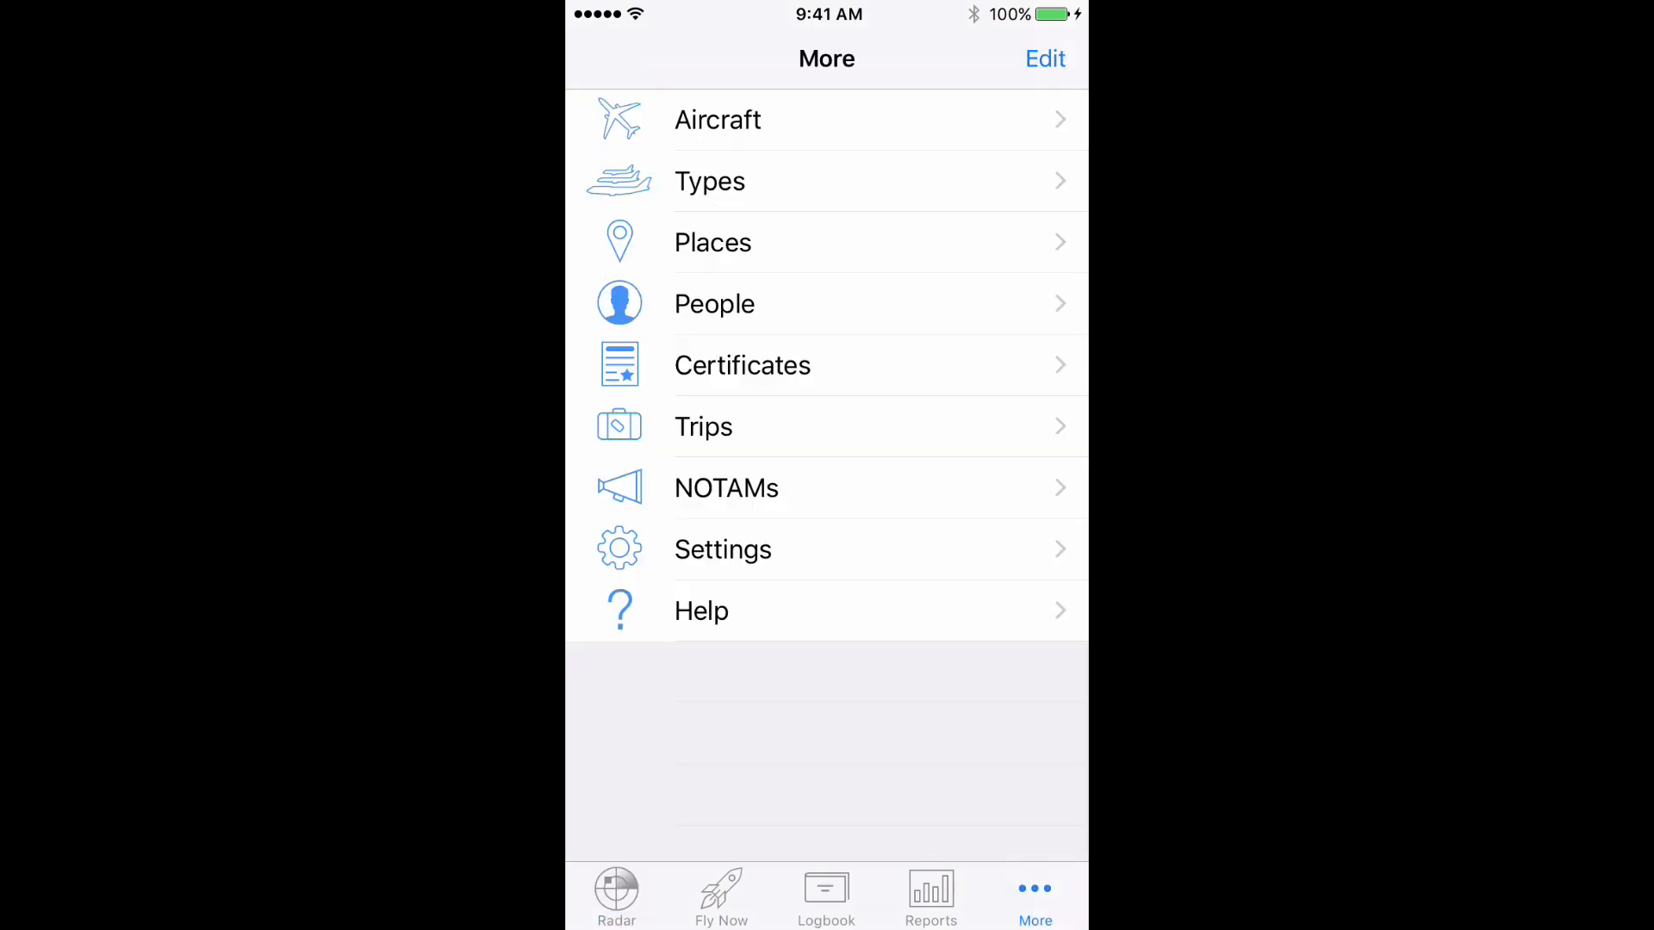
pyautogui.click(701, 611)
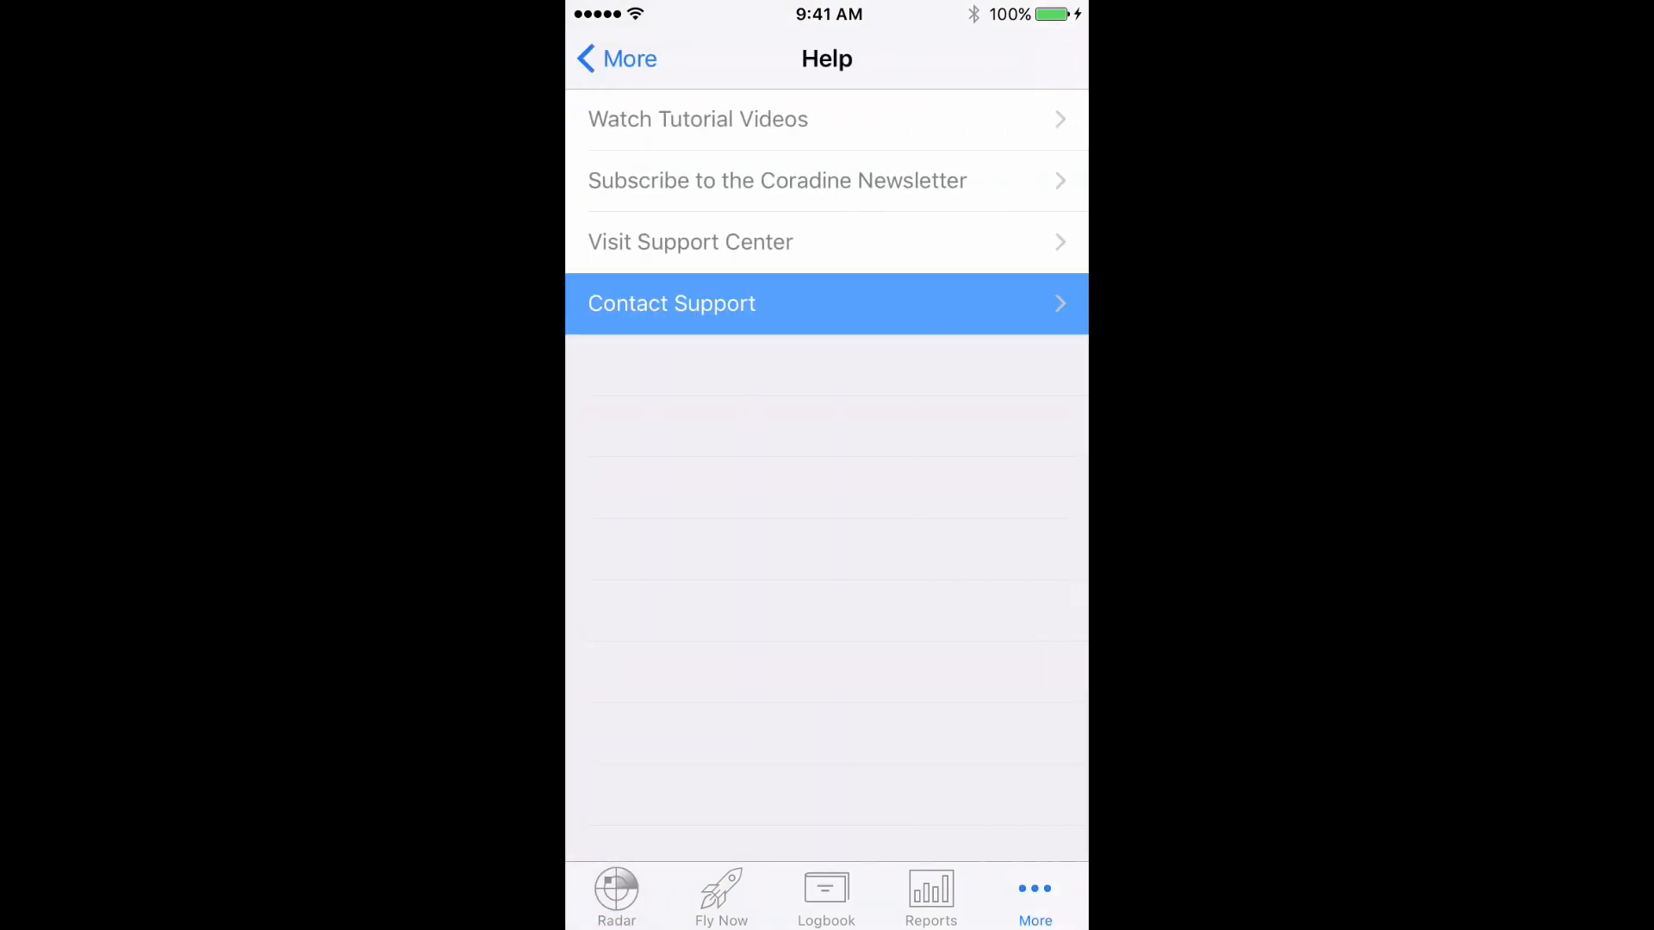